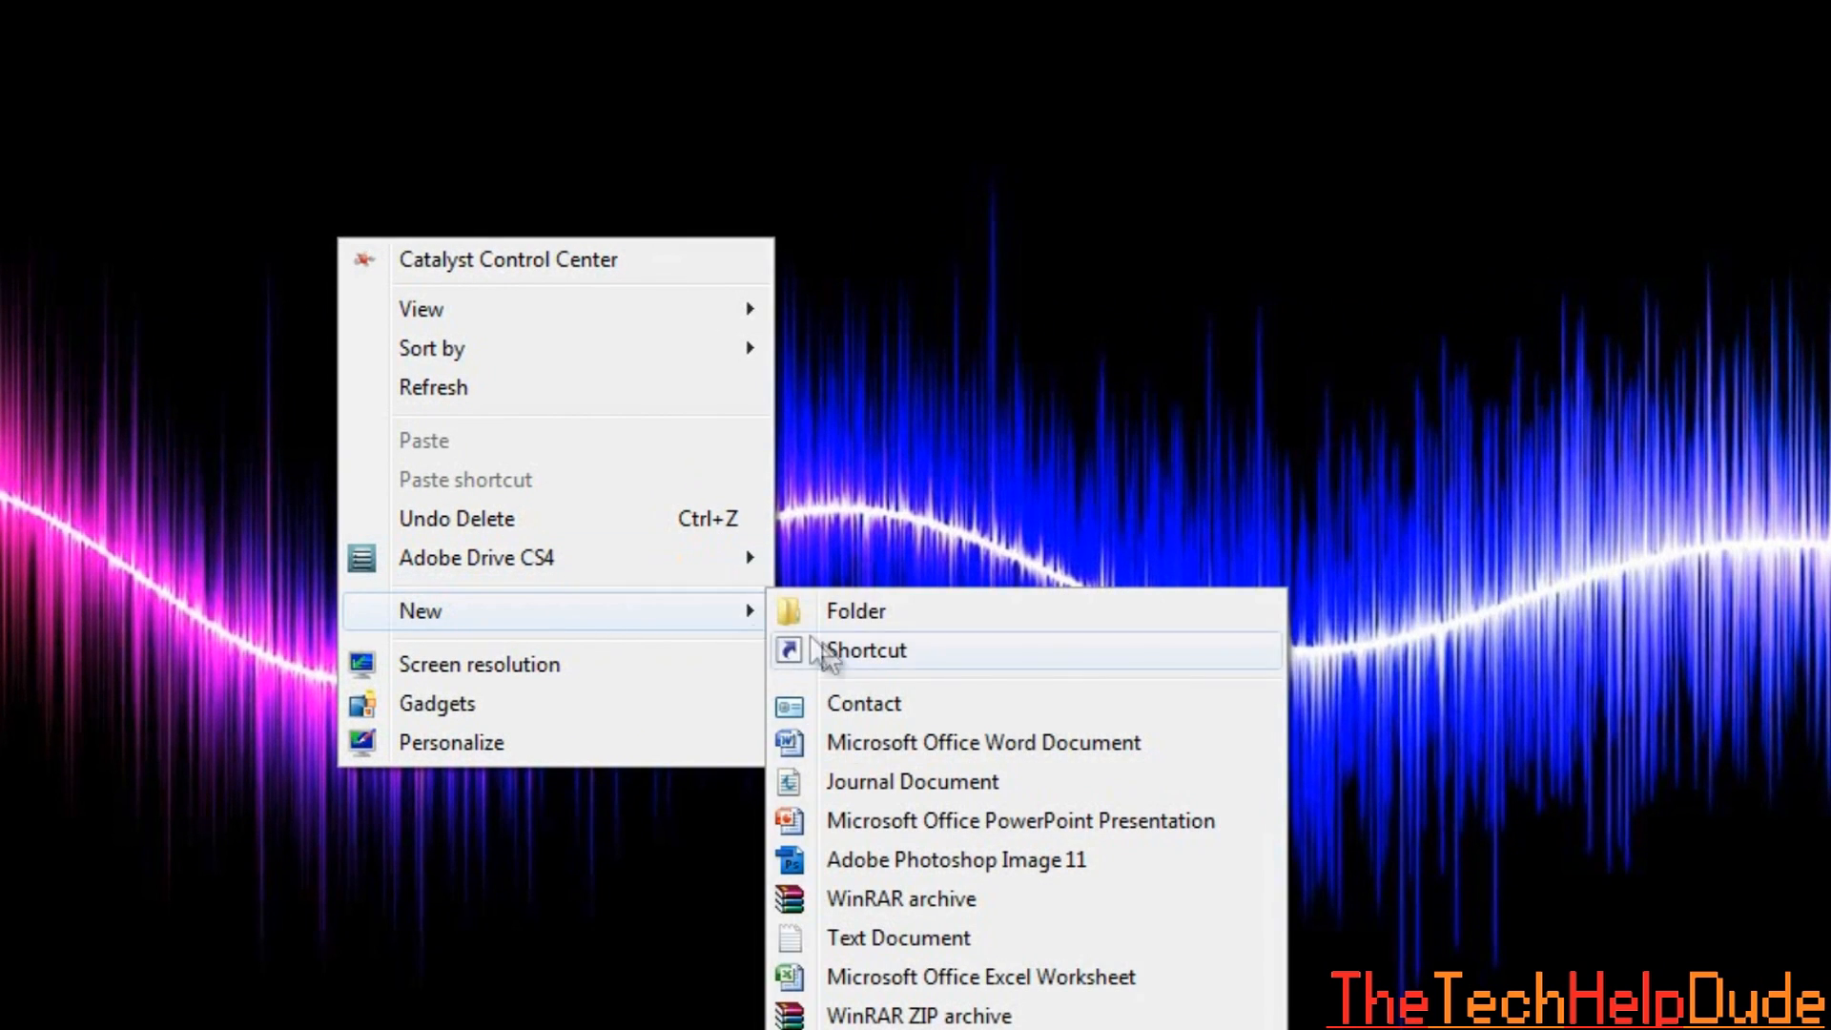
Create a new text document on the desktop named prank.vbs and confirm the extension change.
click(898, 937)
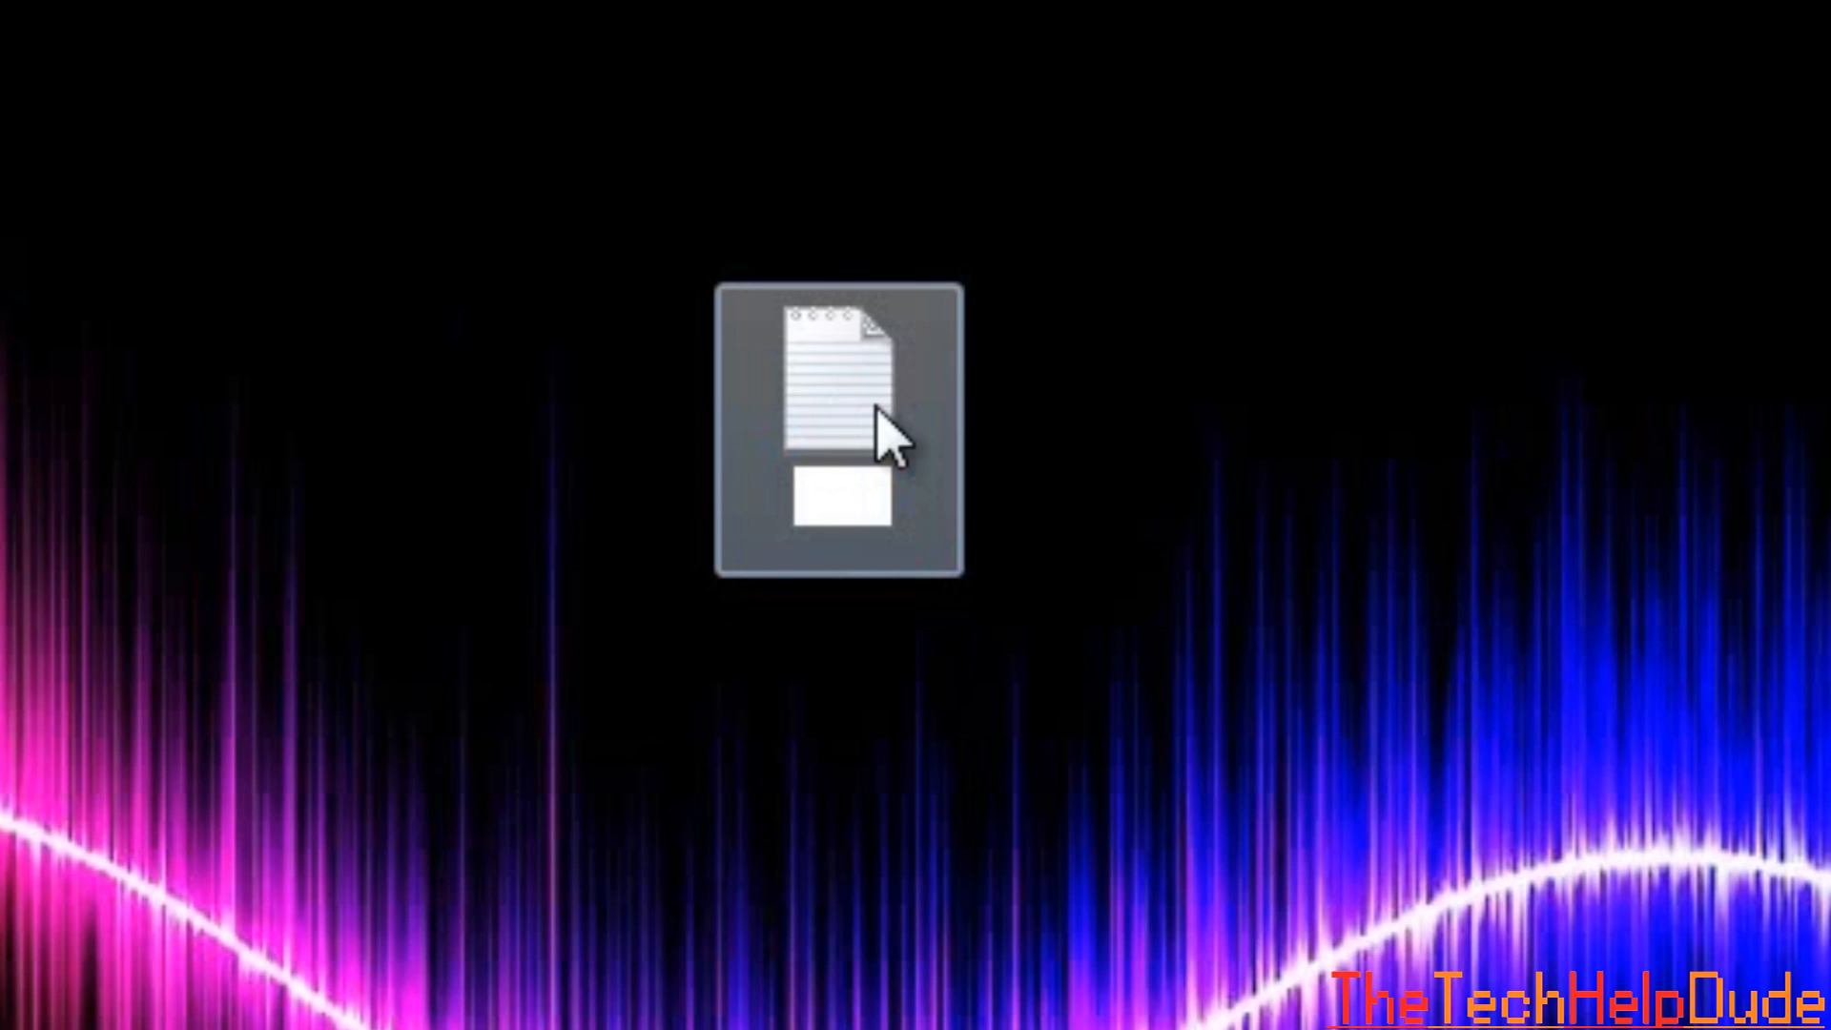
text(prank.)
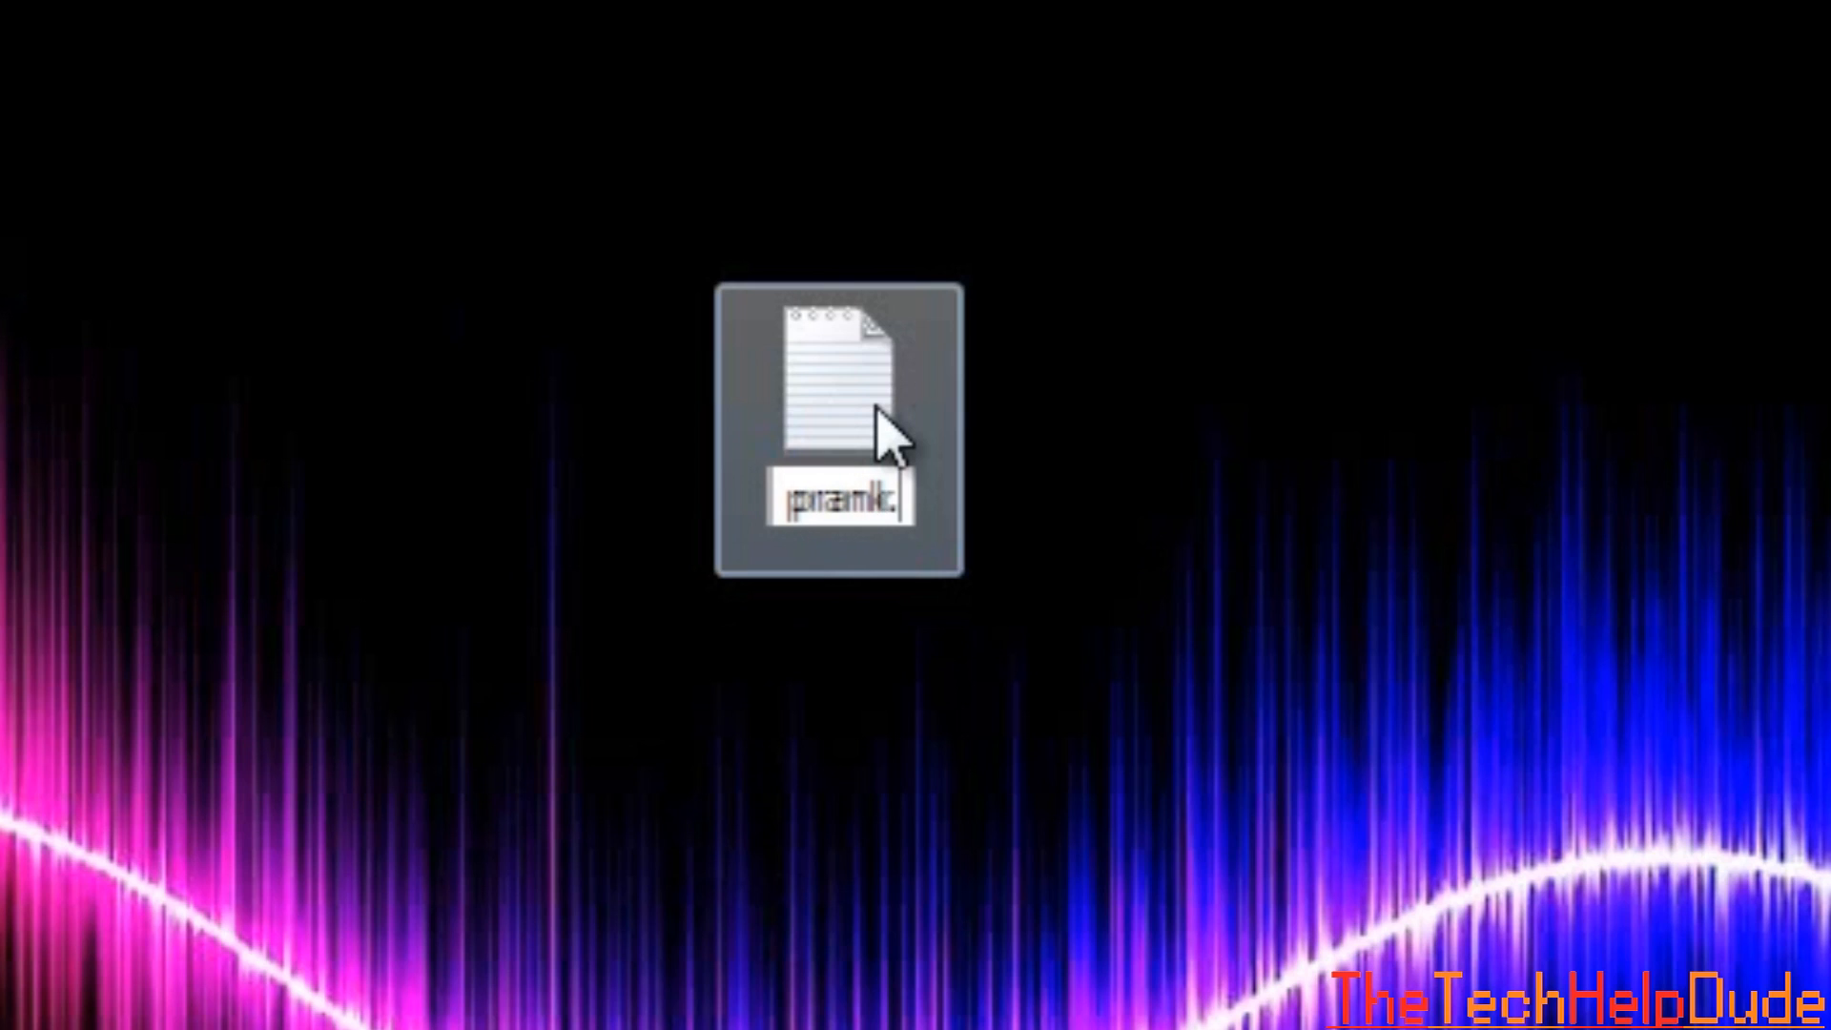
text(prank.vb)
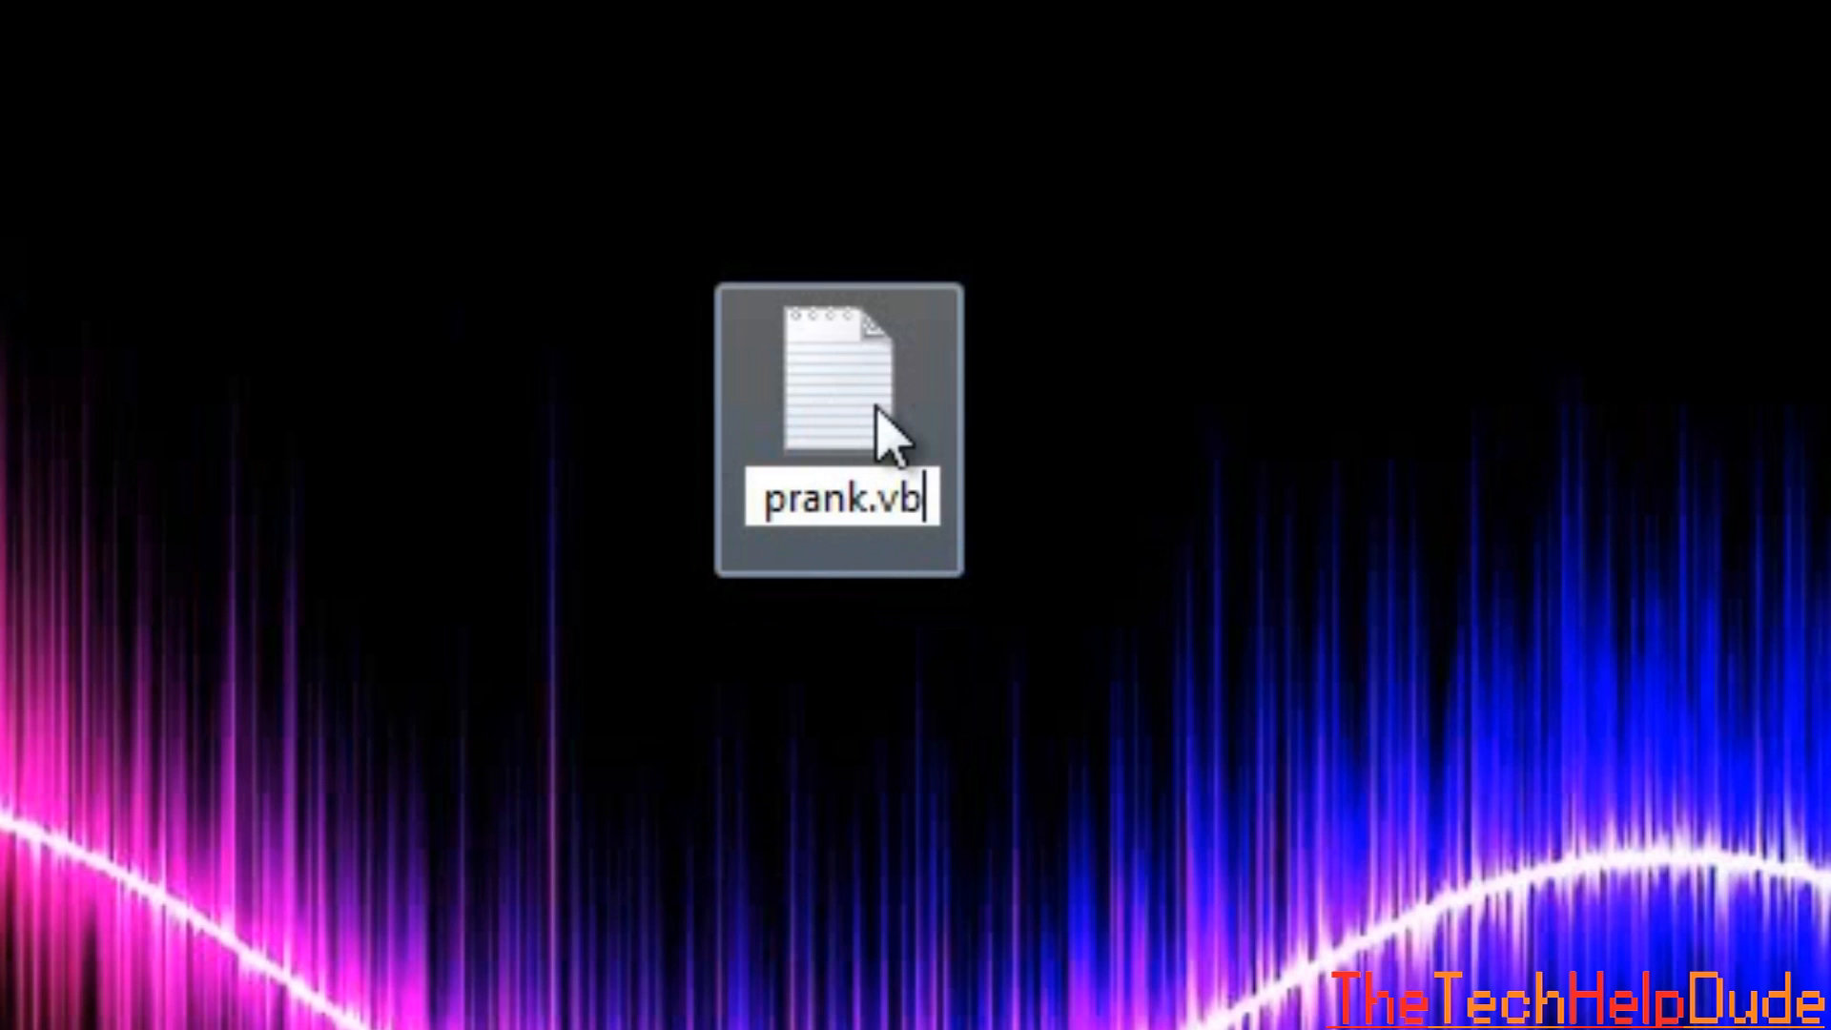
text(s)
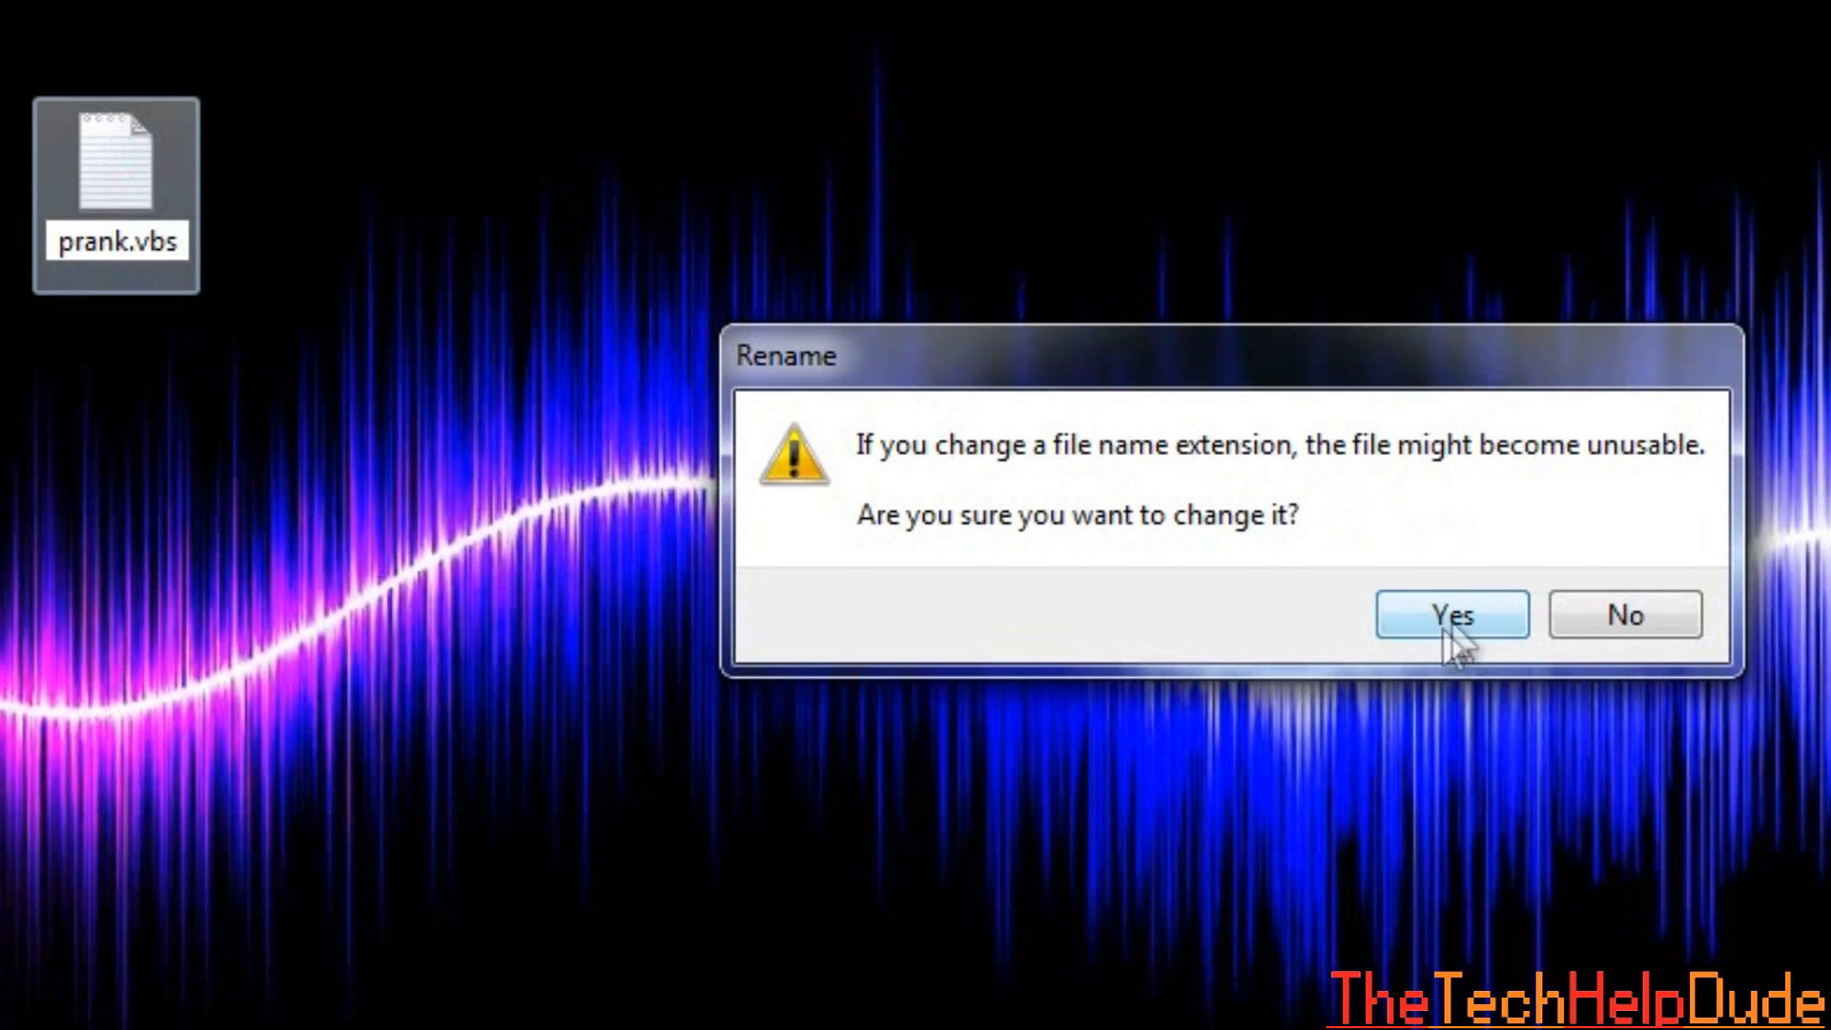
click(1449, 612)
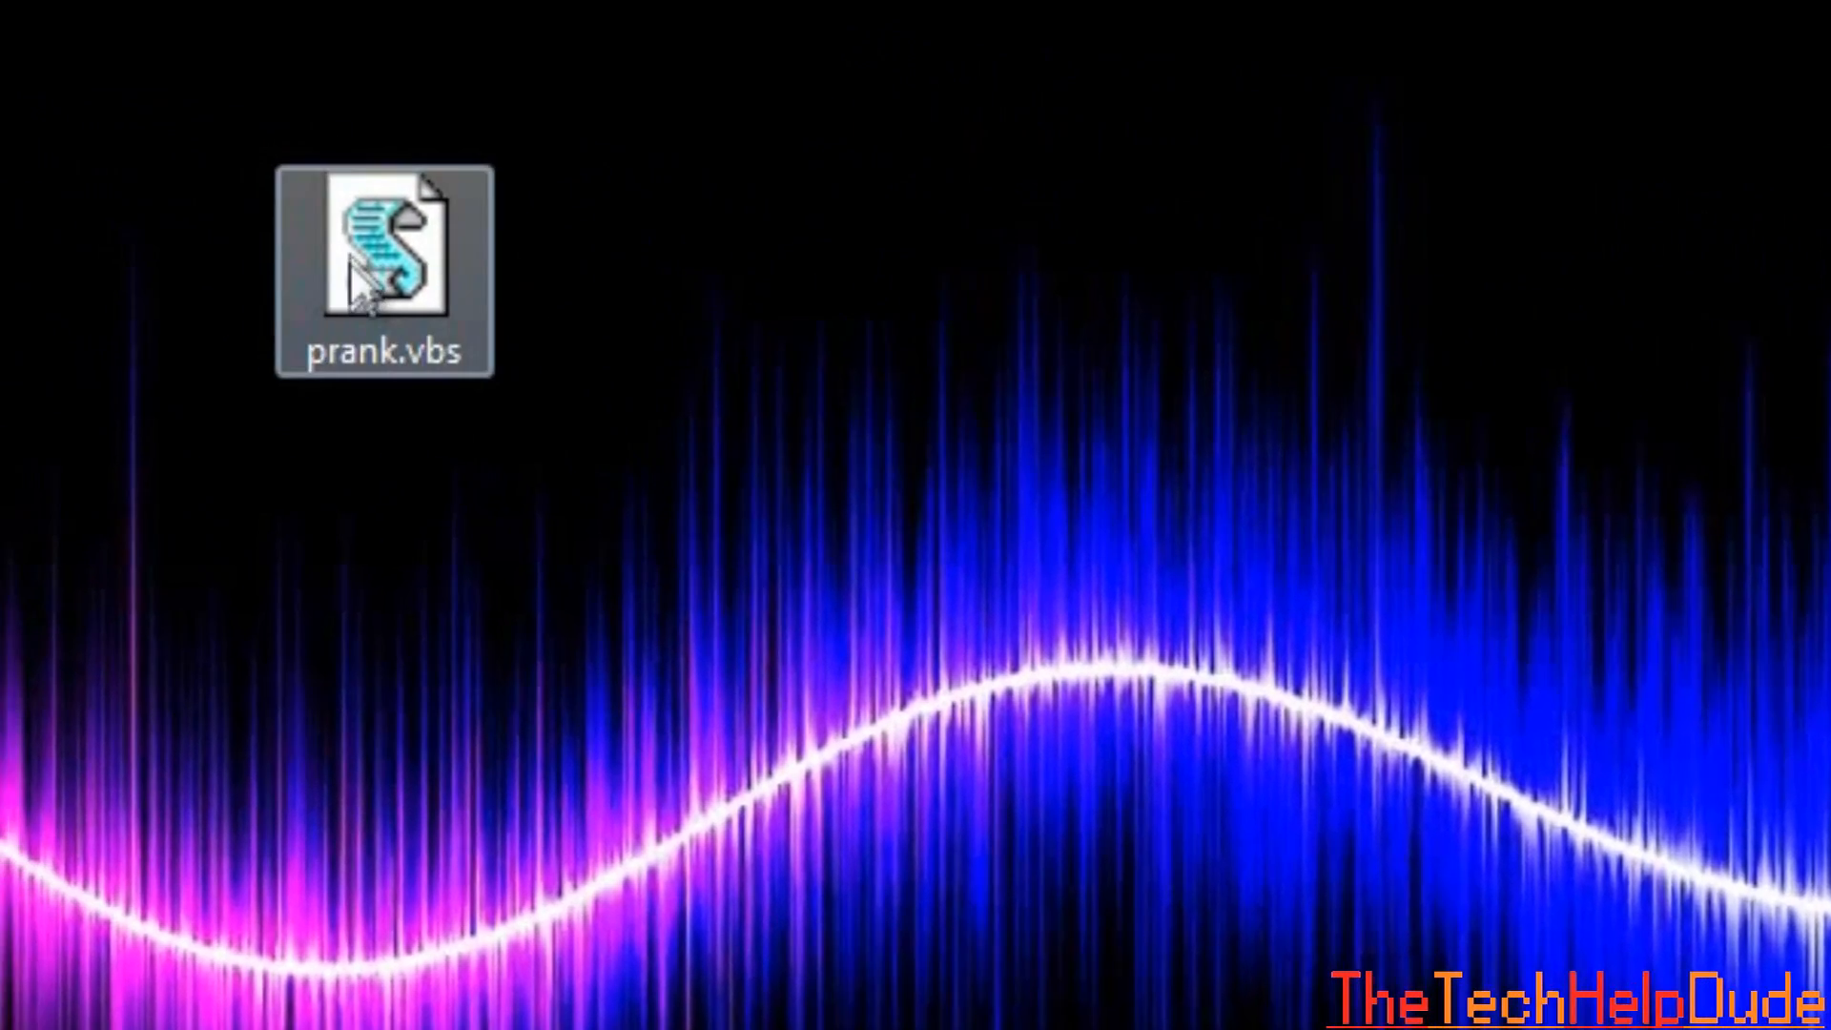
Move prank.vbs onto the desktop and open it for editing in Notepad.
drag(380, 269, 805, 385)
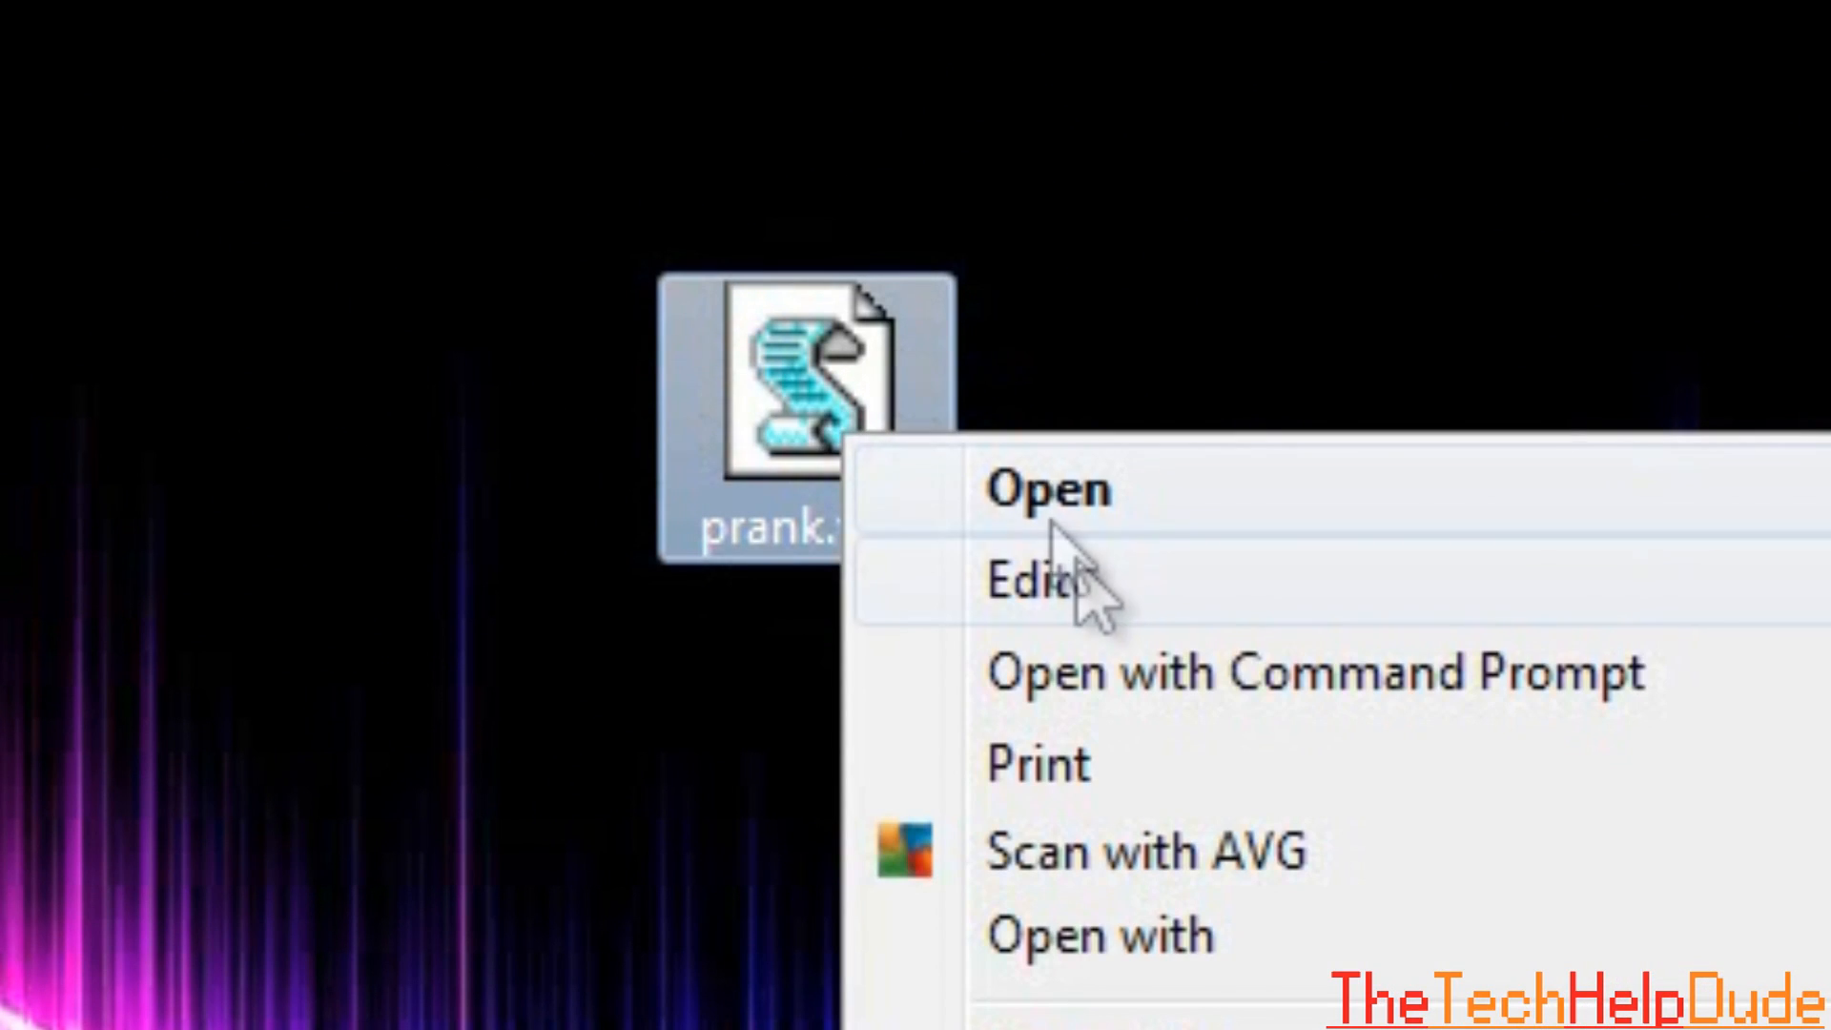
click(1028, 580)
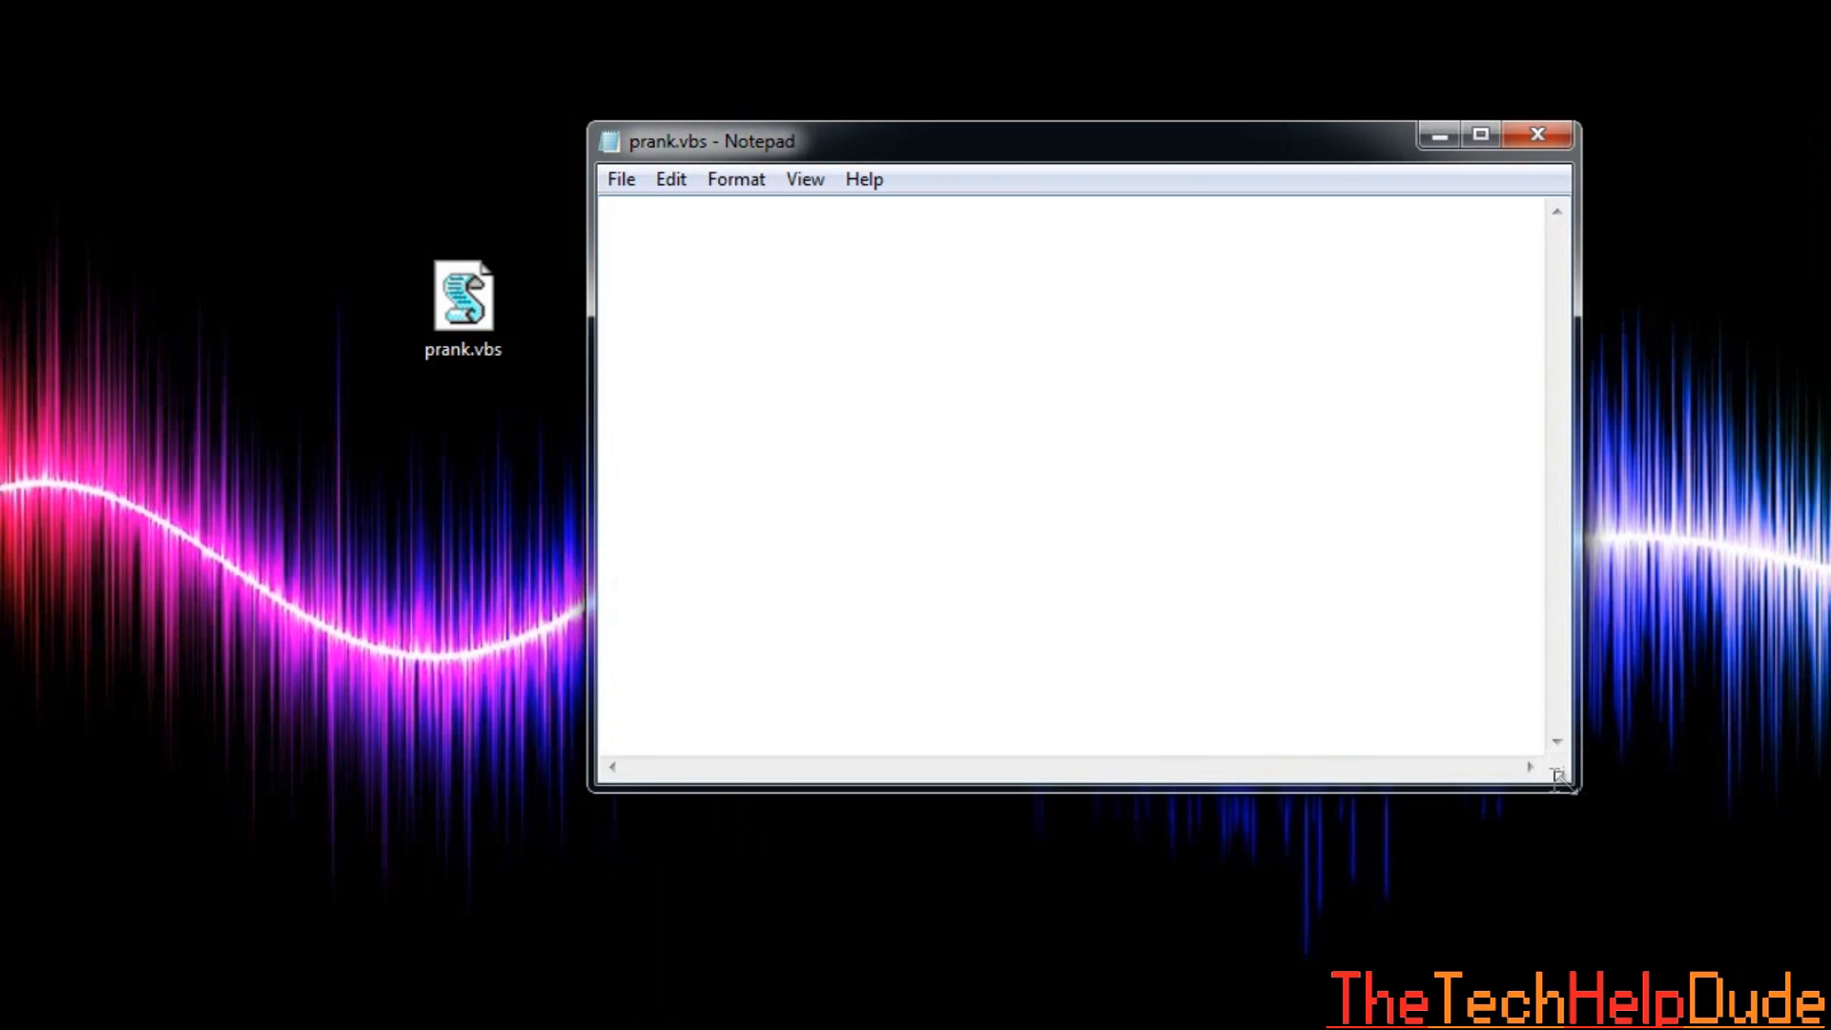
mouse_move(1033, 412)
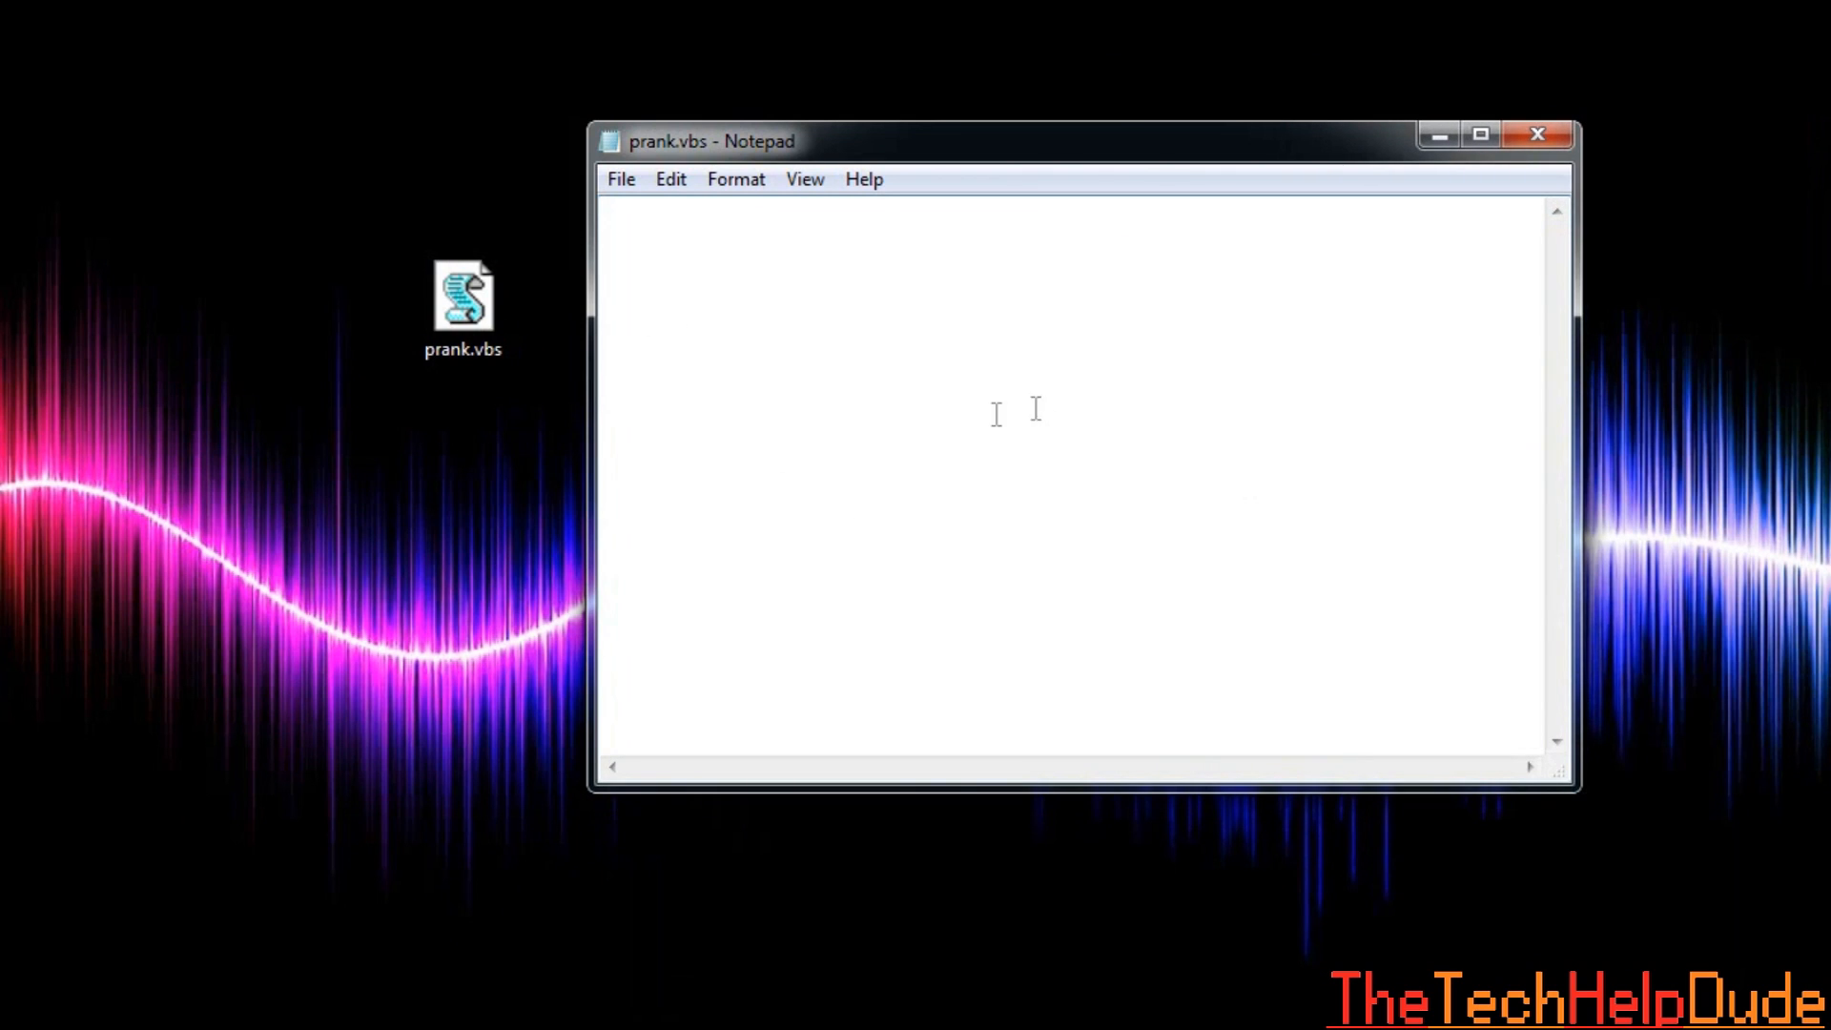
mouse_move(848, 362)
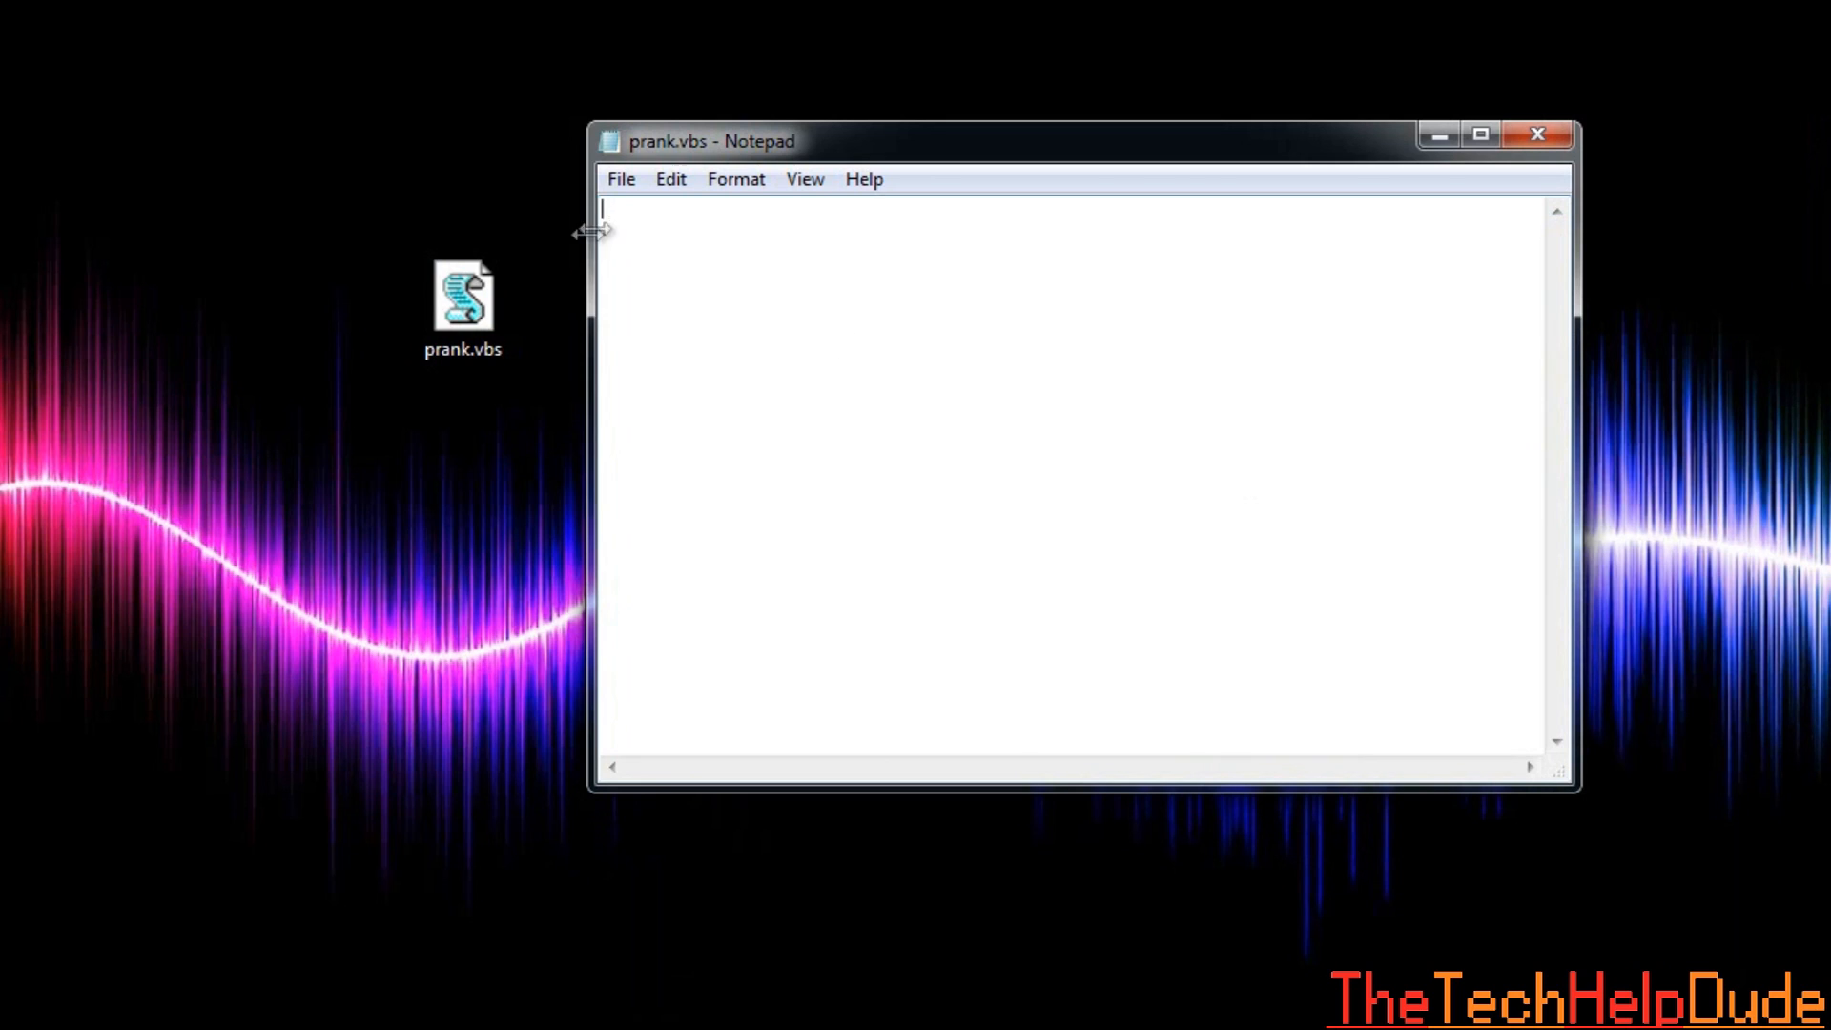
mouse_move(658, 285)
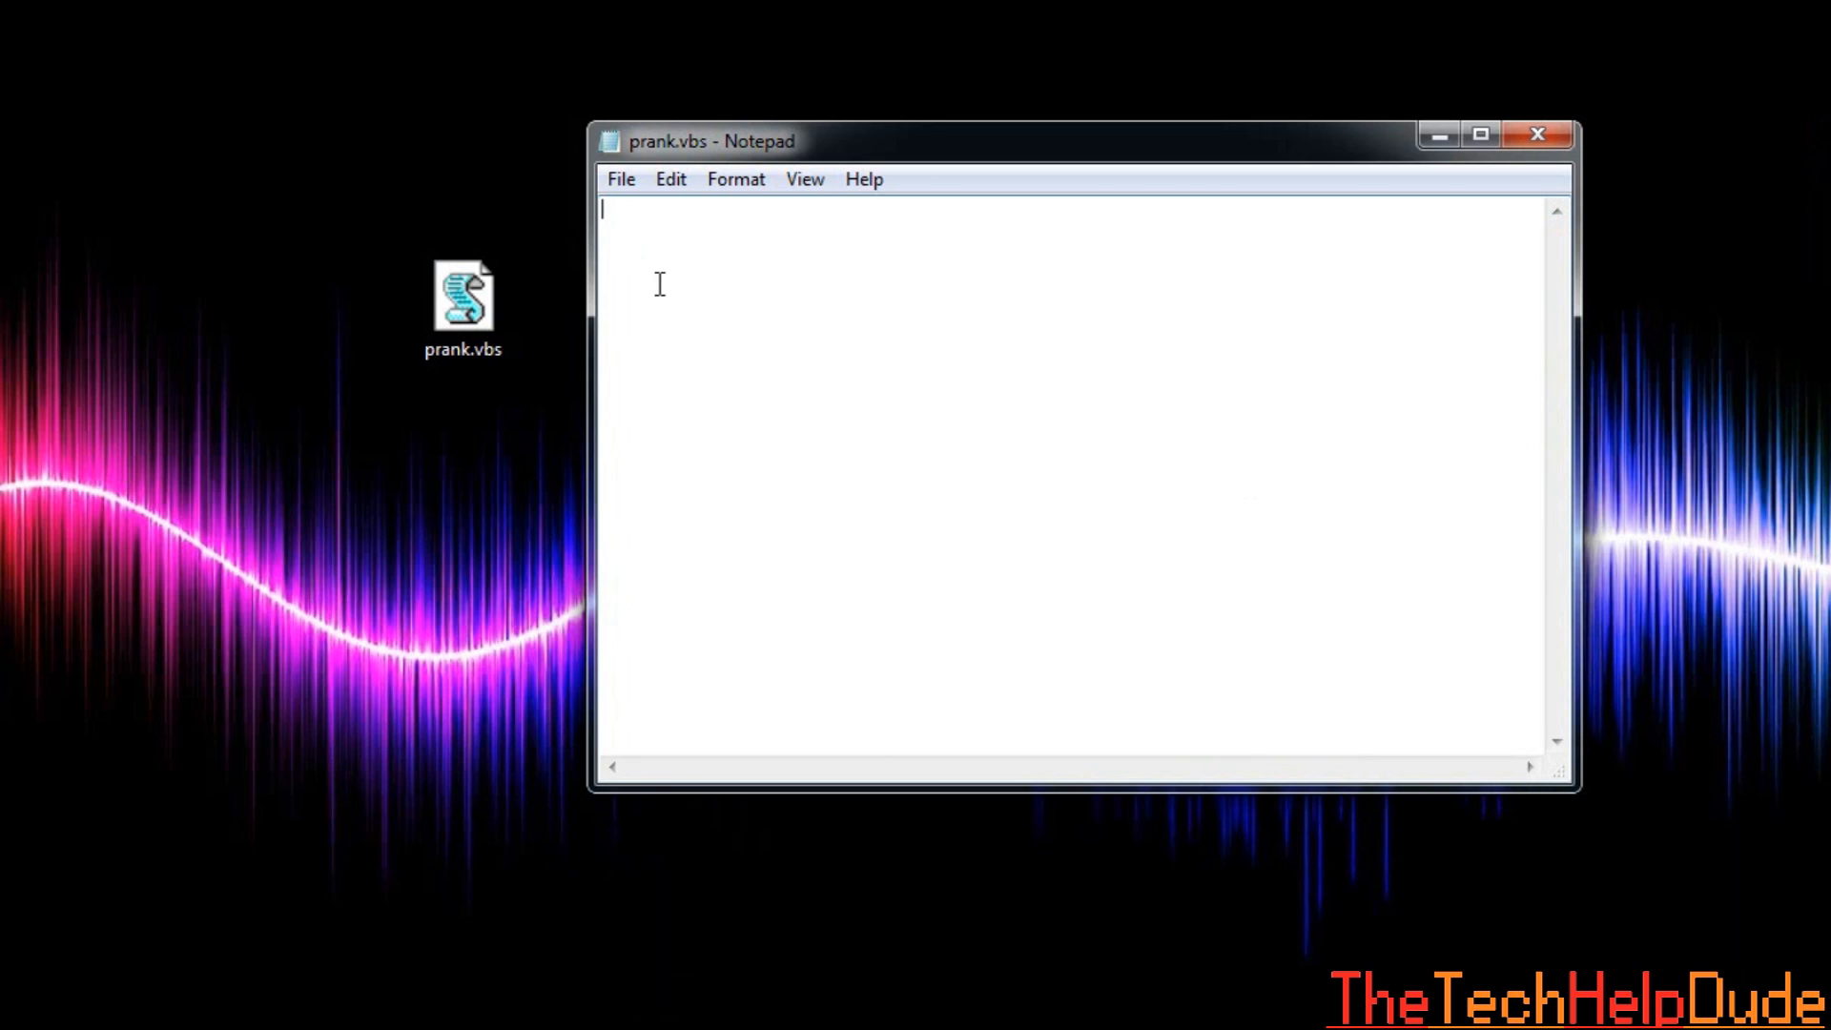
mouse_move(794, 266)
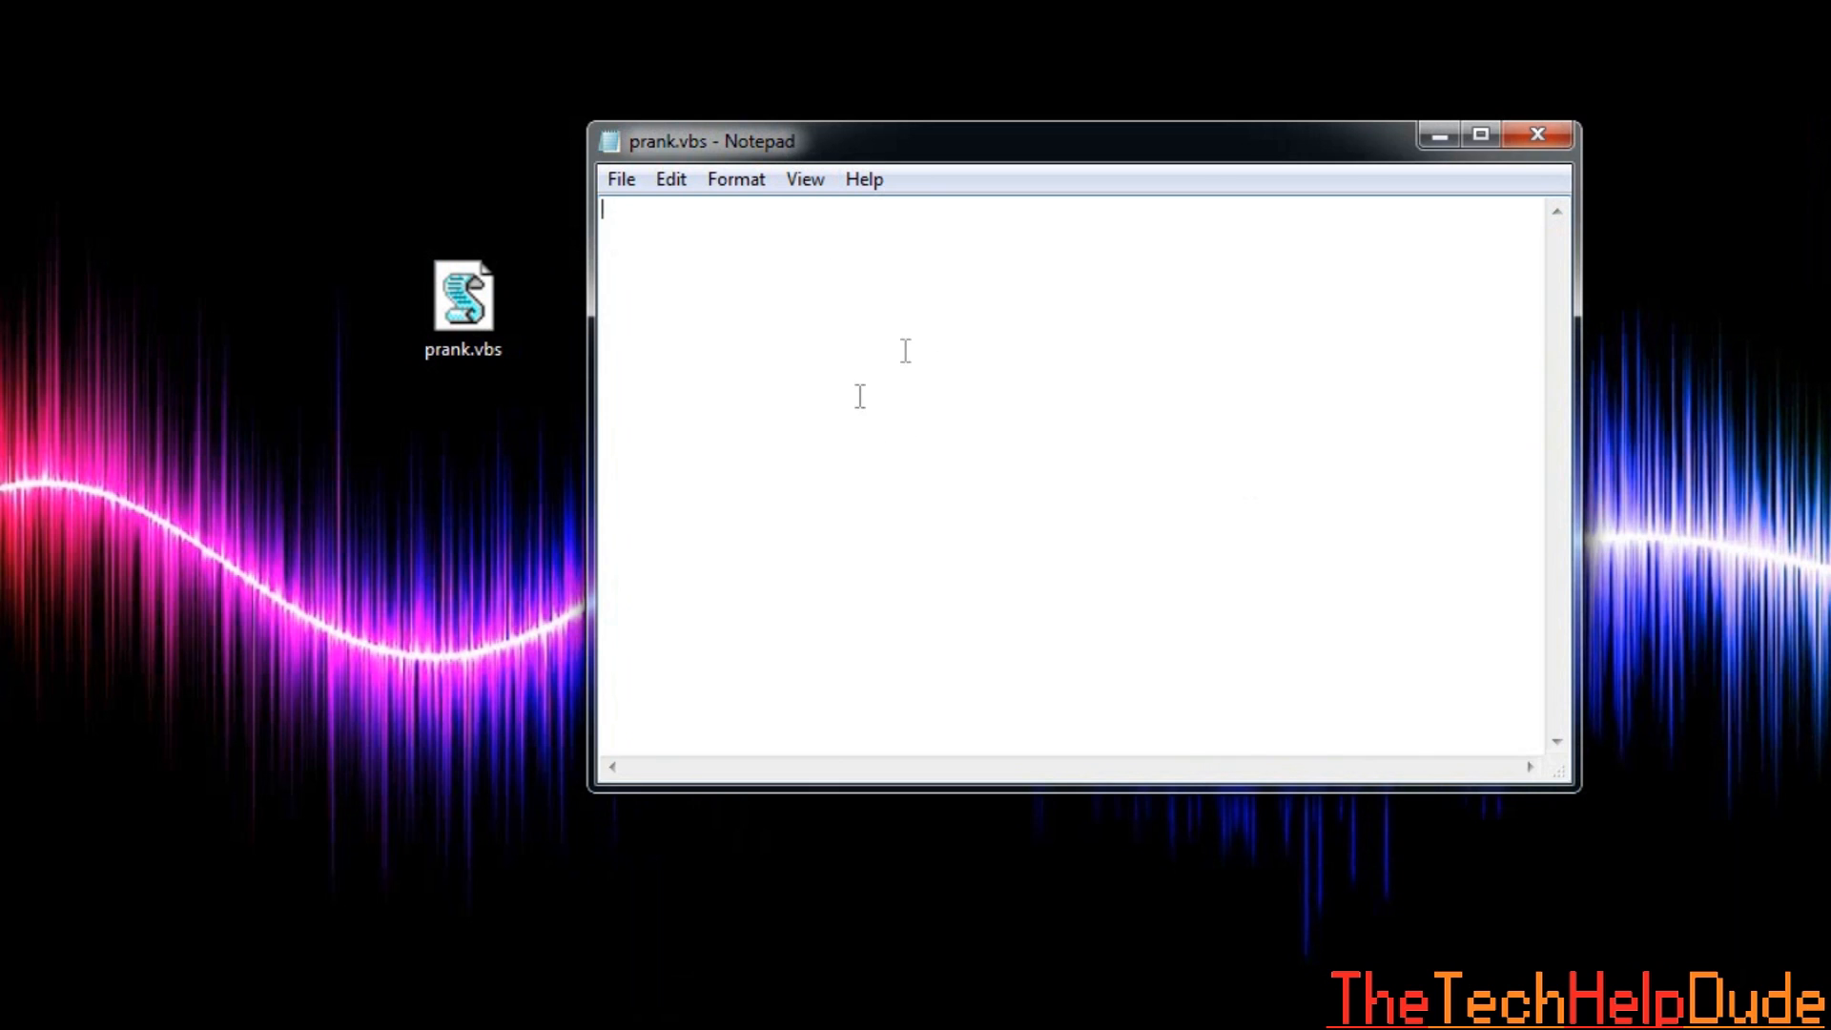
mouse_move(507, 351)
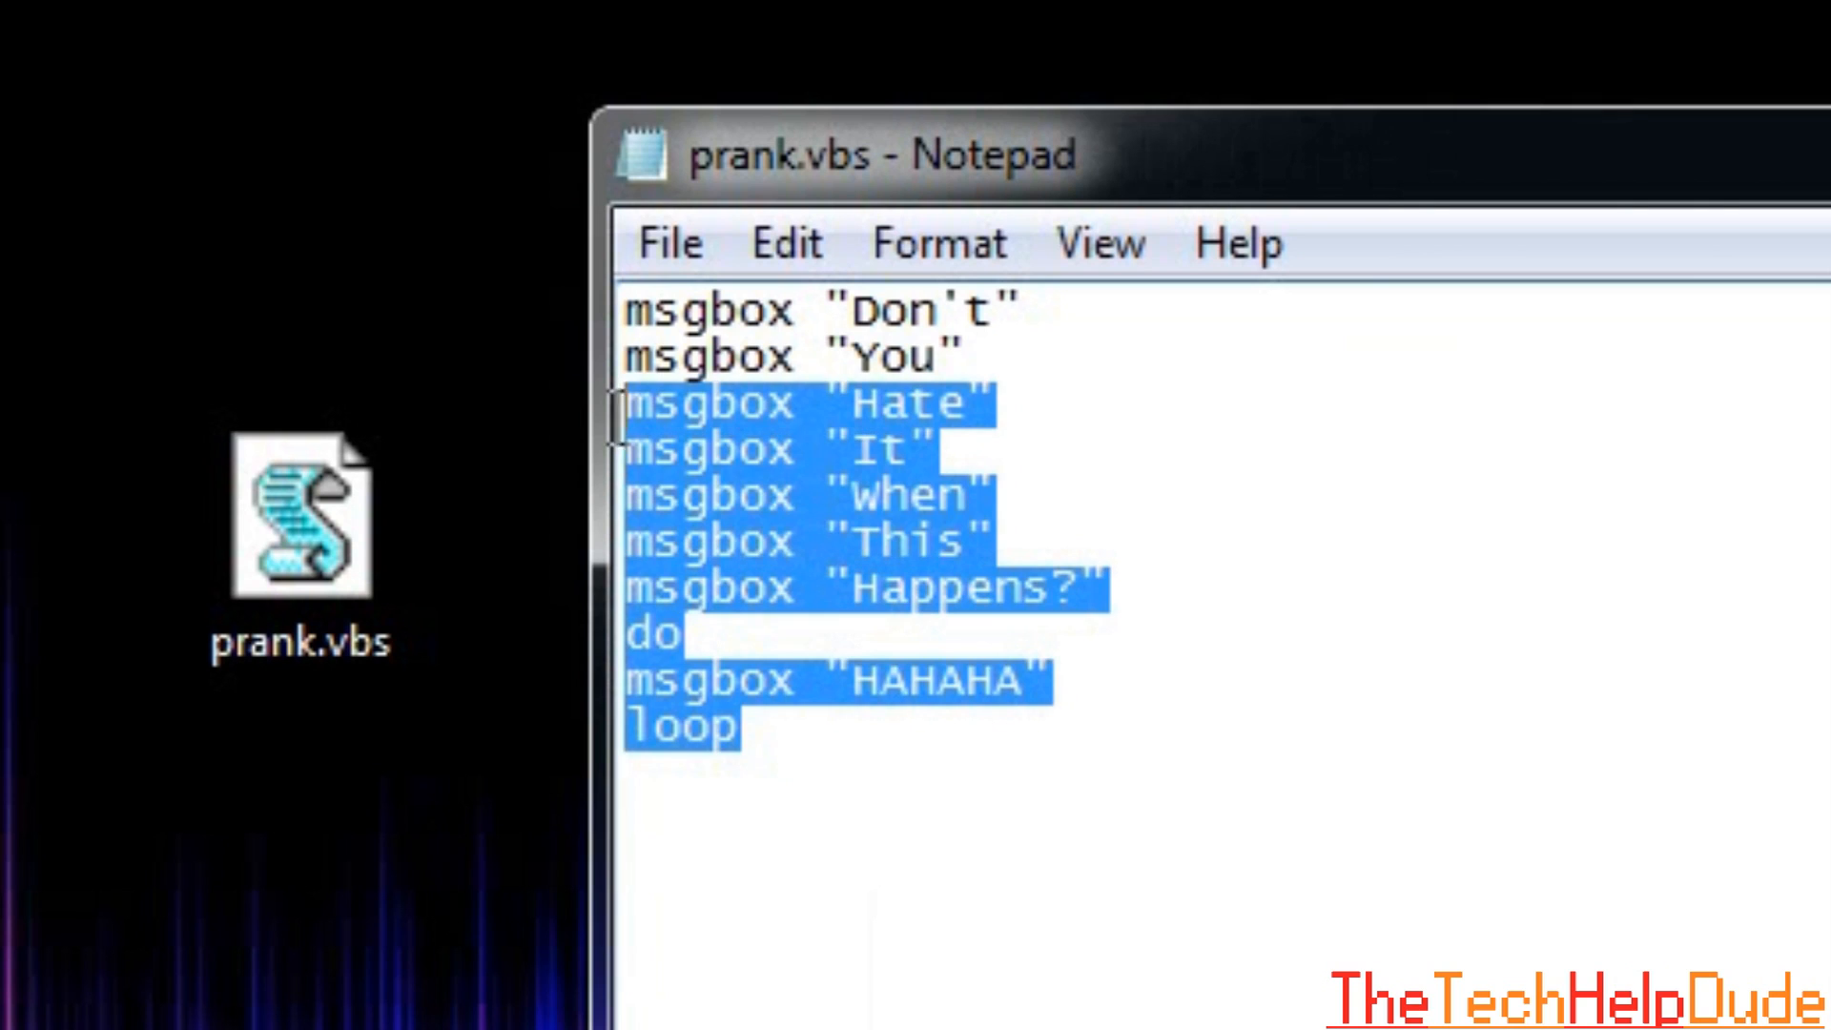
Reduce the script to a single msgbox "Hello" line.
key(Delete)
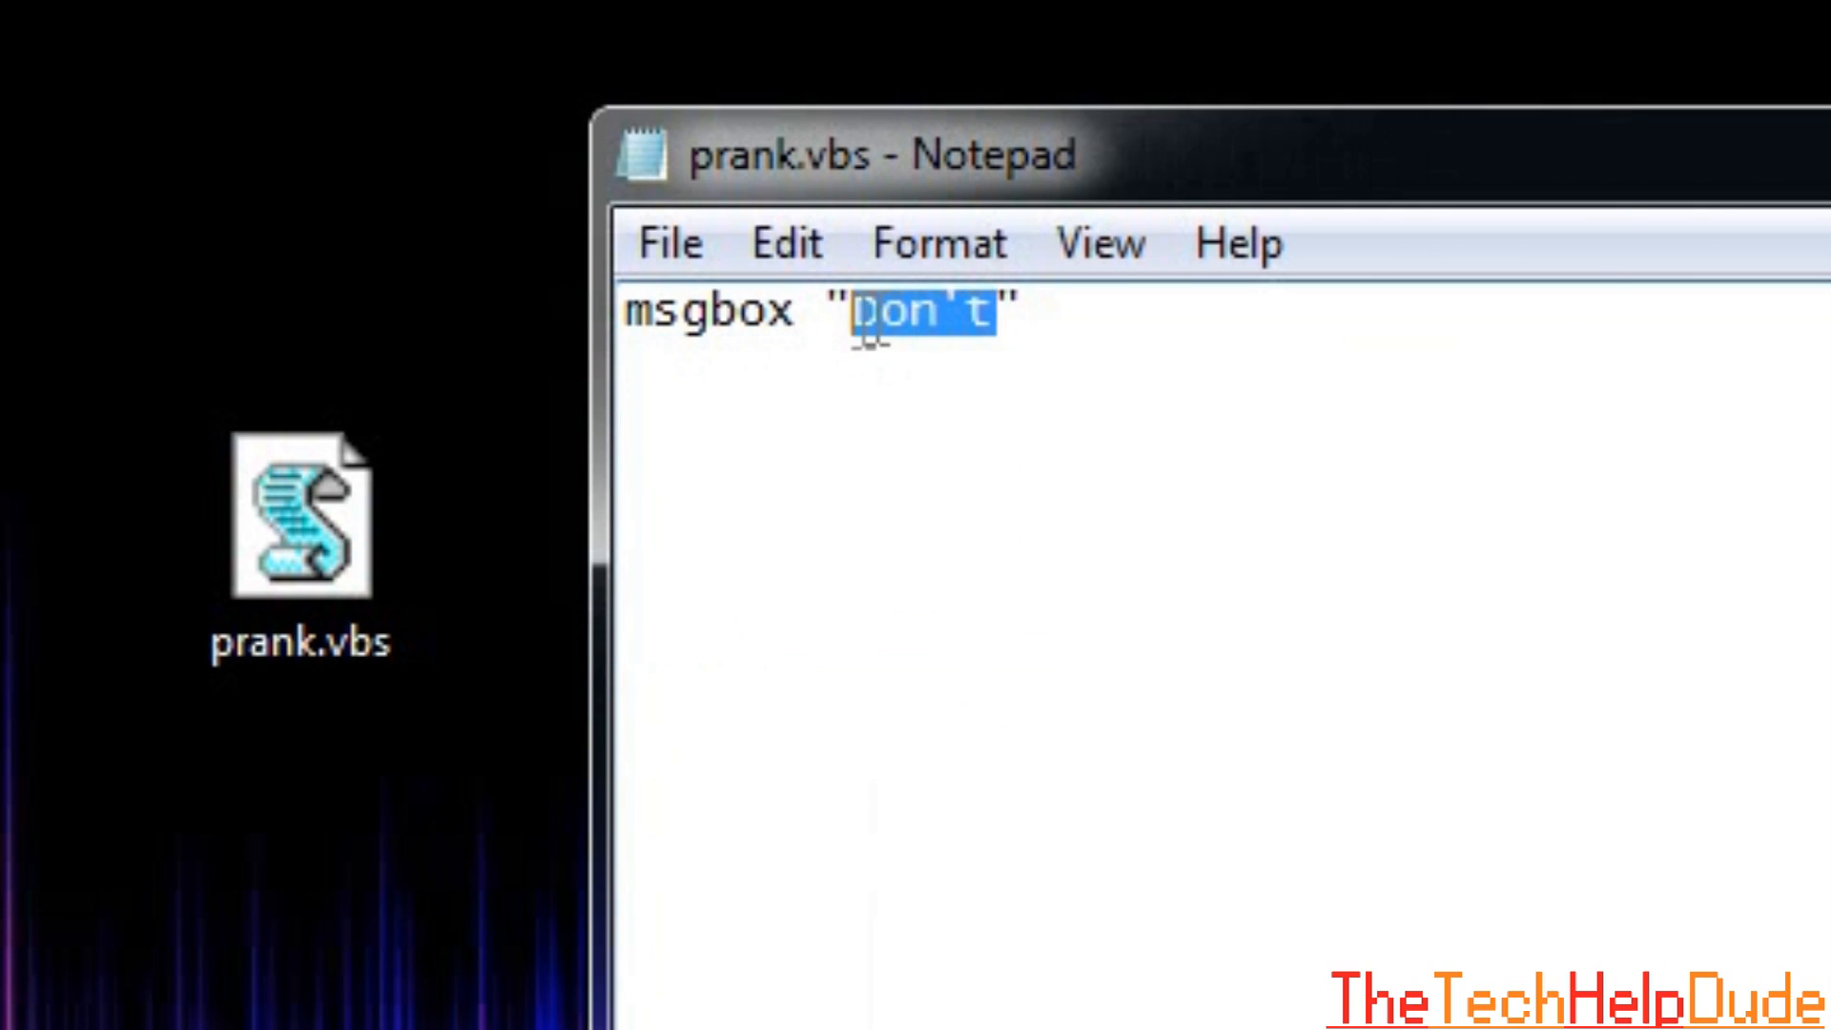
mouse_move(1734, 294)
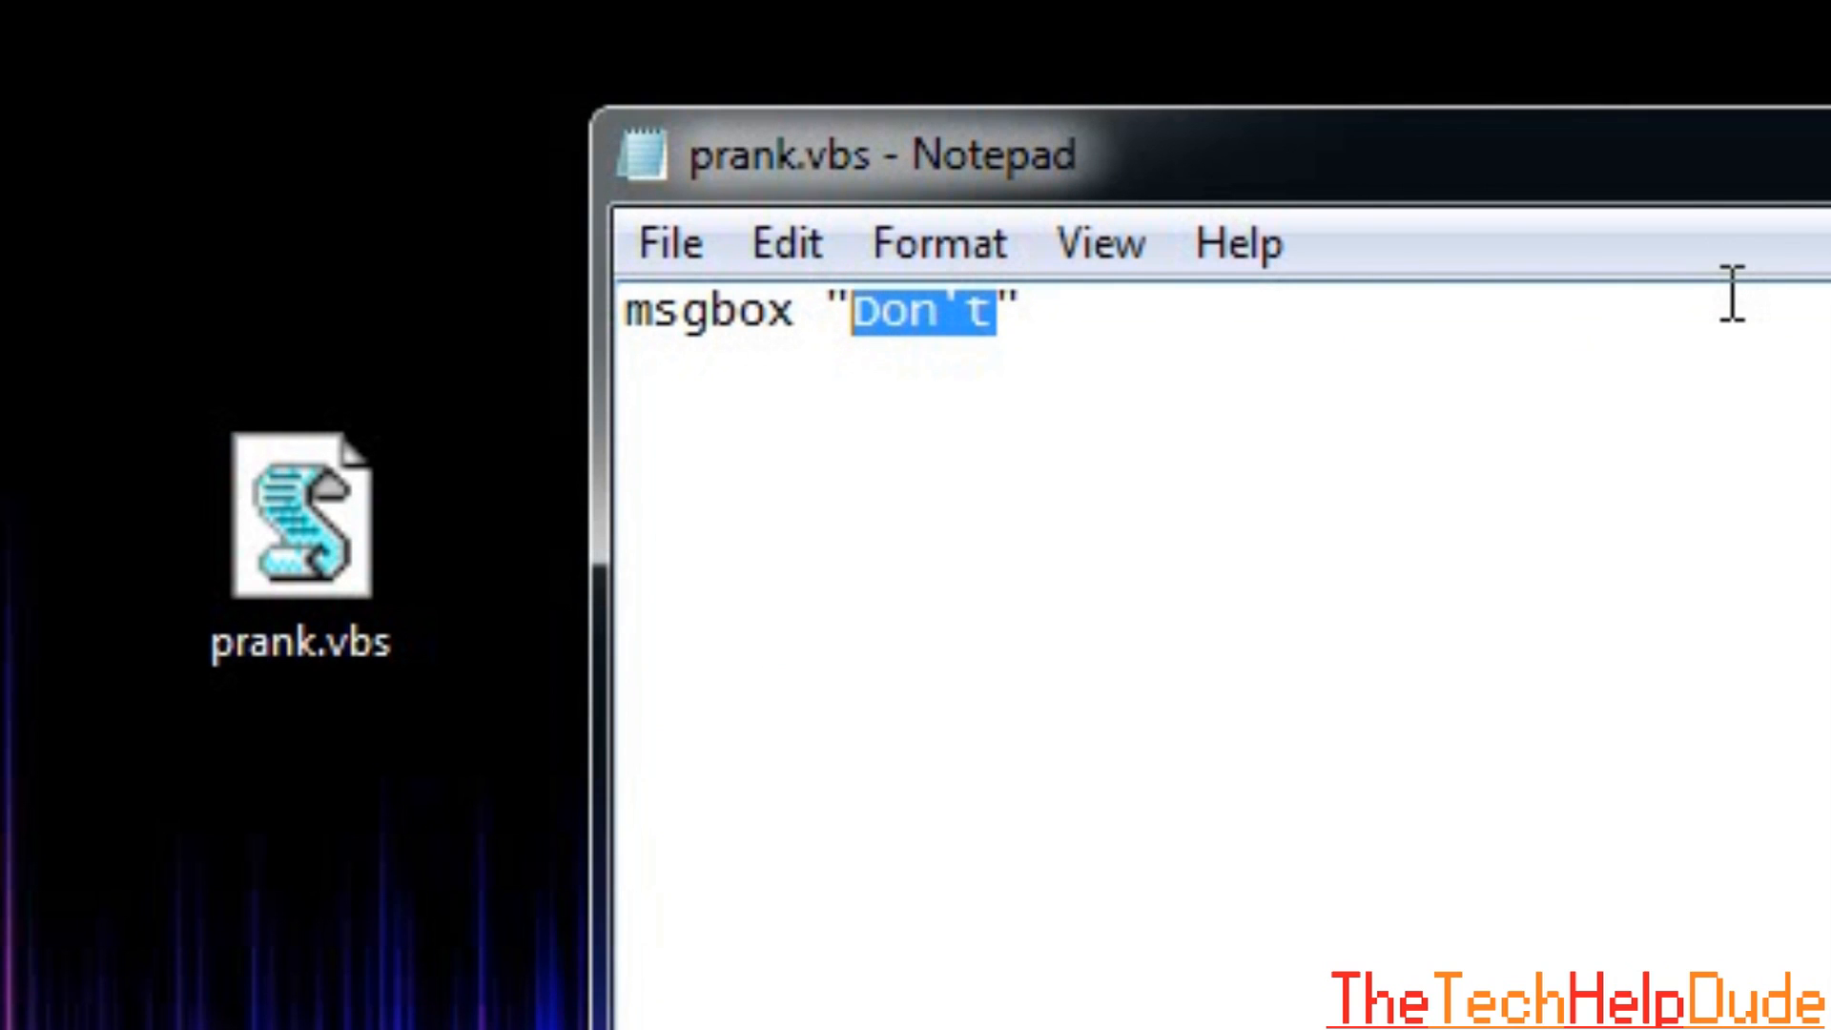
text(Hello)
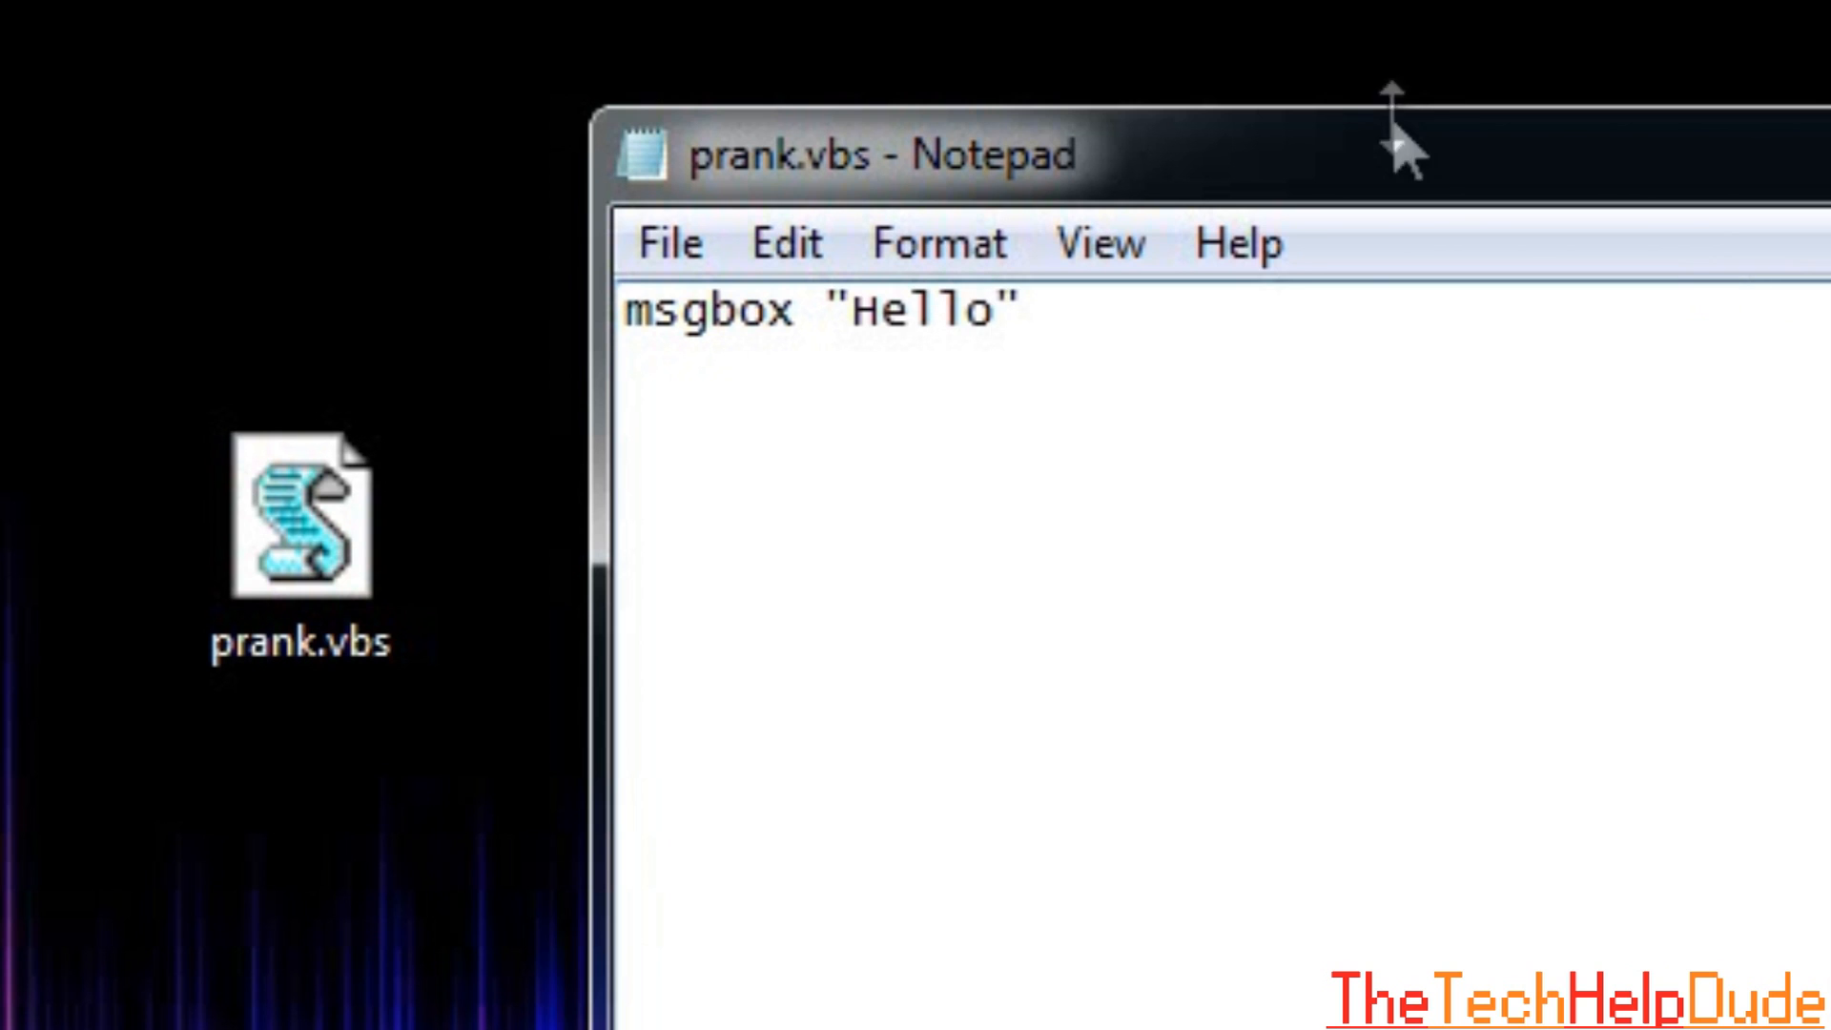
click(667, 243)
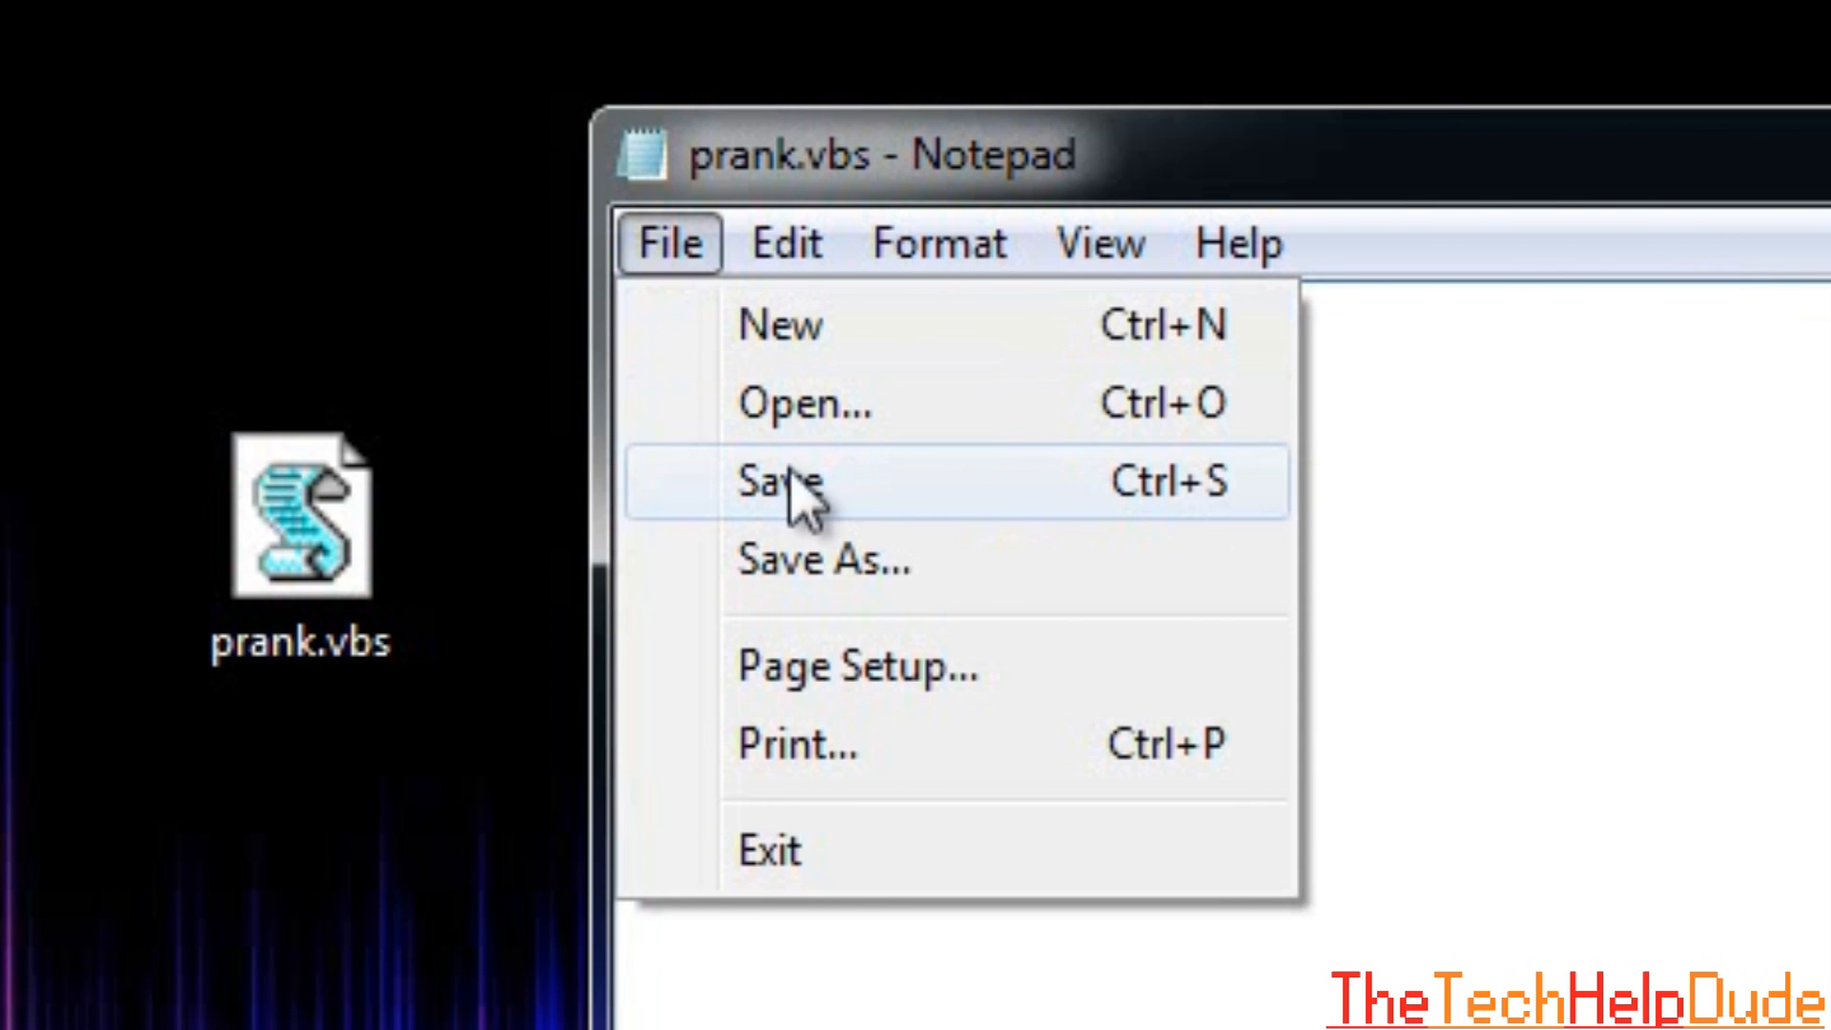
Save prank.vbs, run it from the desktop and dismiss the Hello message box.
click(780, 483)
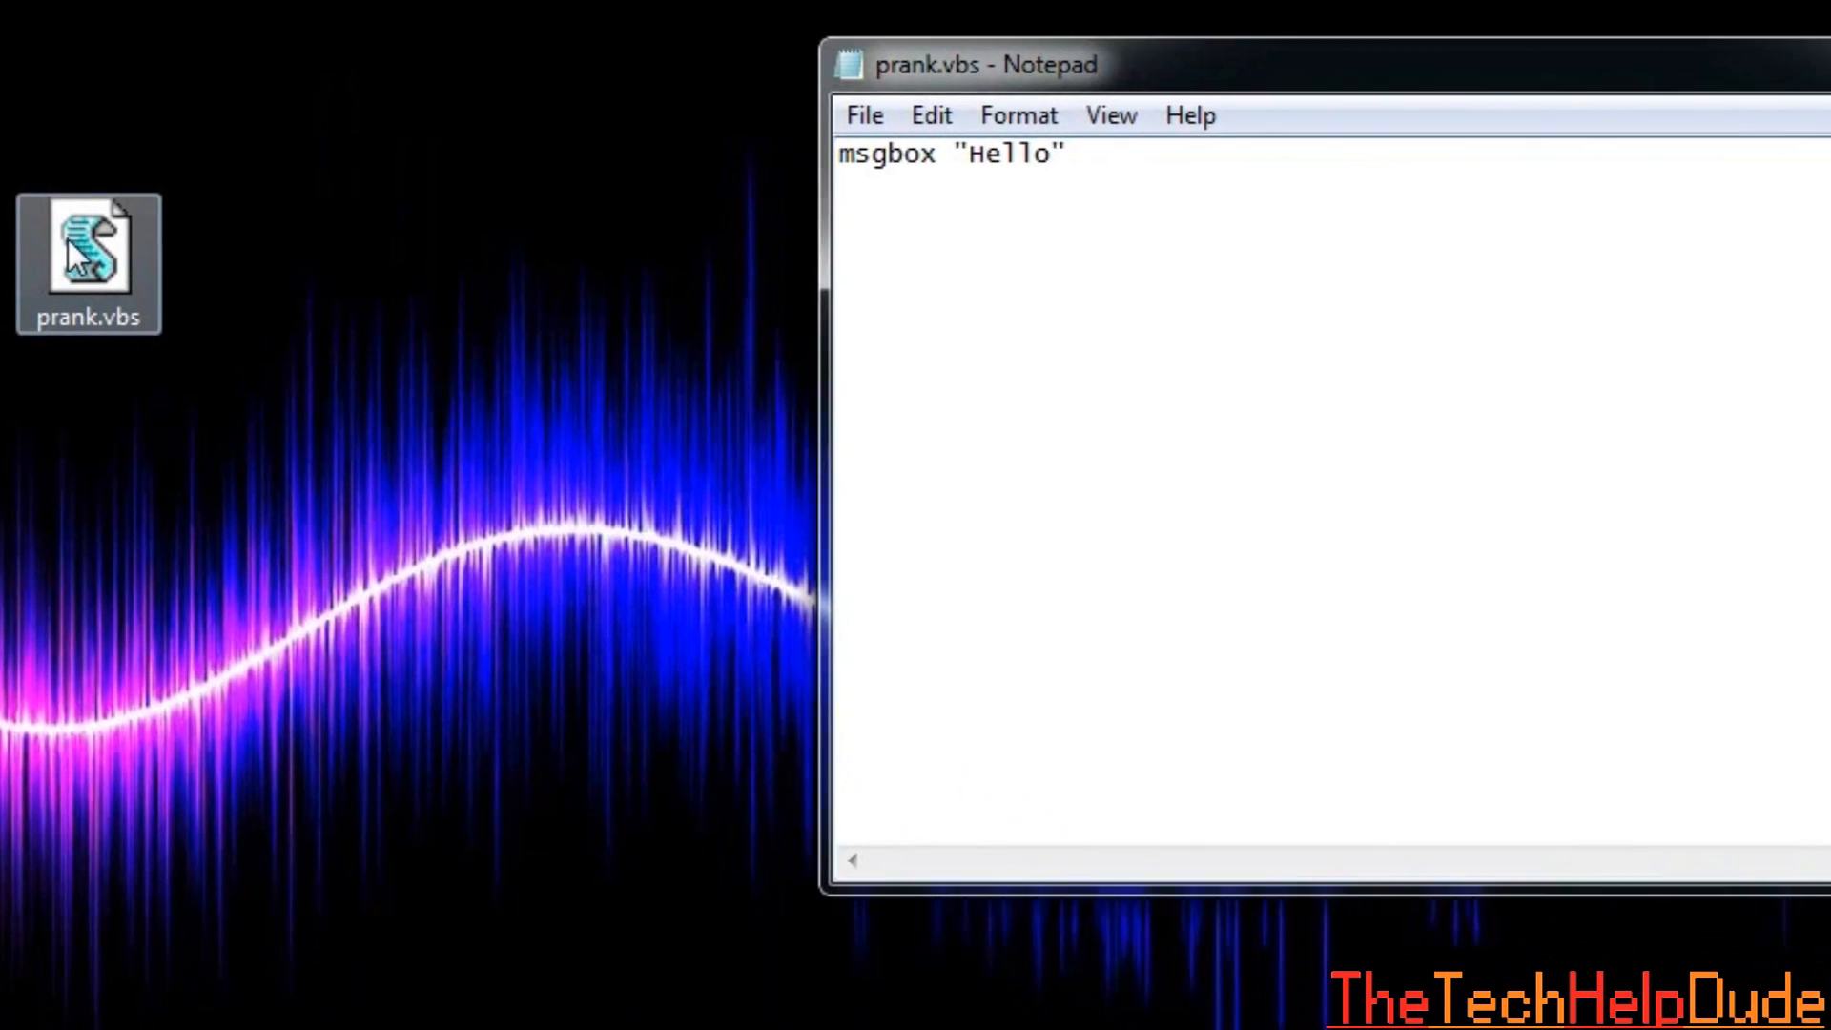
double_click(86, 246)
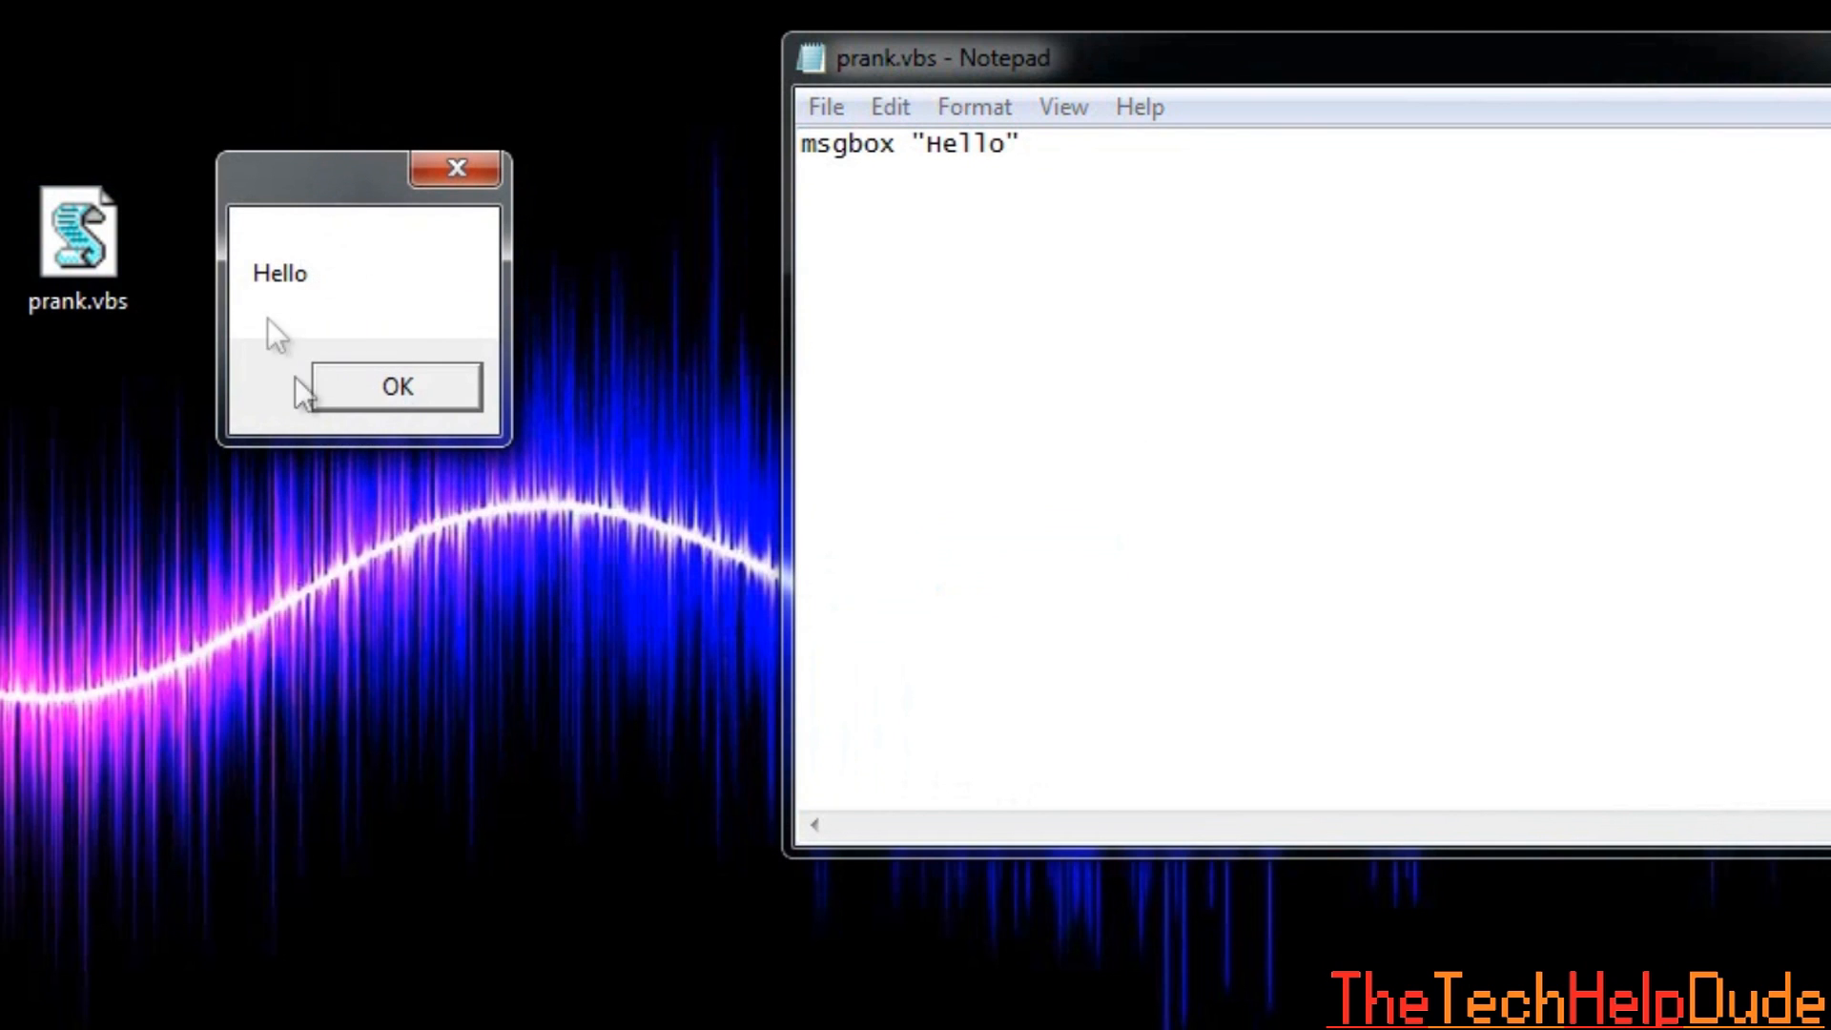
click(397, 387)
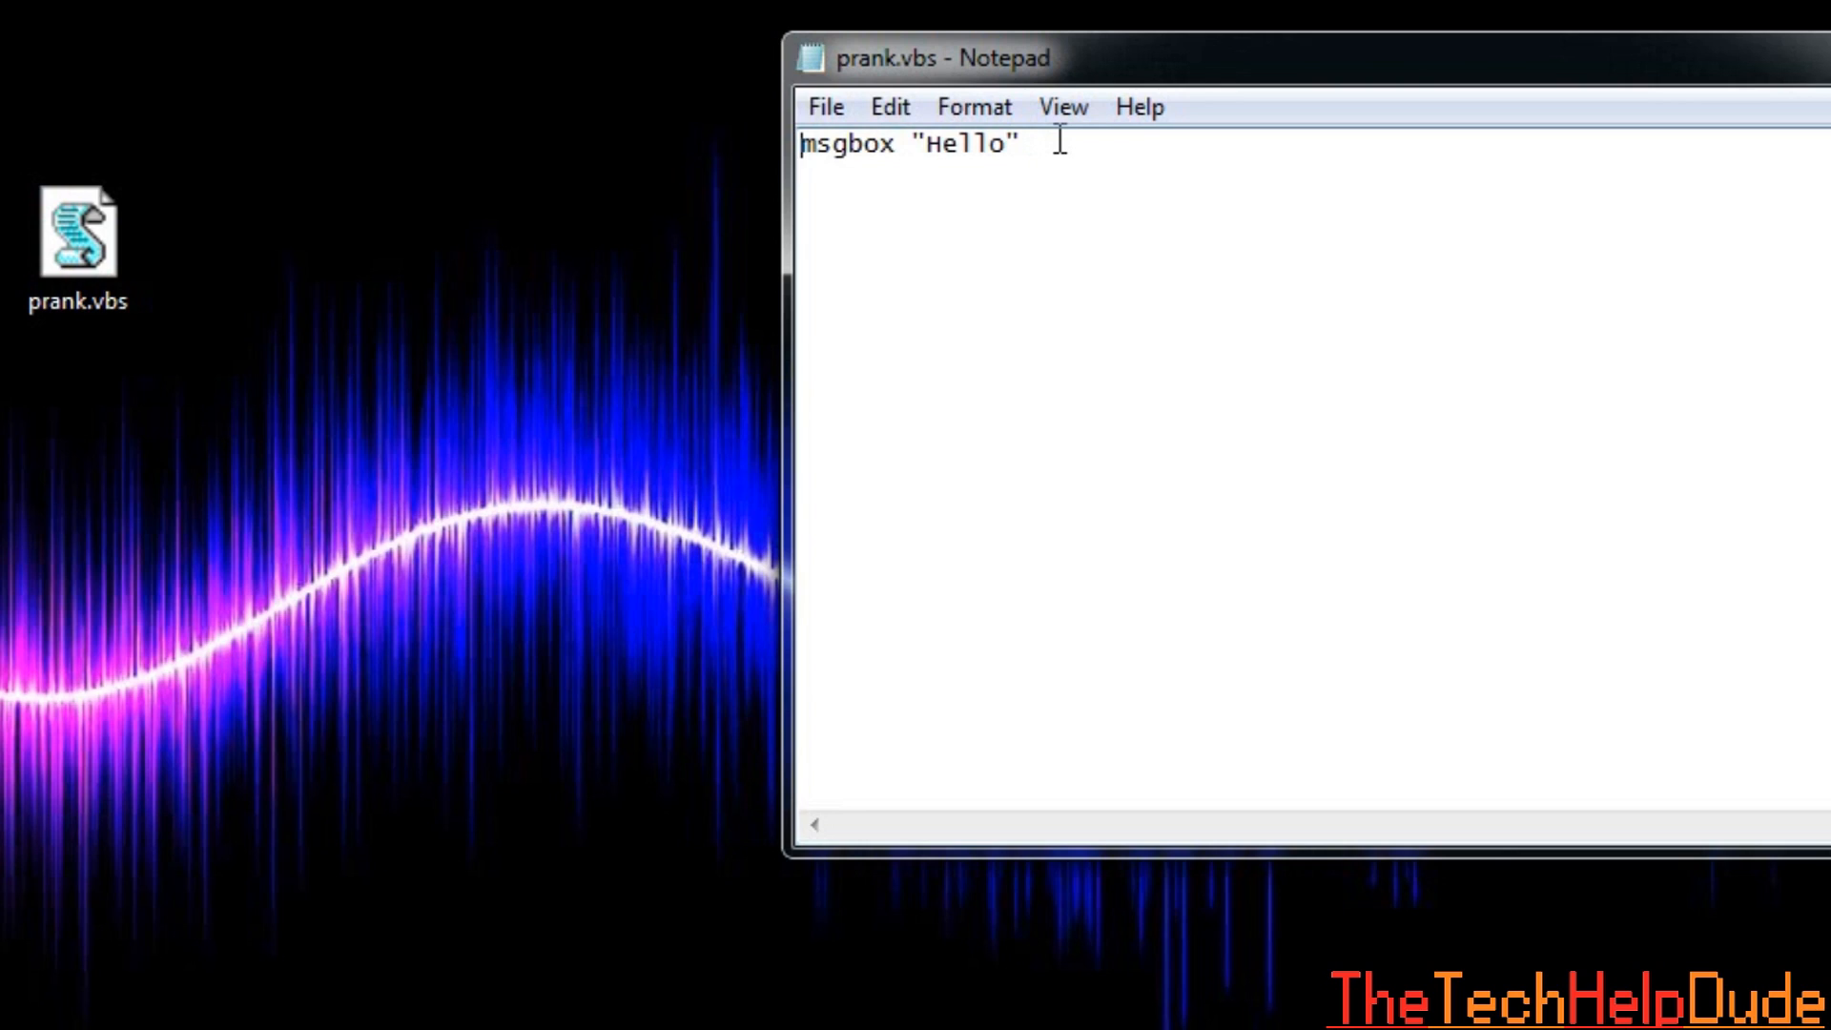
Wrap the msgbox in a do…loop and change its message from Hello to Looping.
text(do)
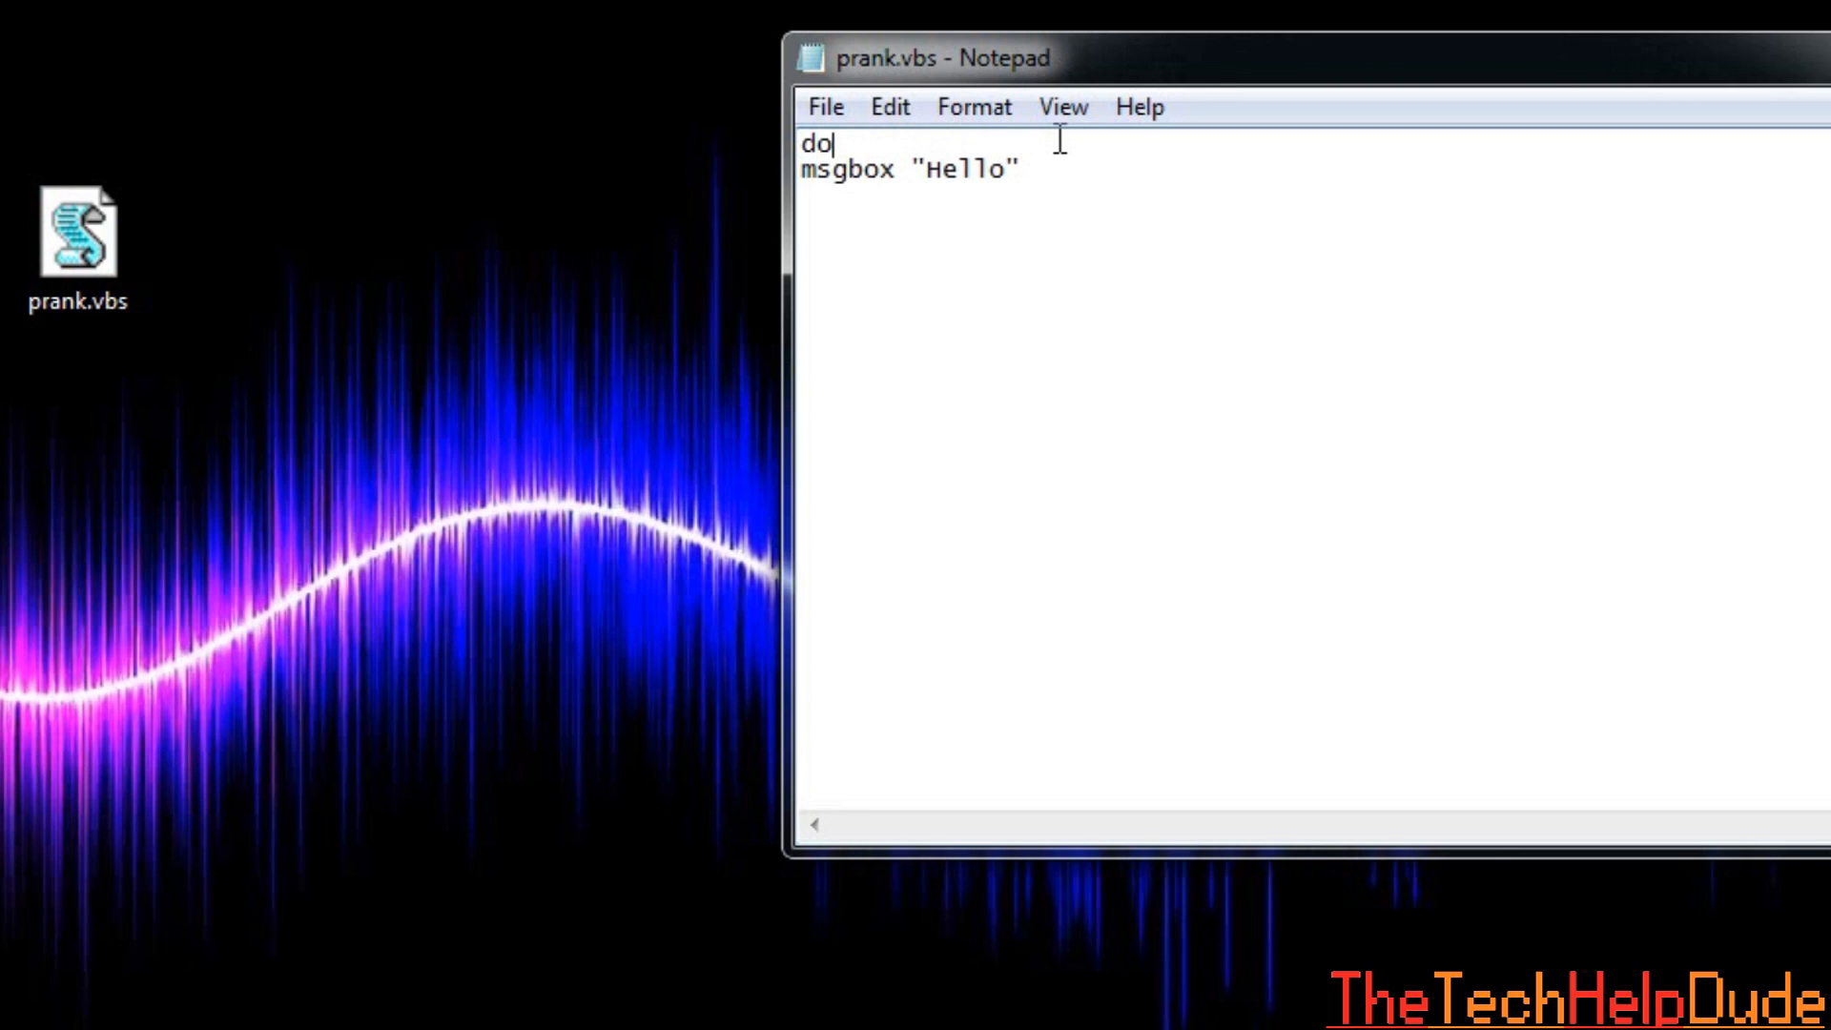
text(lo)
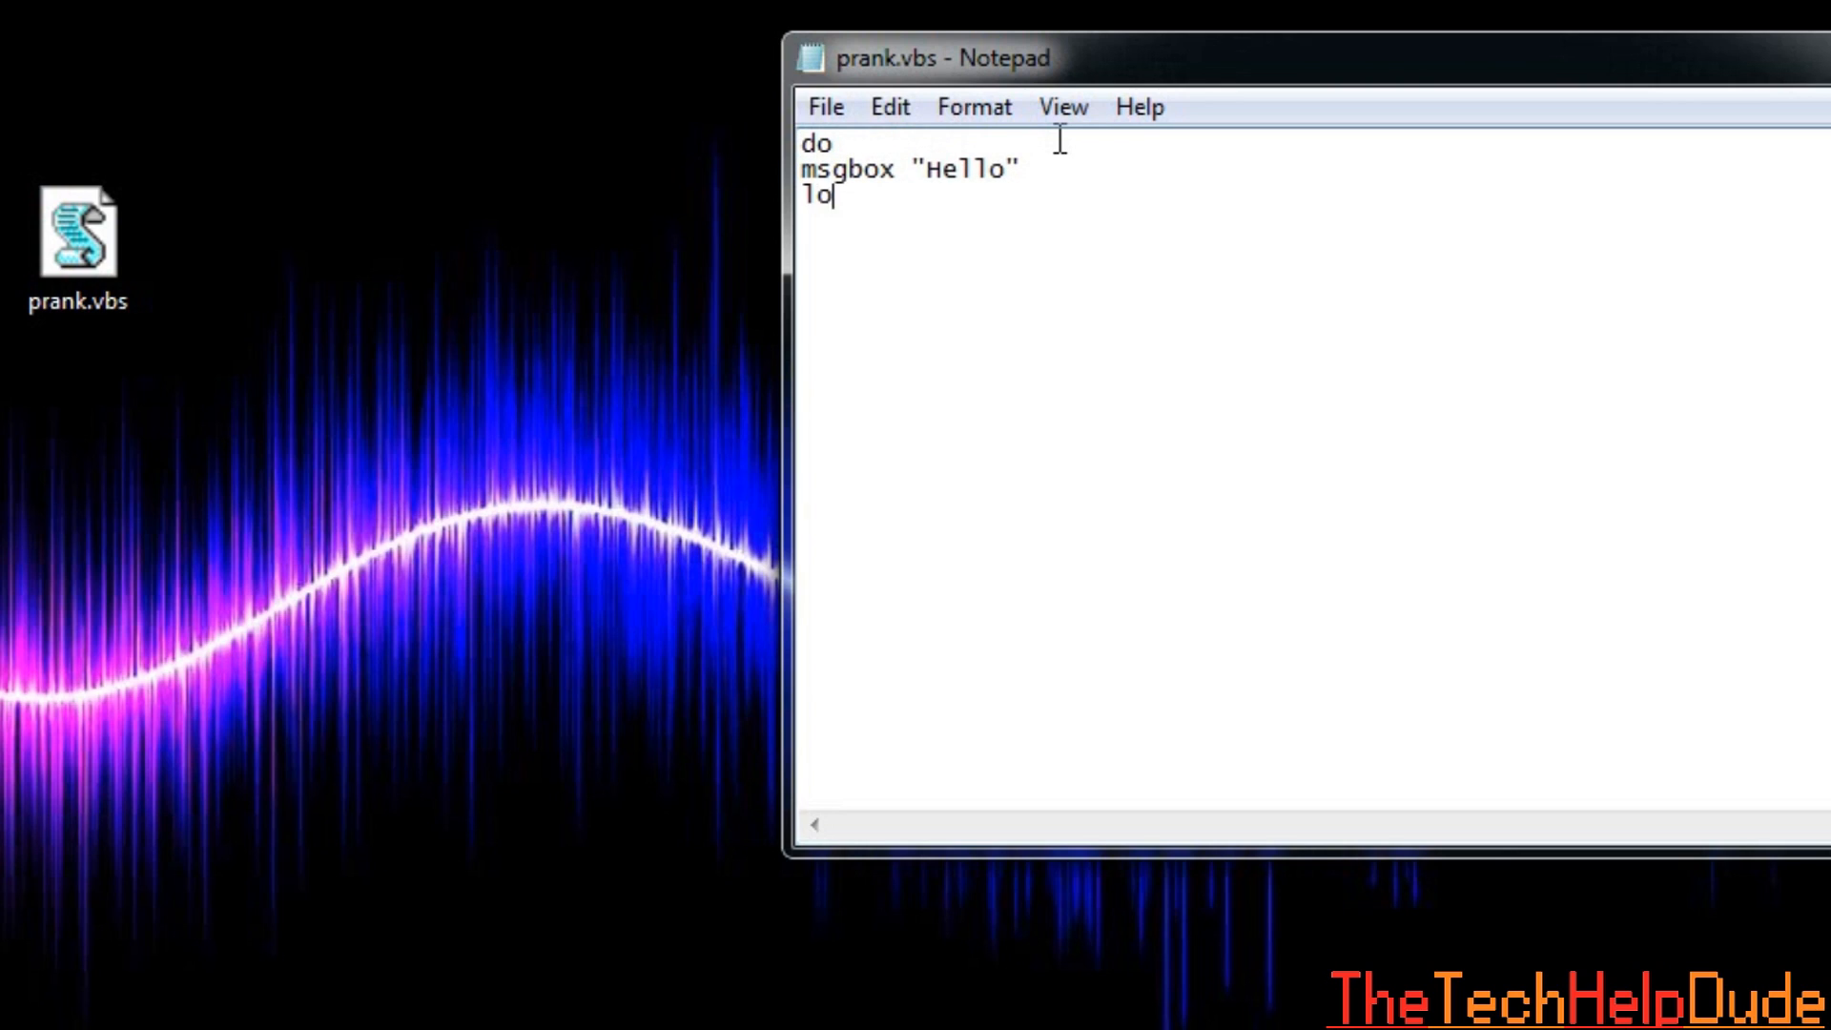
text(op)
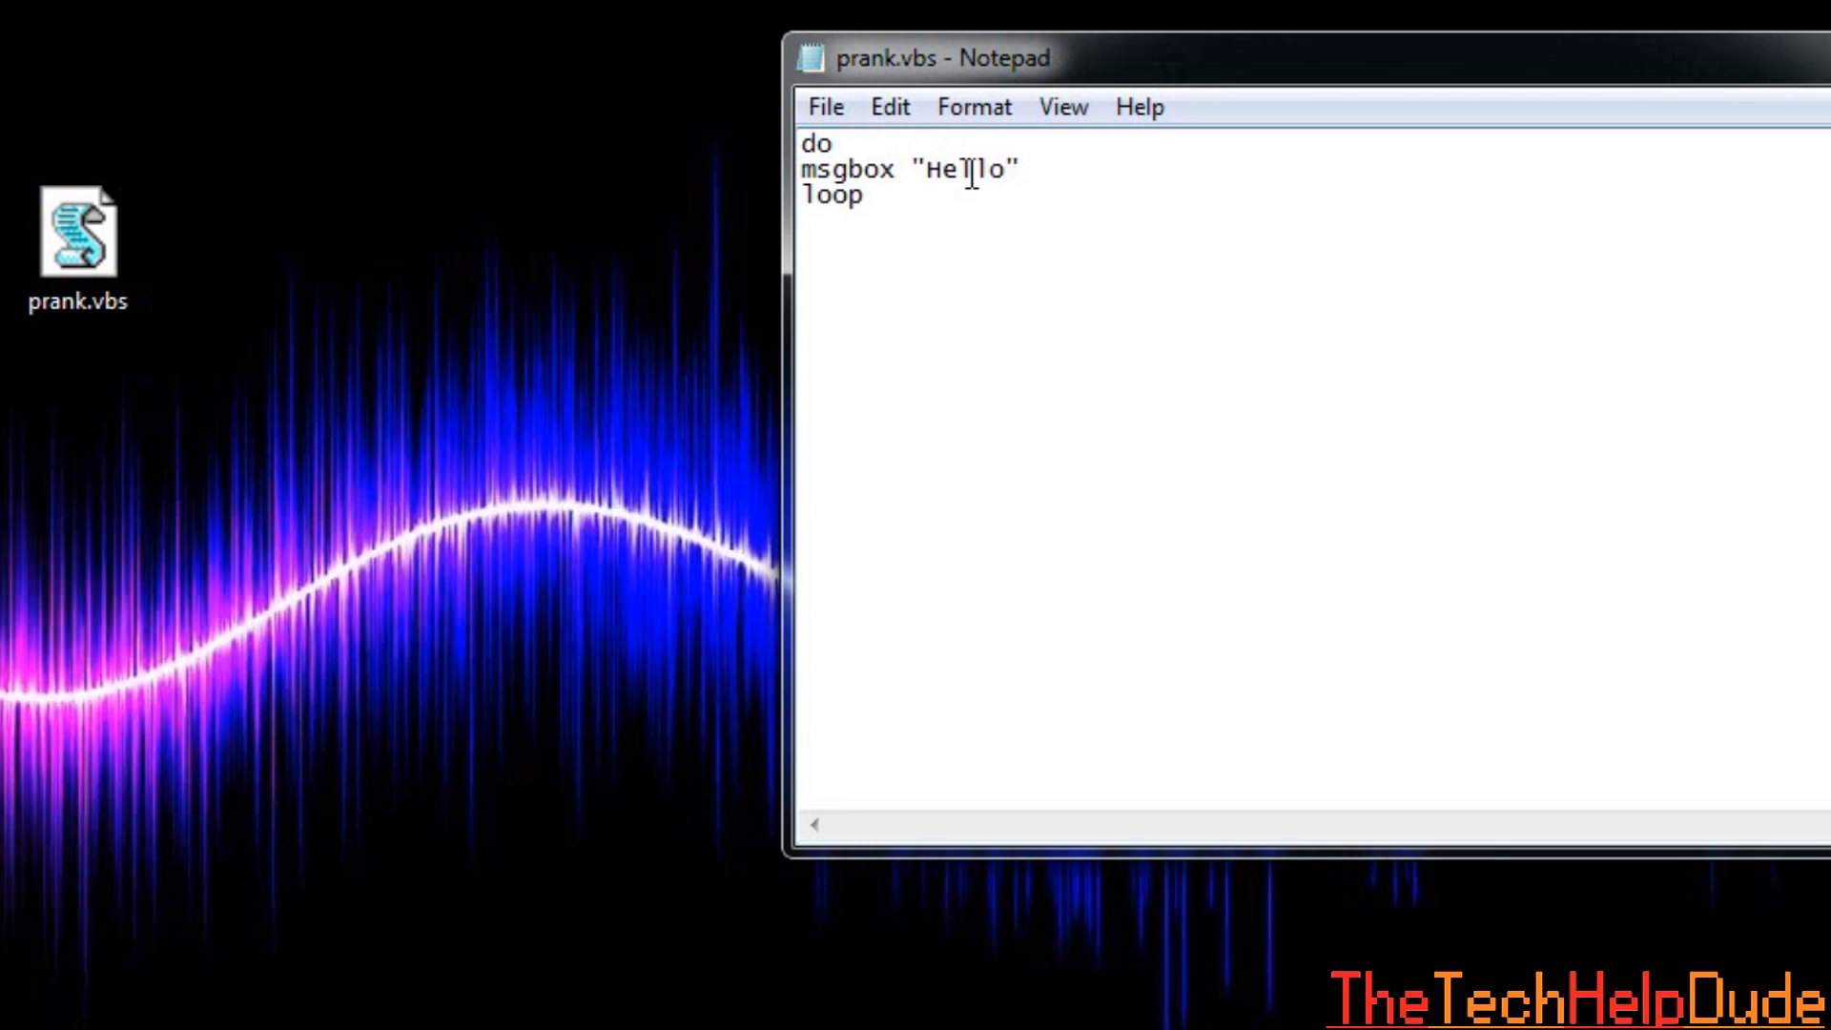
drag(954, 169, 1012, 170)
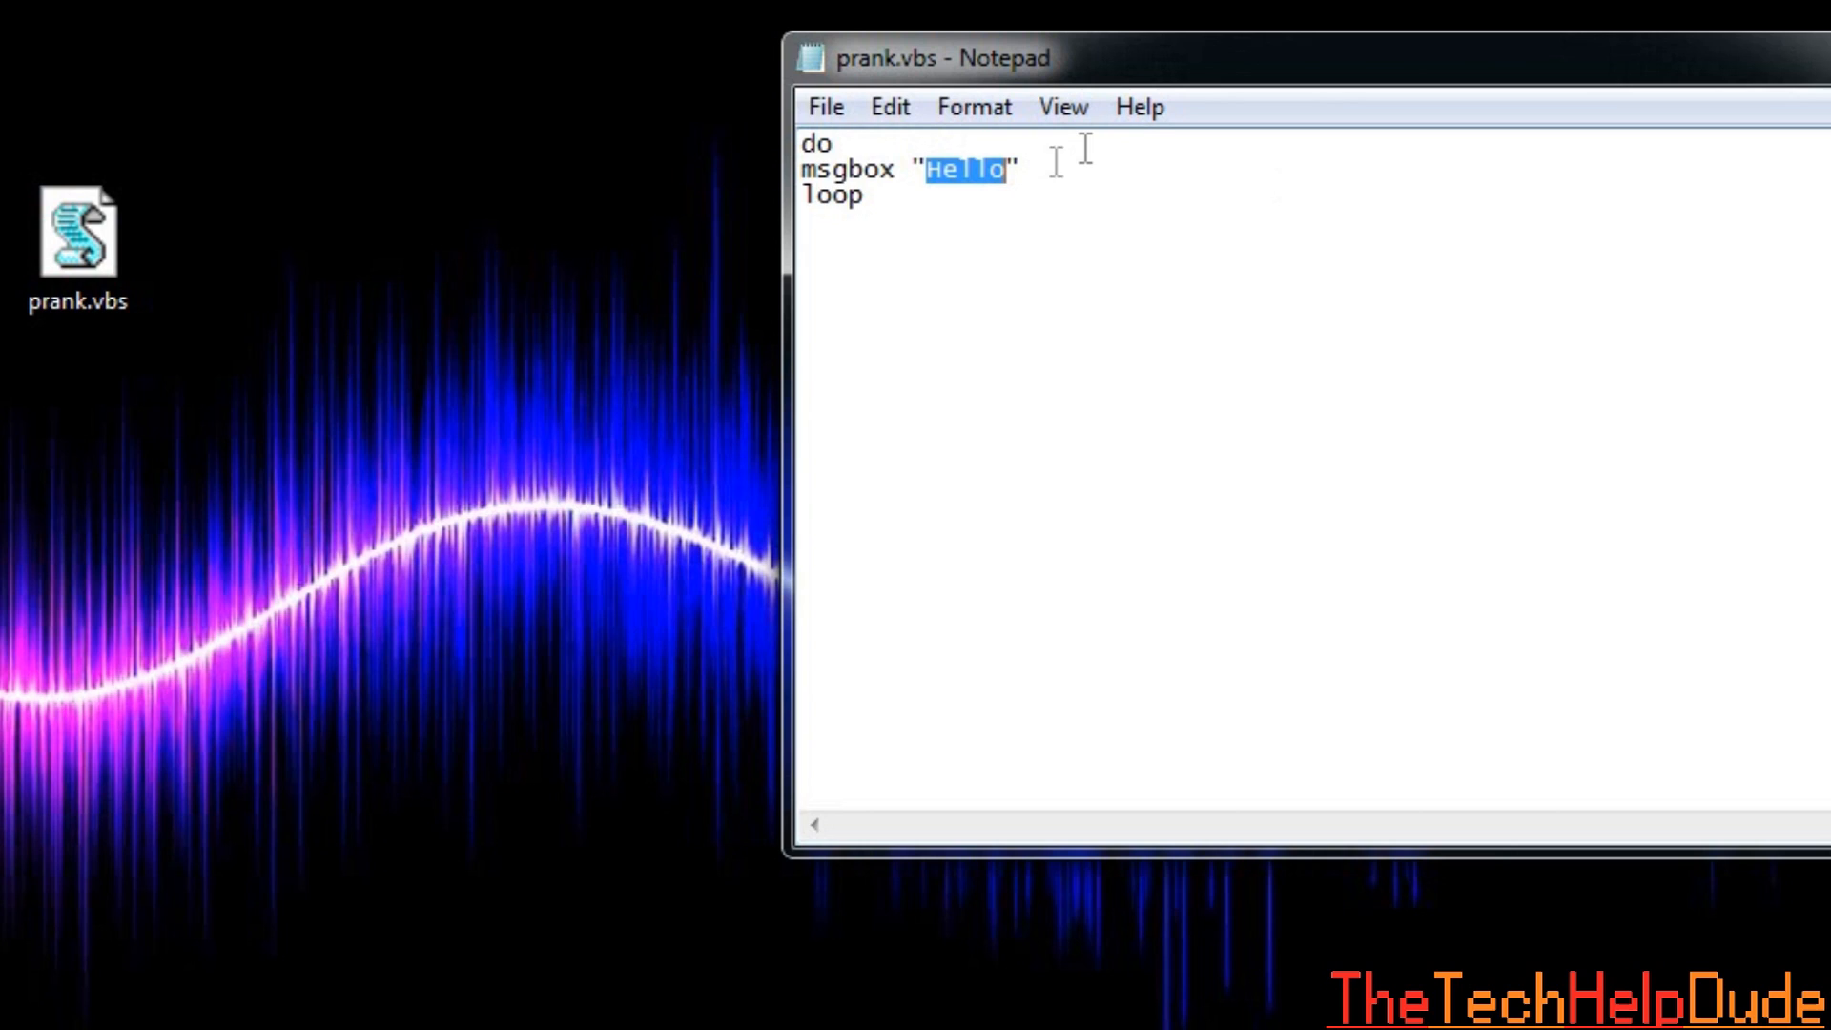
text(Loopi)
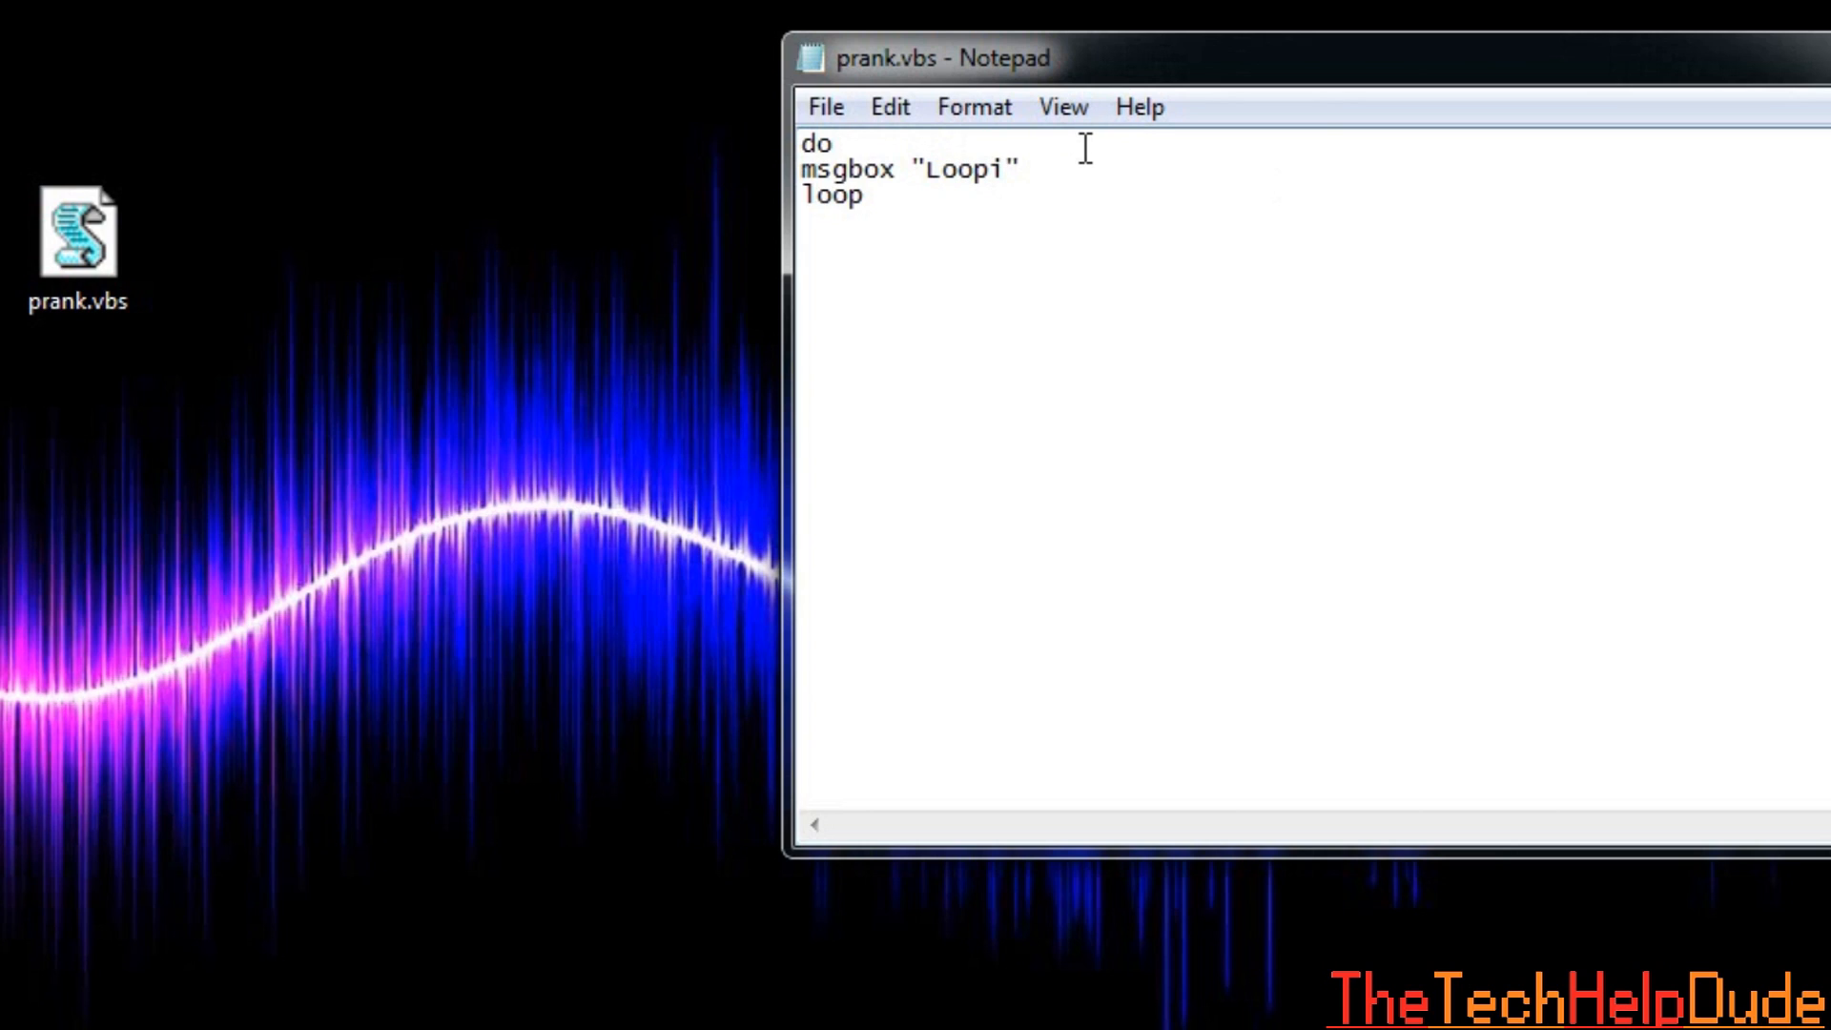
click(824, 107)
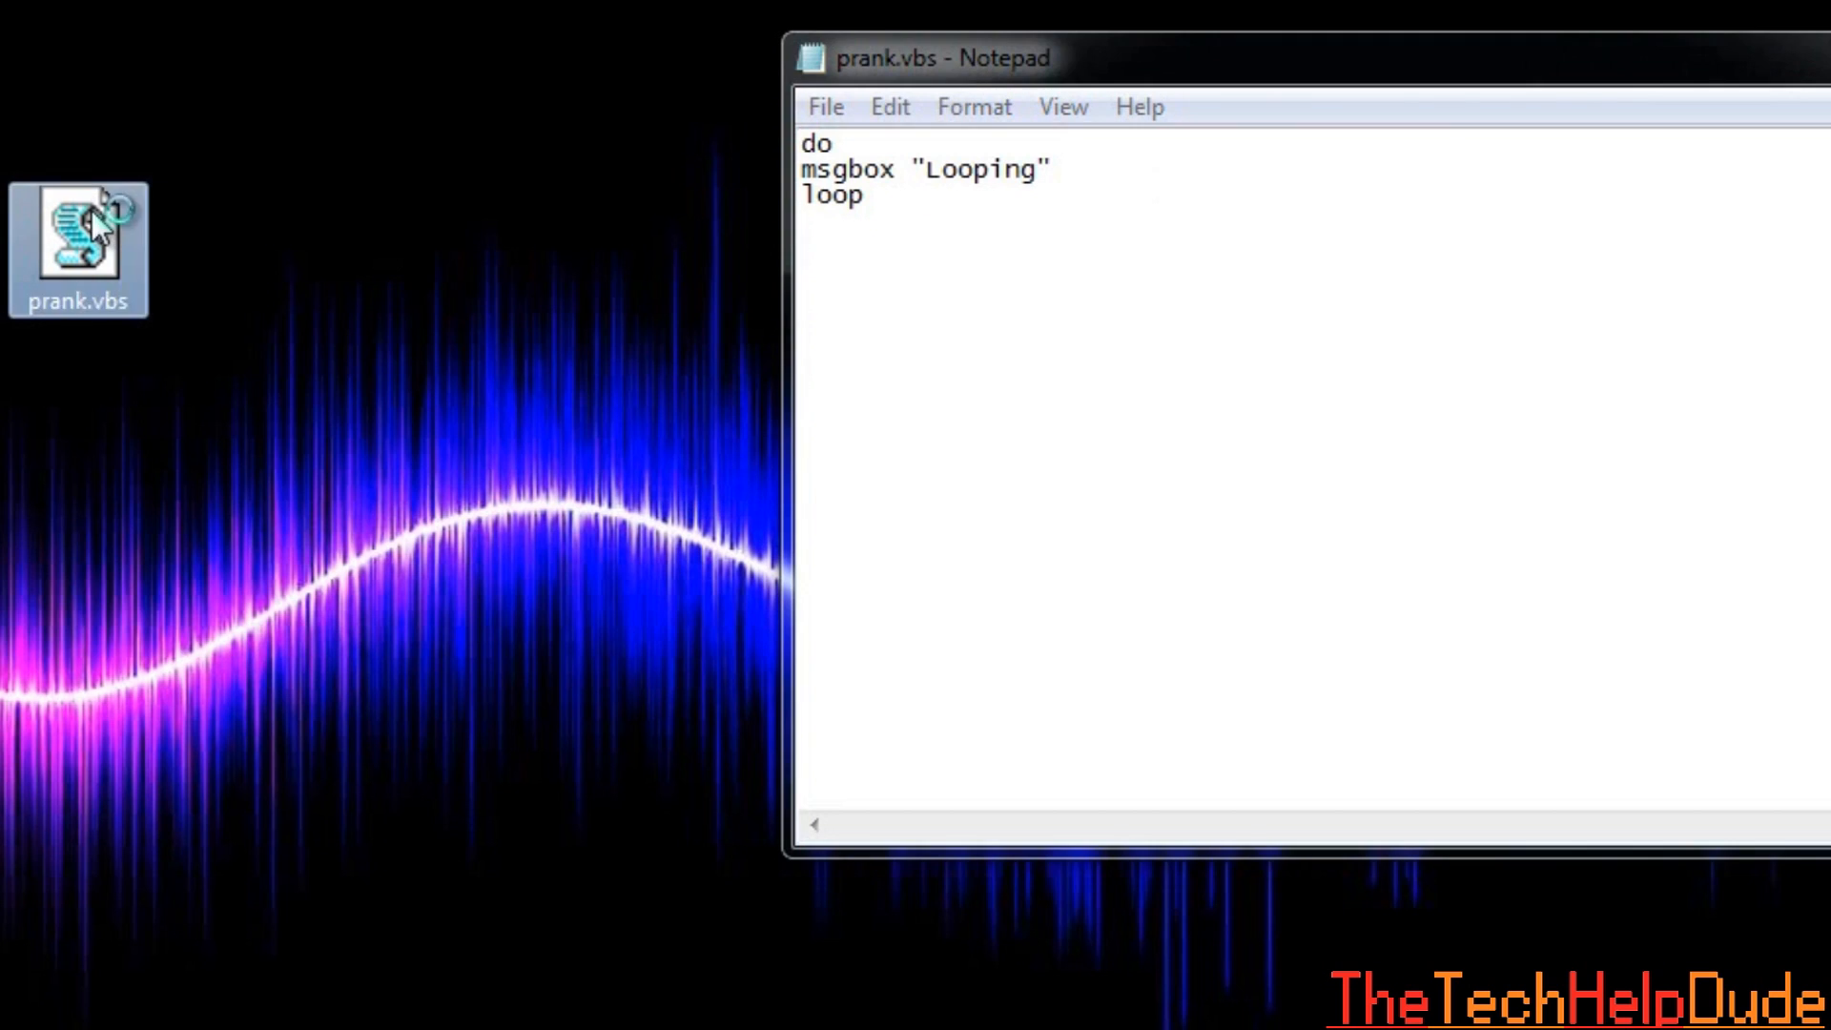
Run prank.vbs and dismiss the Looping message box repeatedly as it keeps reappearing.
double_click(76, 246)
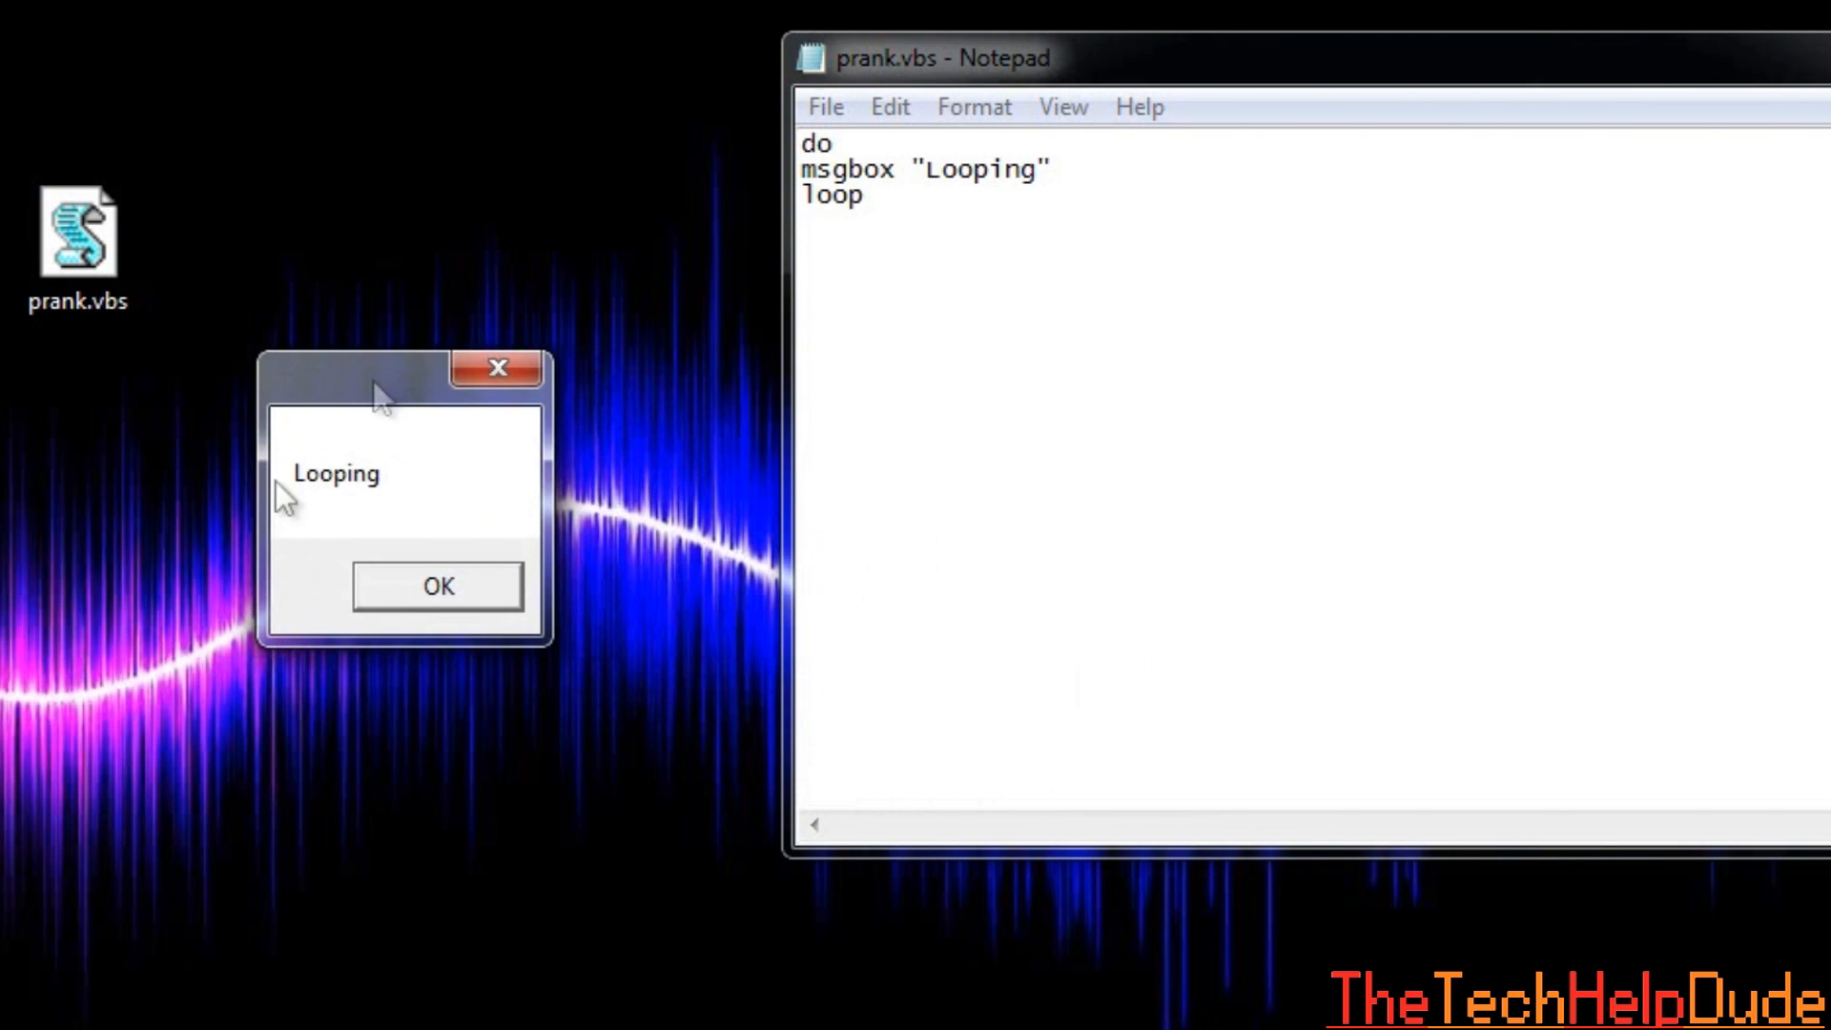
click(435, 586)
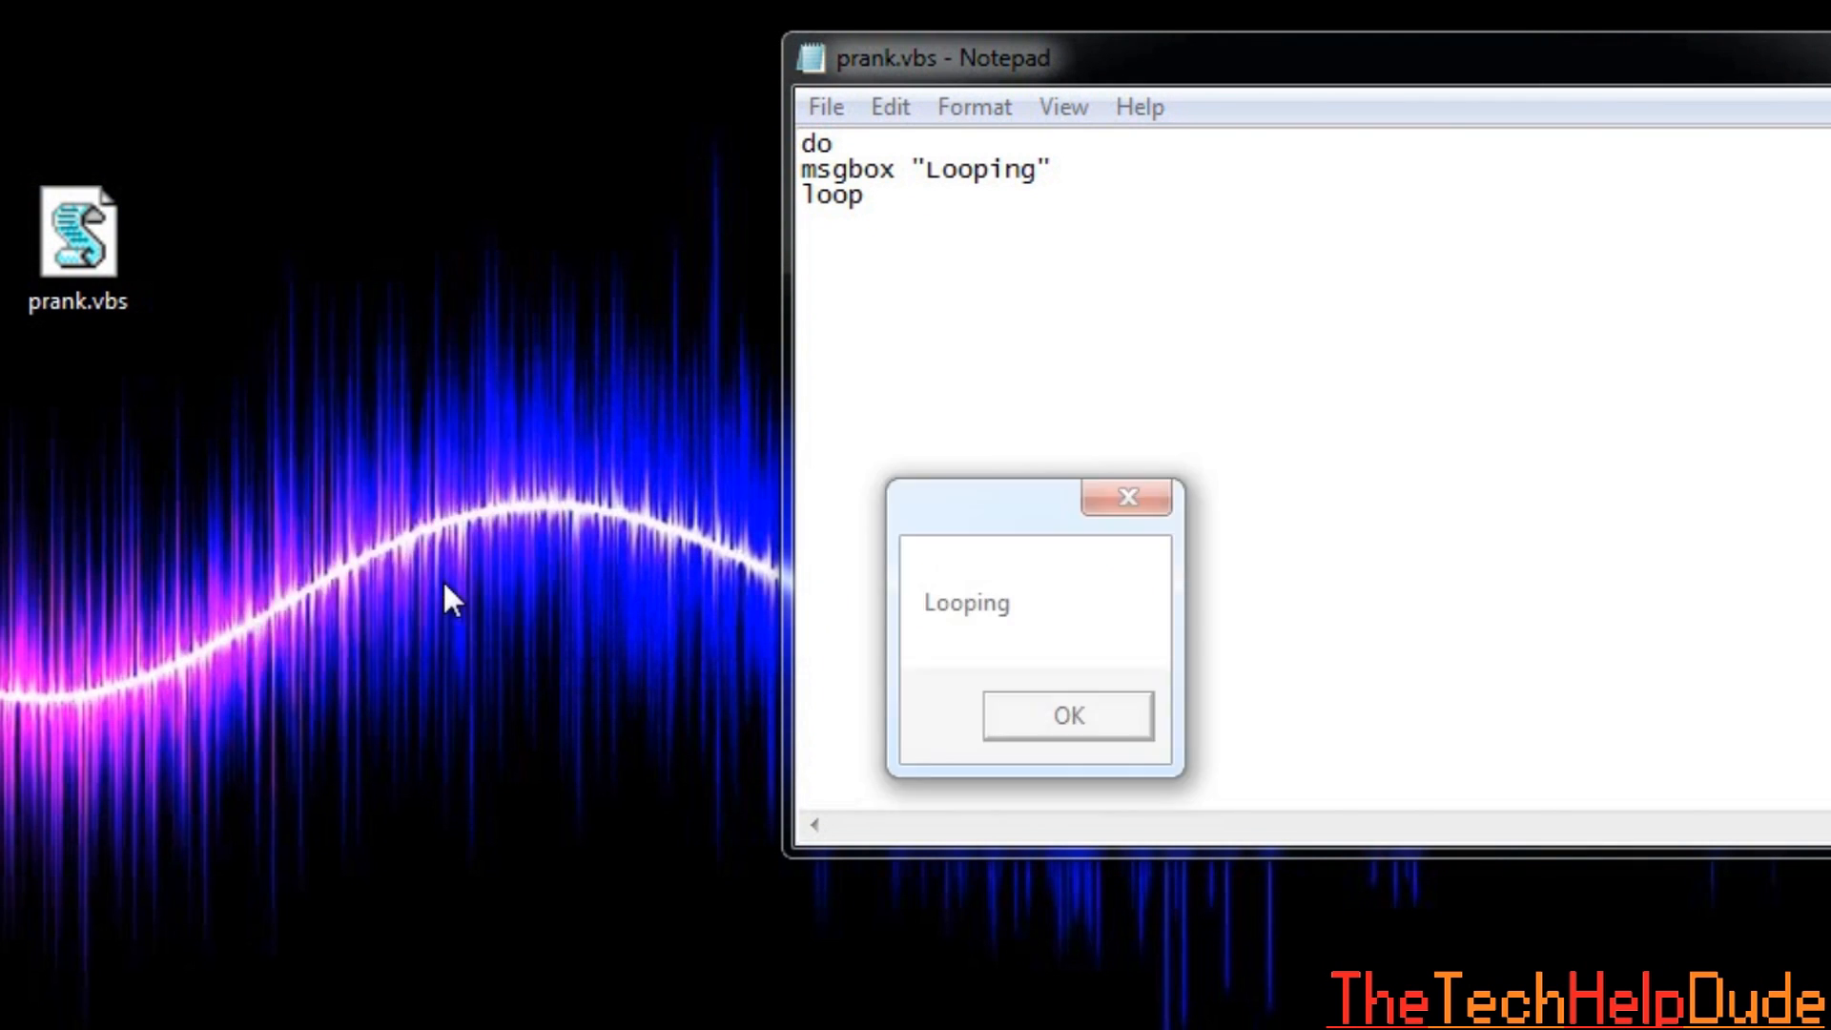
click(1064, 715)
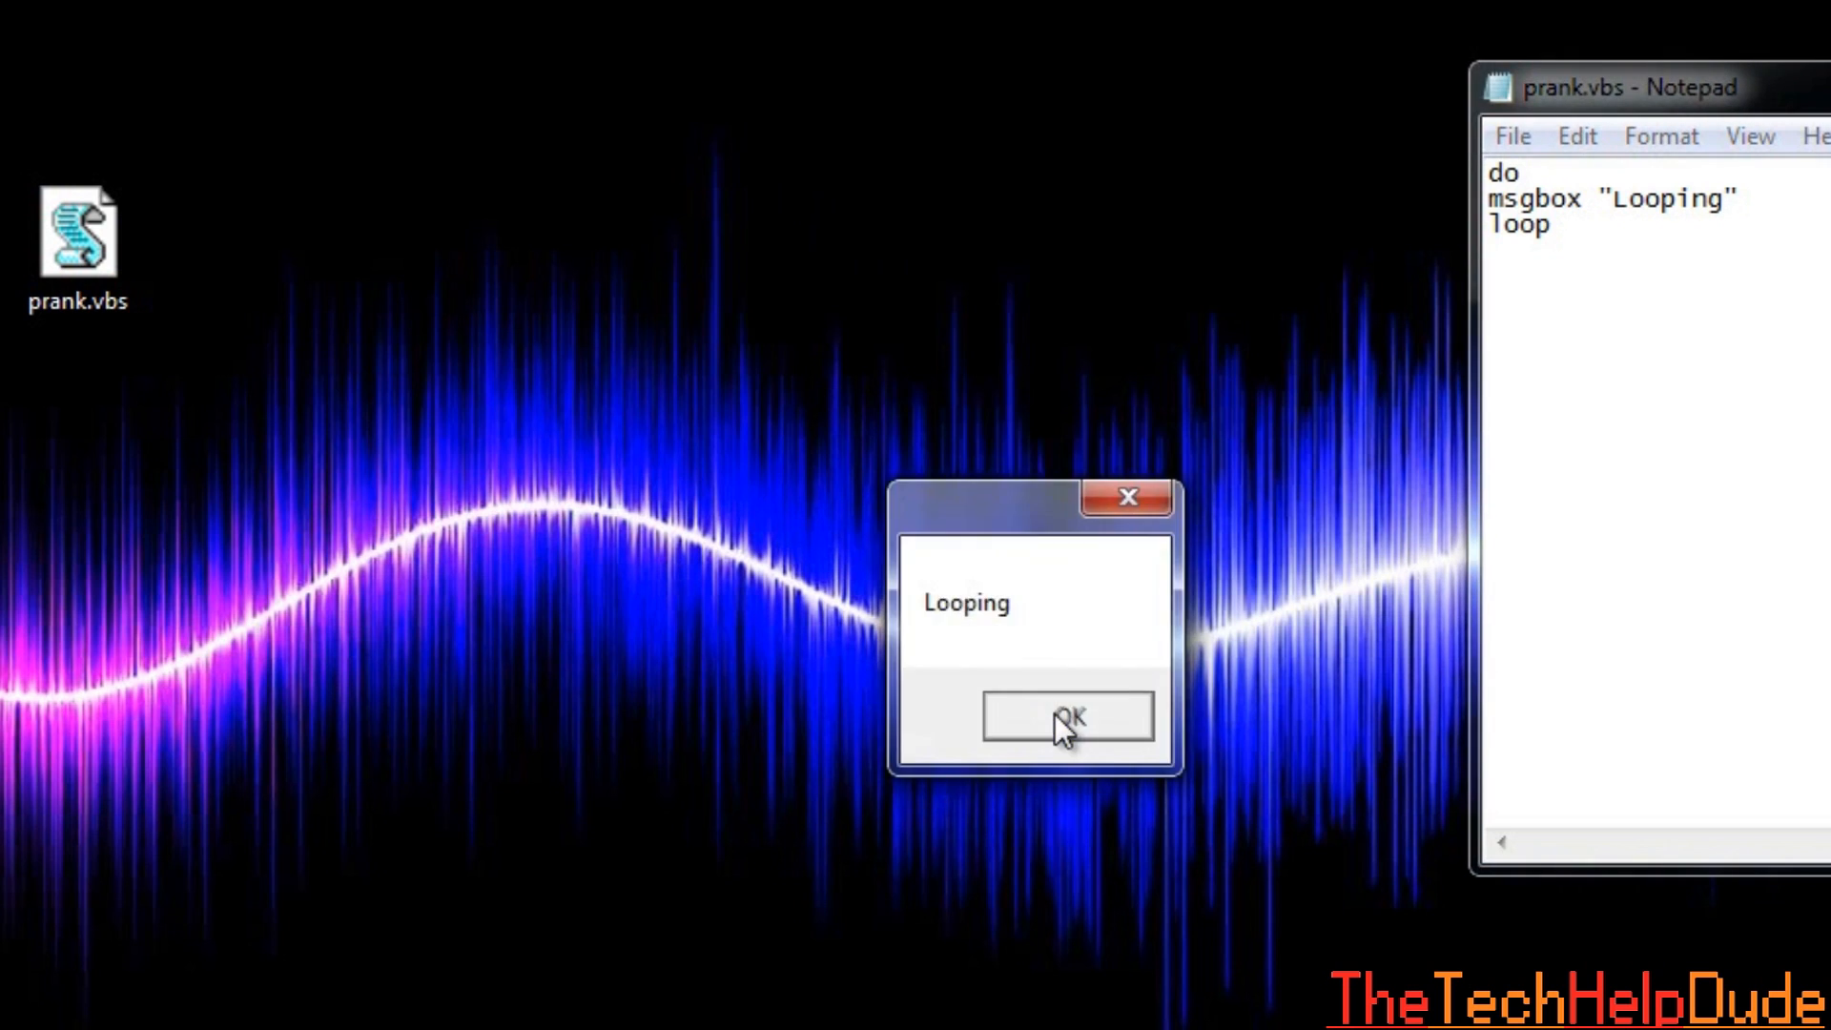
click(1064, 715)
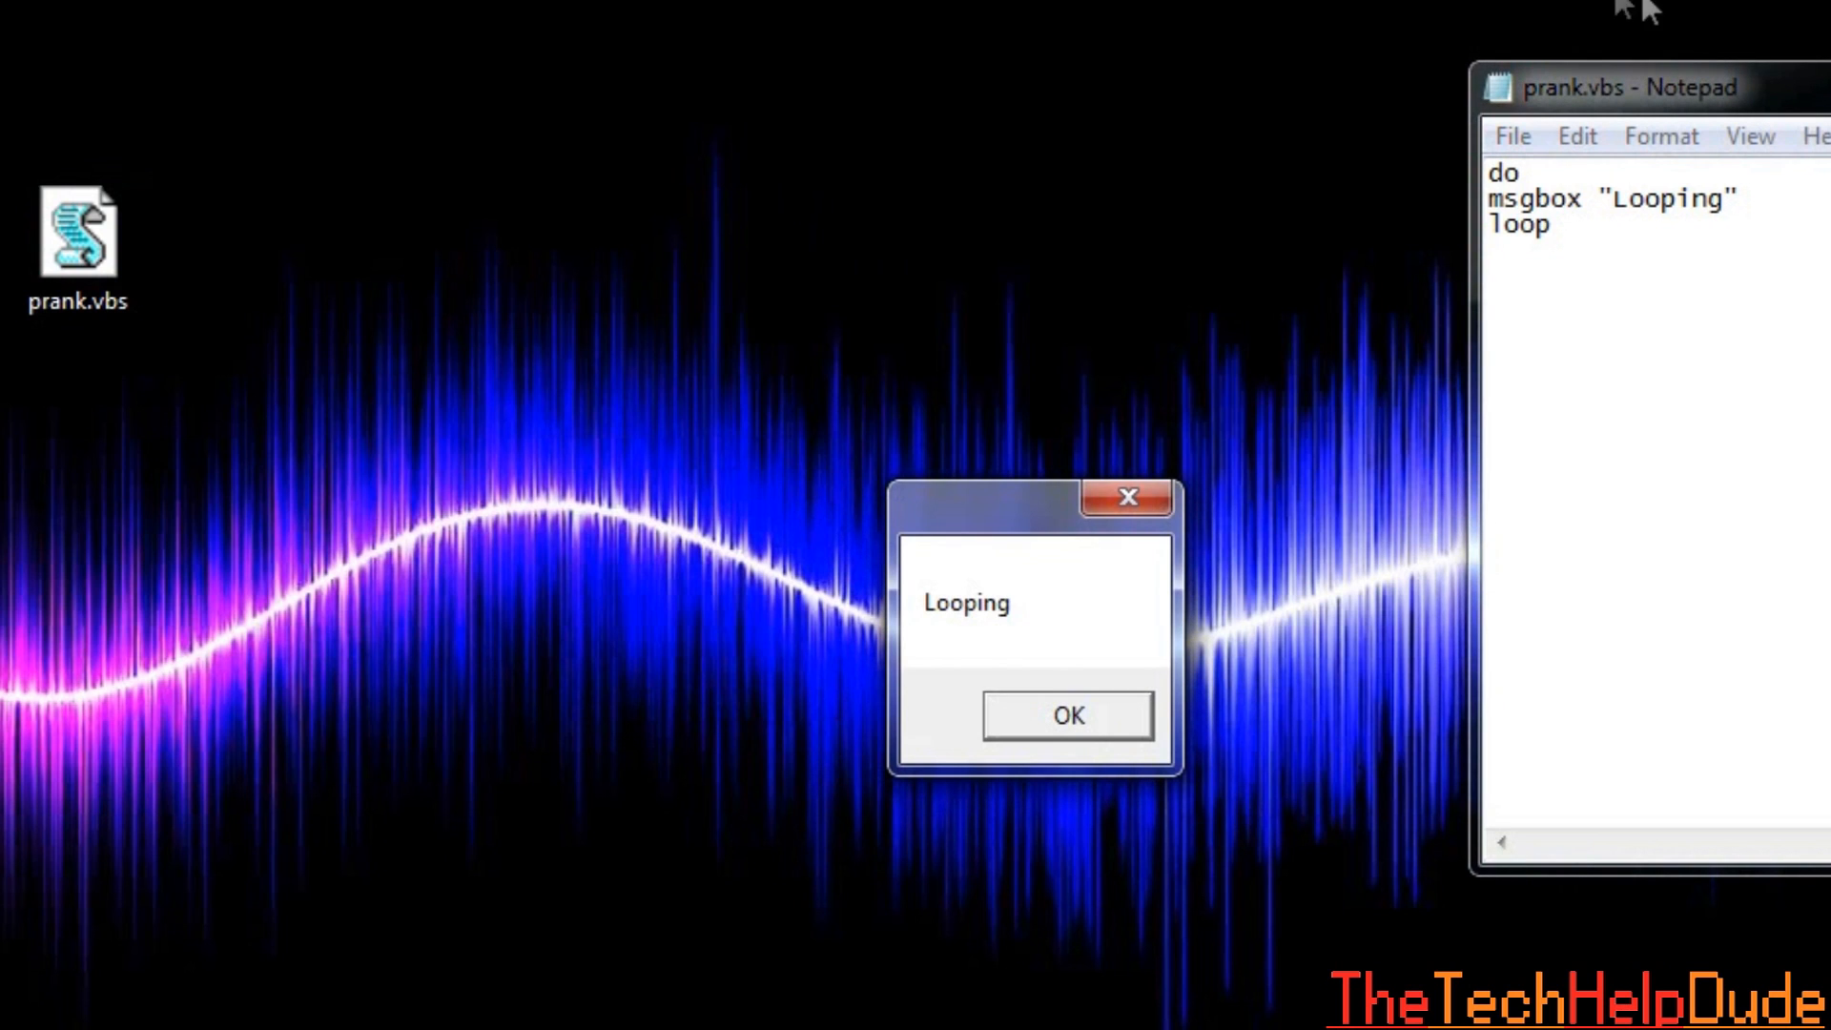
click(1066, 715)
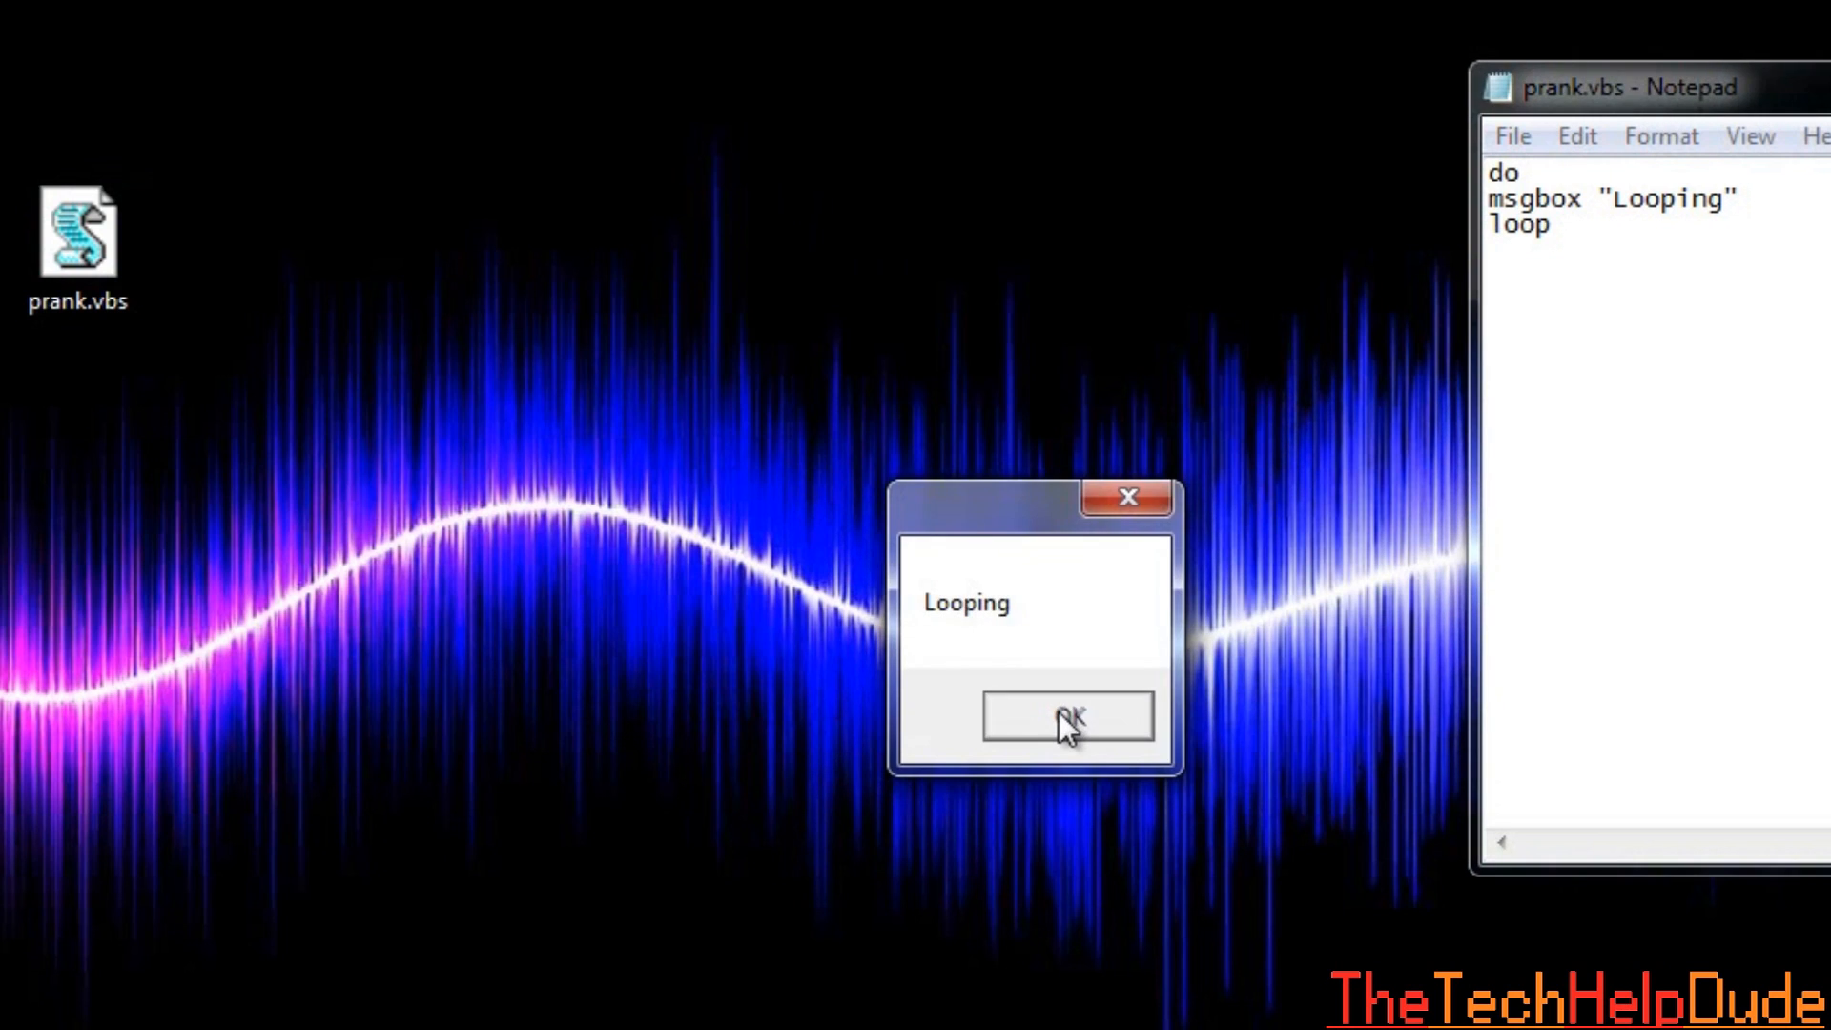
mouse_move(1130, 501)
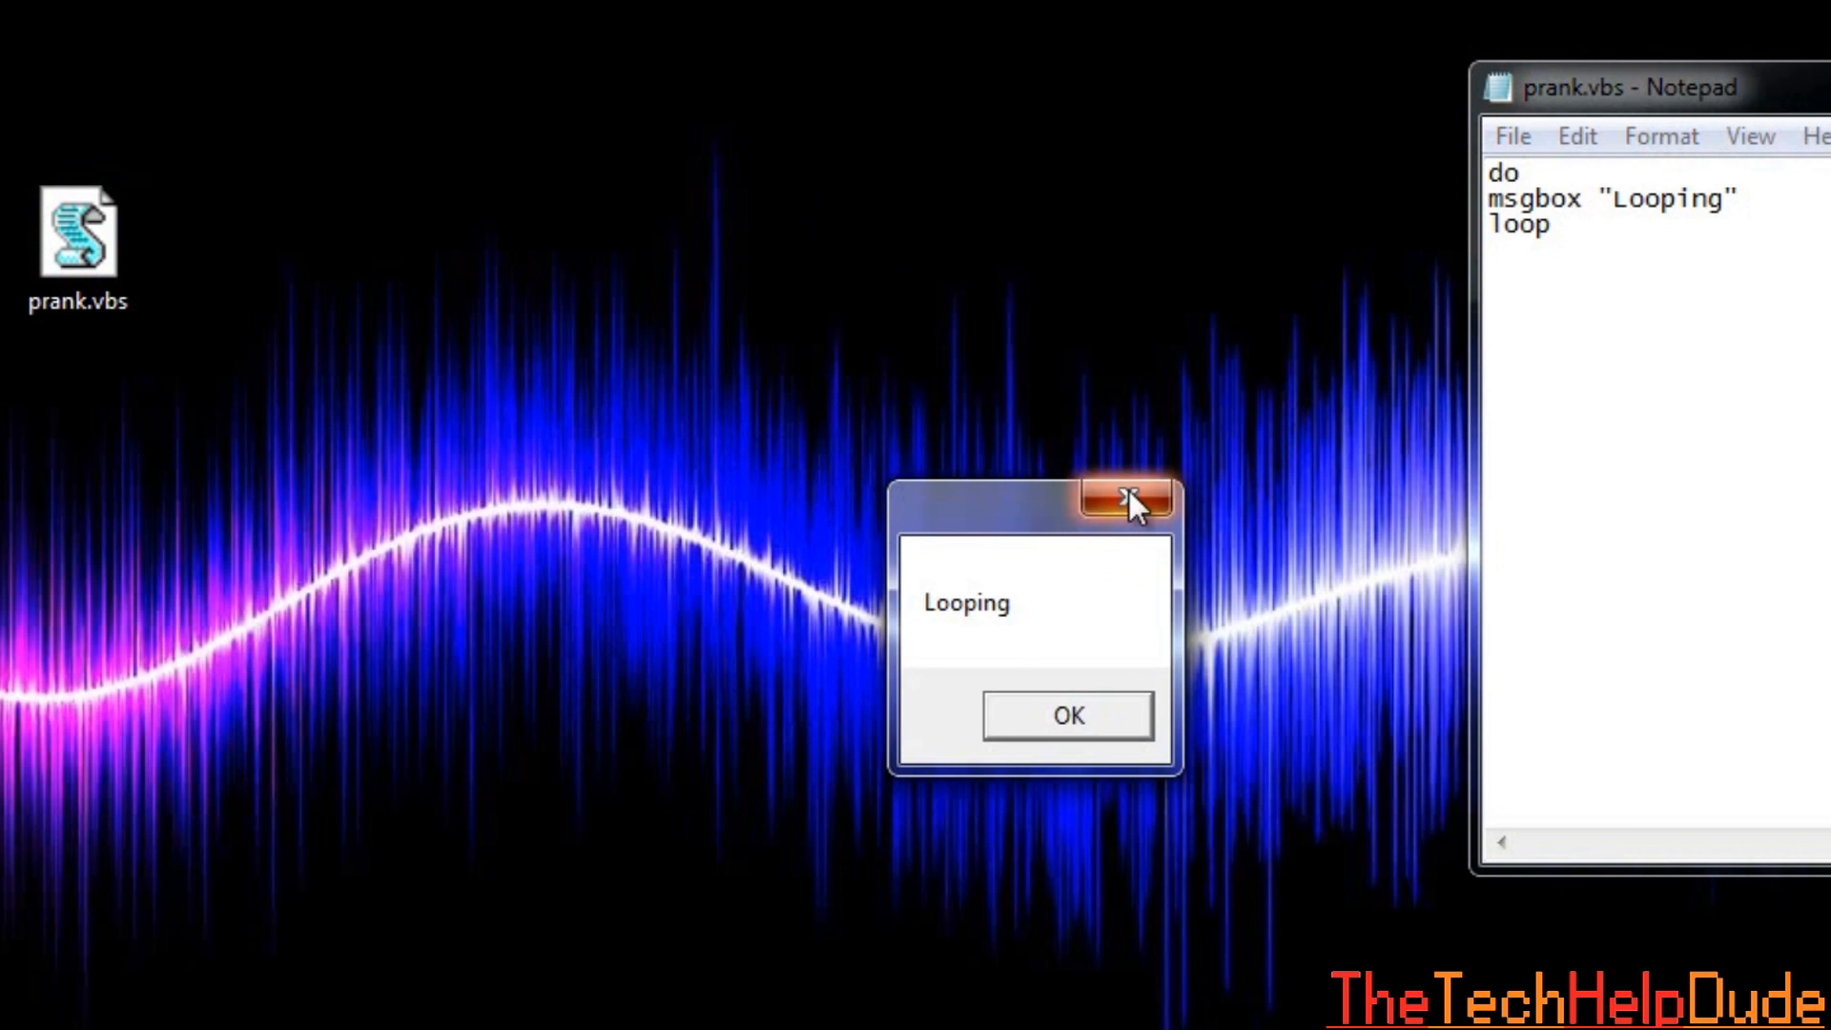
mouse_move(1038, 655)
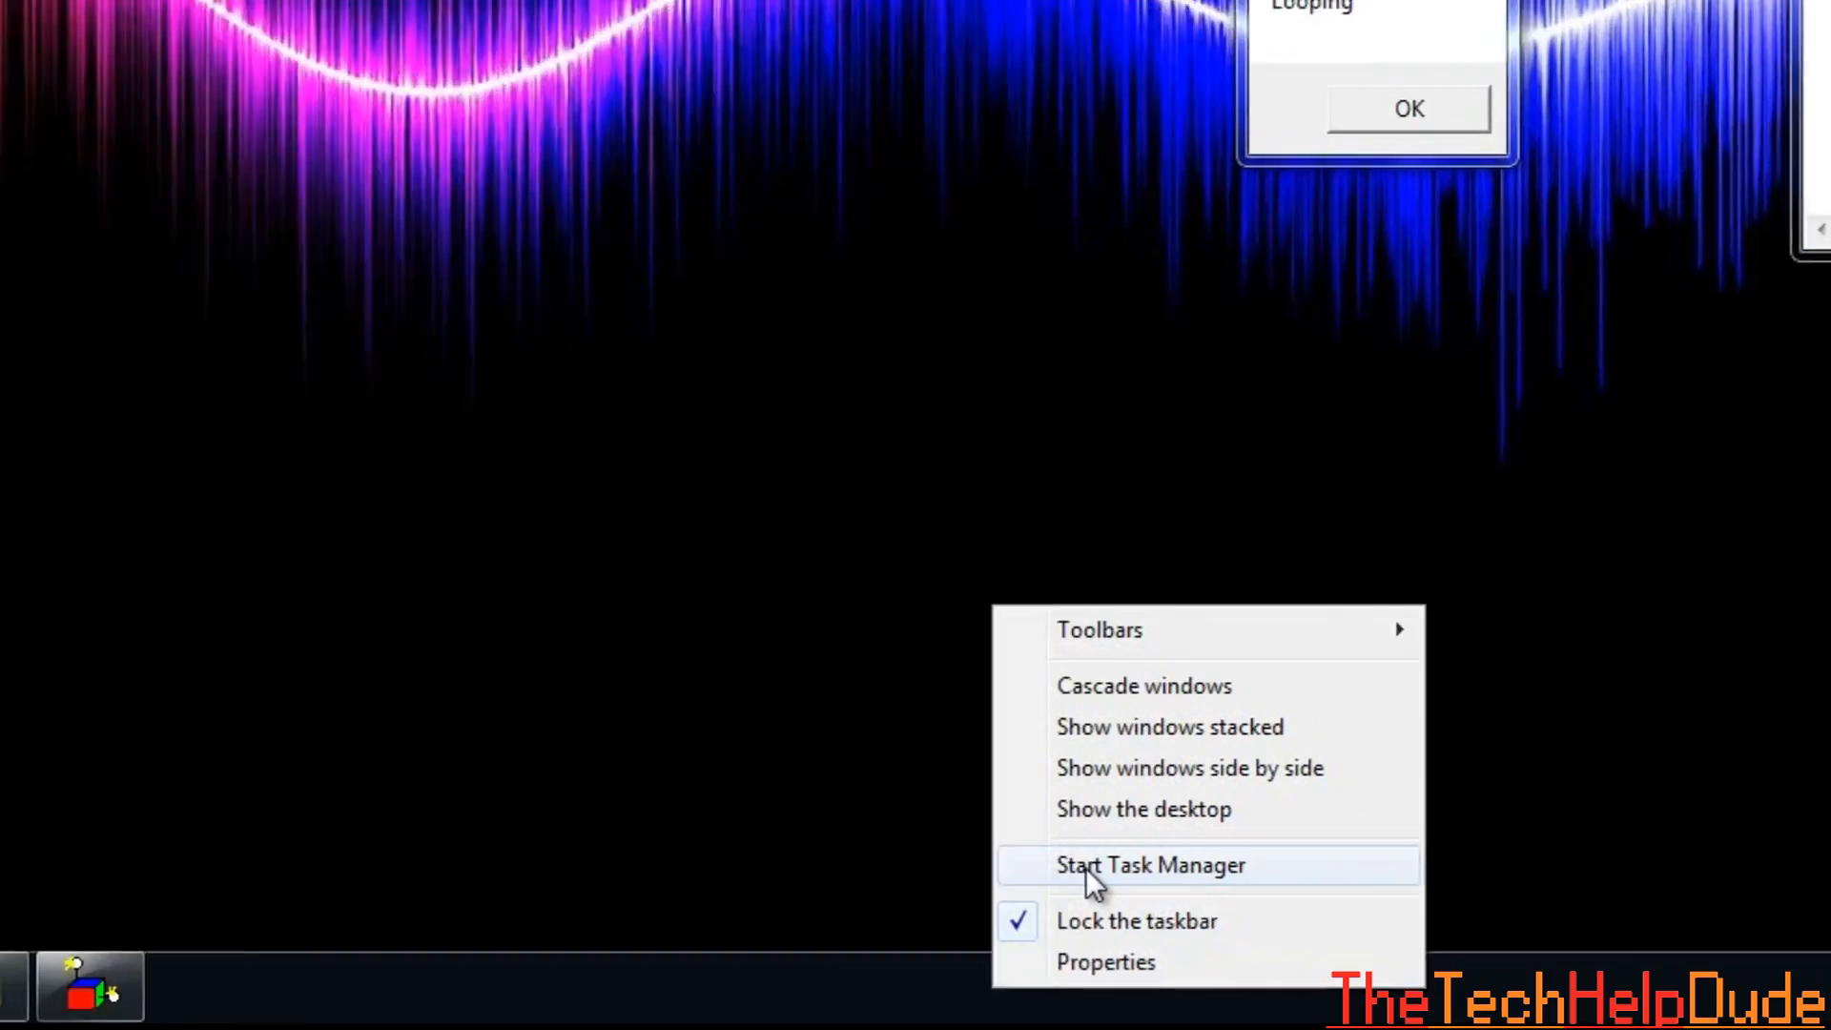
Start Task Manager from the taskbar while the Looping box runs.
click(1148, 864)
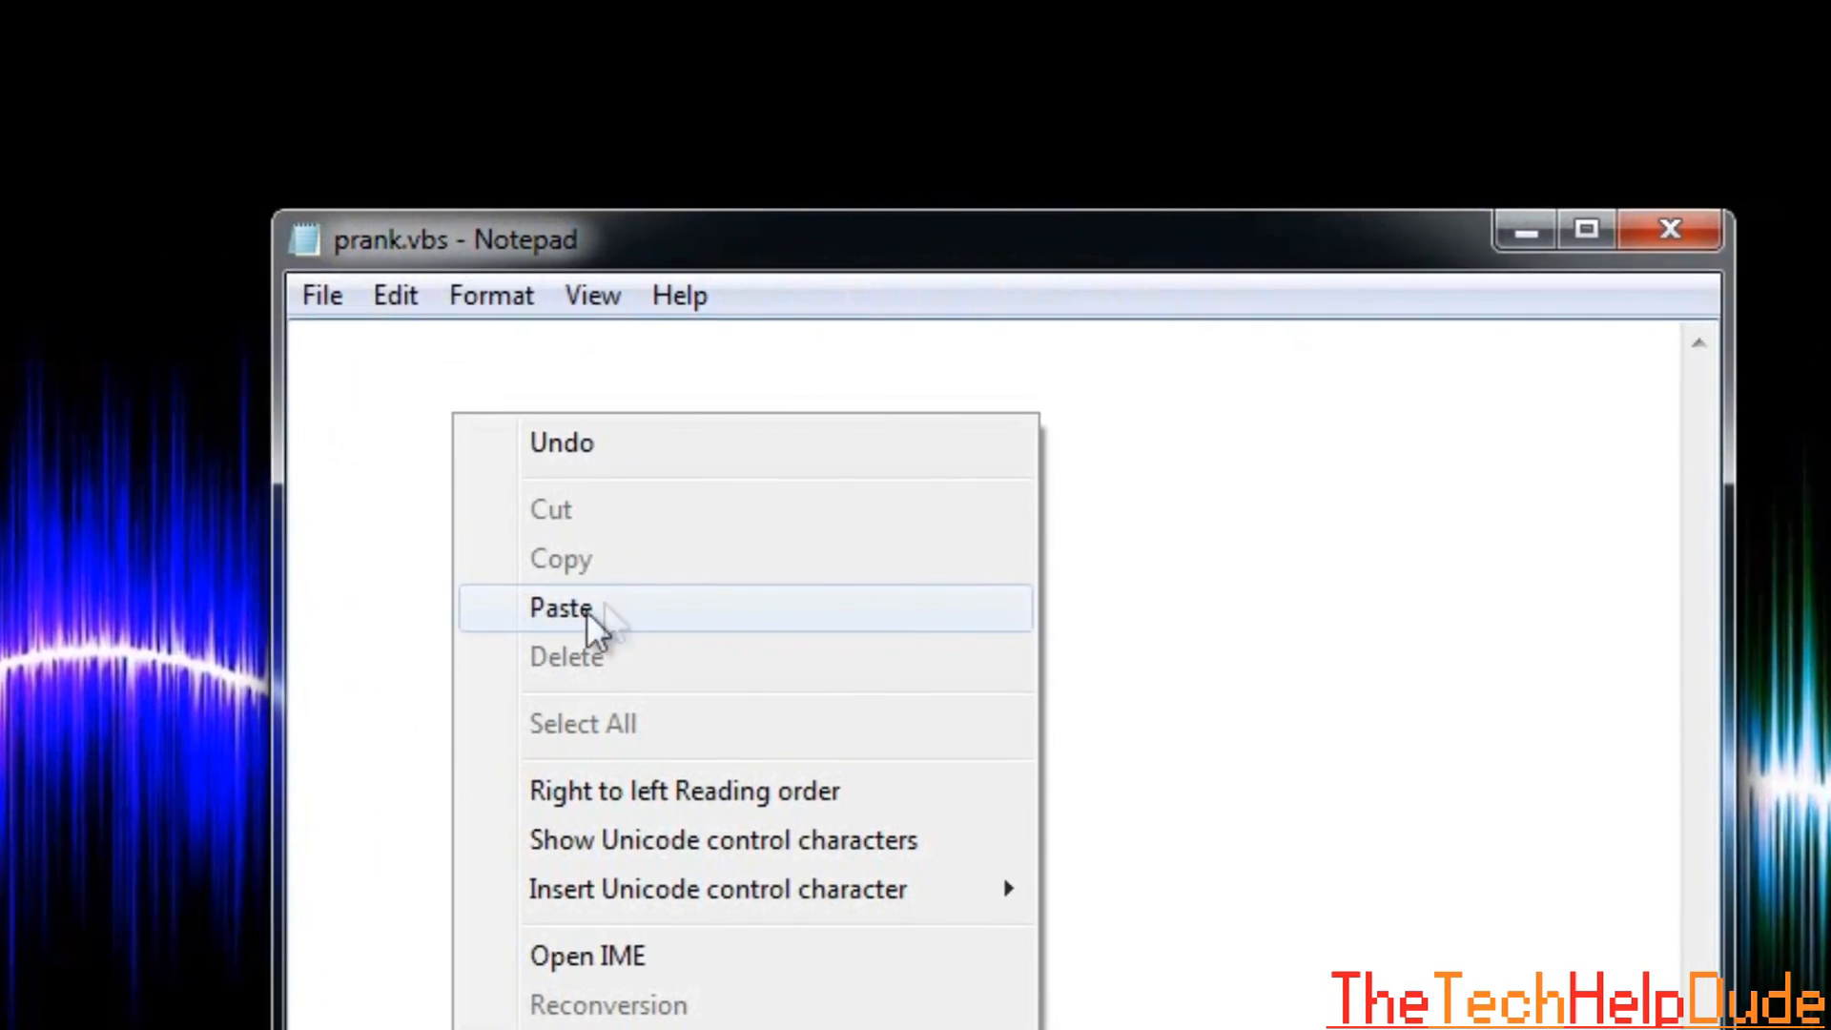
Paste the sendkeys CAPSLOCK loop script and type a test line showing mixed capitals: heLlo this Is A tesT.
click(561, 609)
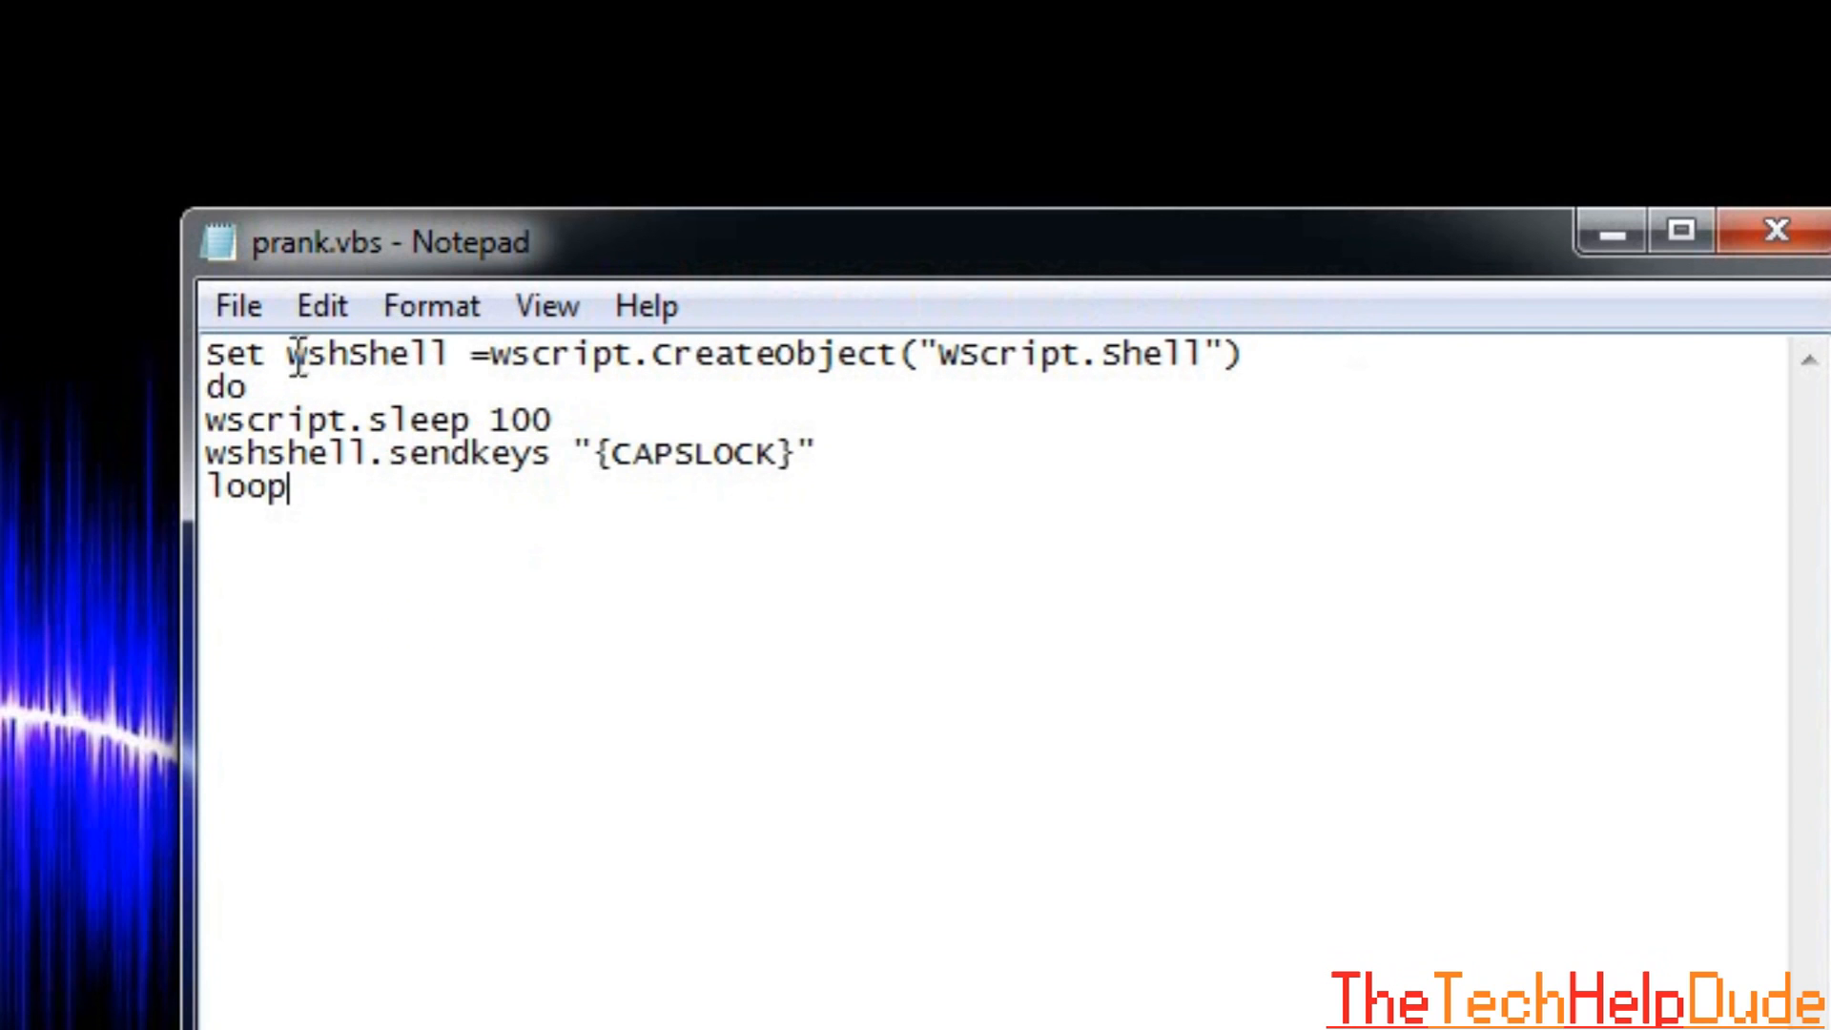
mouse_move(341, 456)
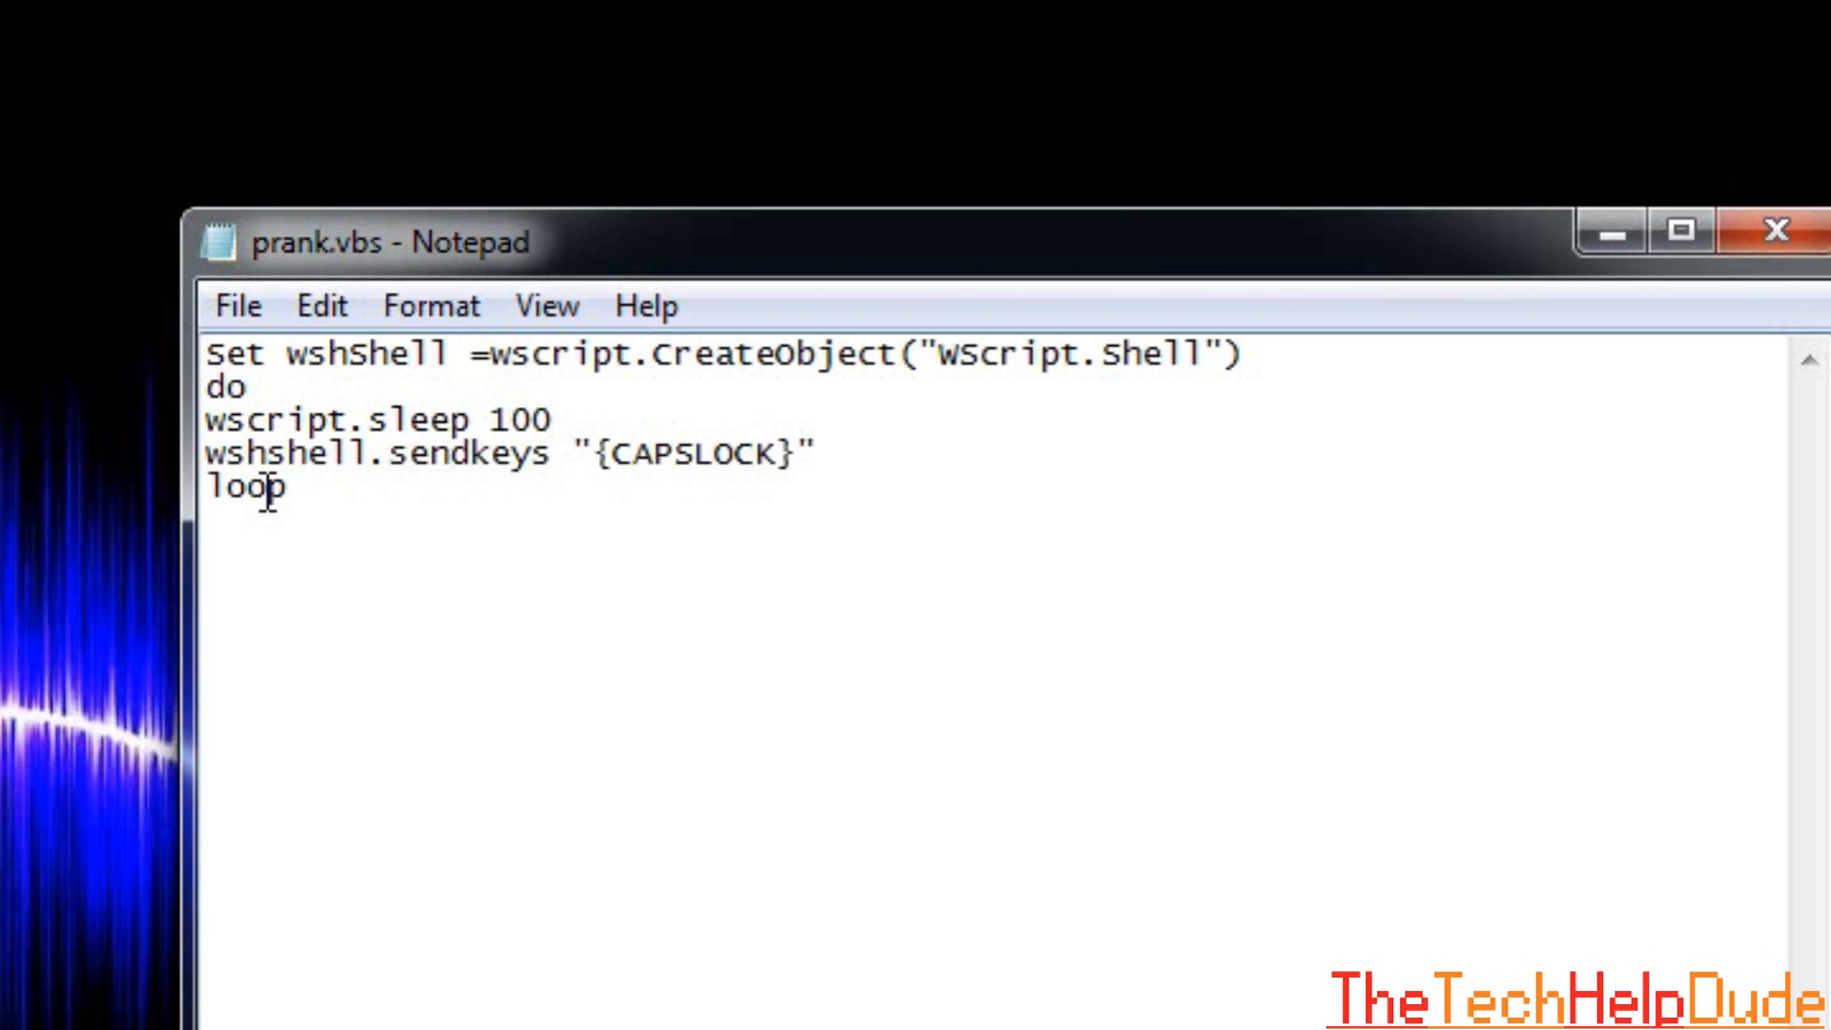
click(265, 306)
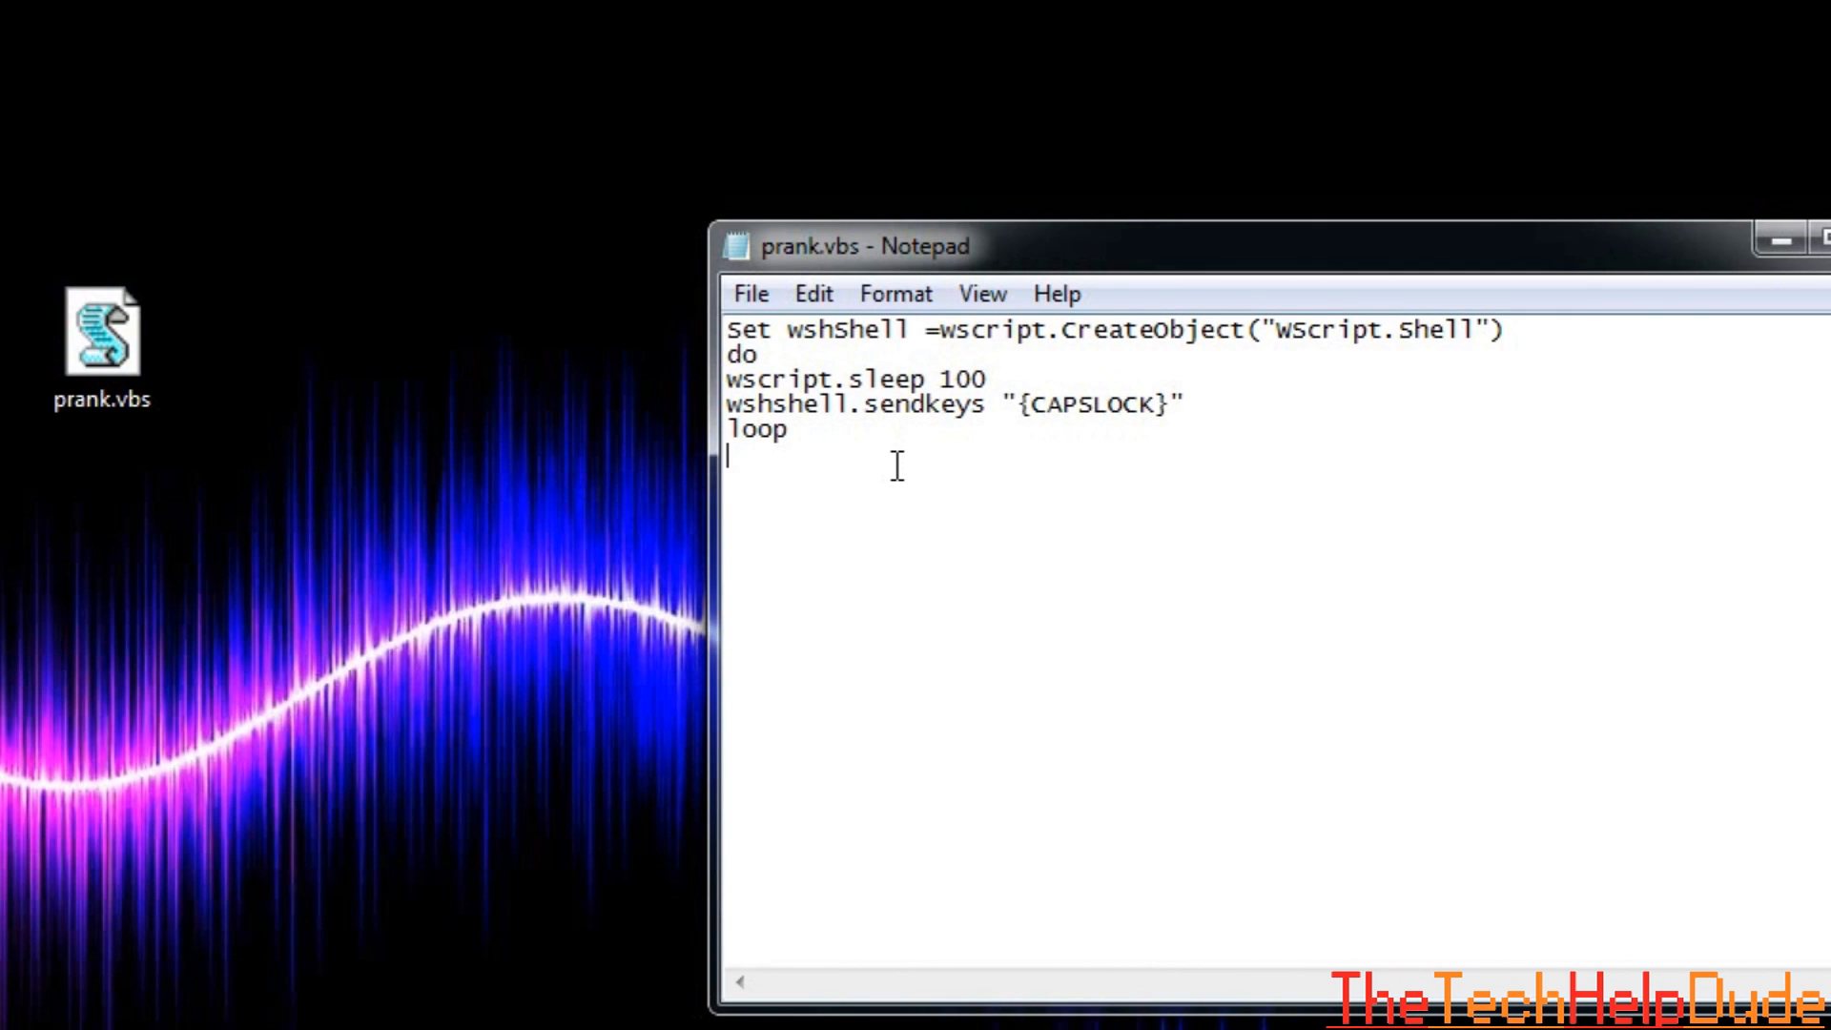
text(heLlo)
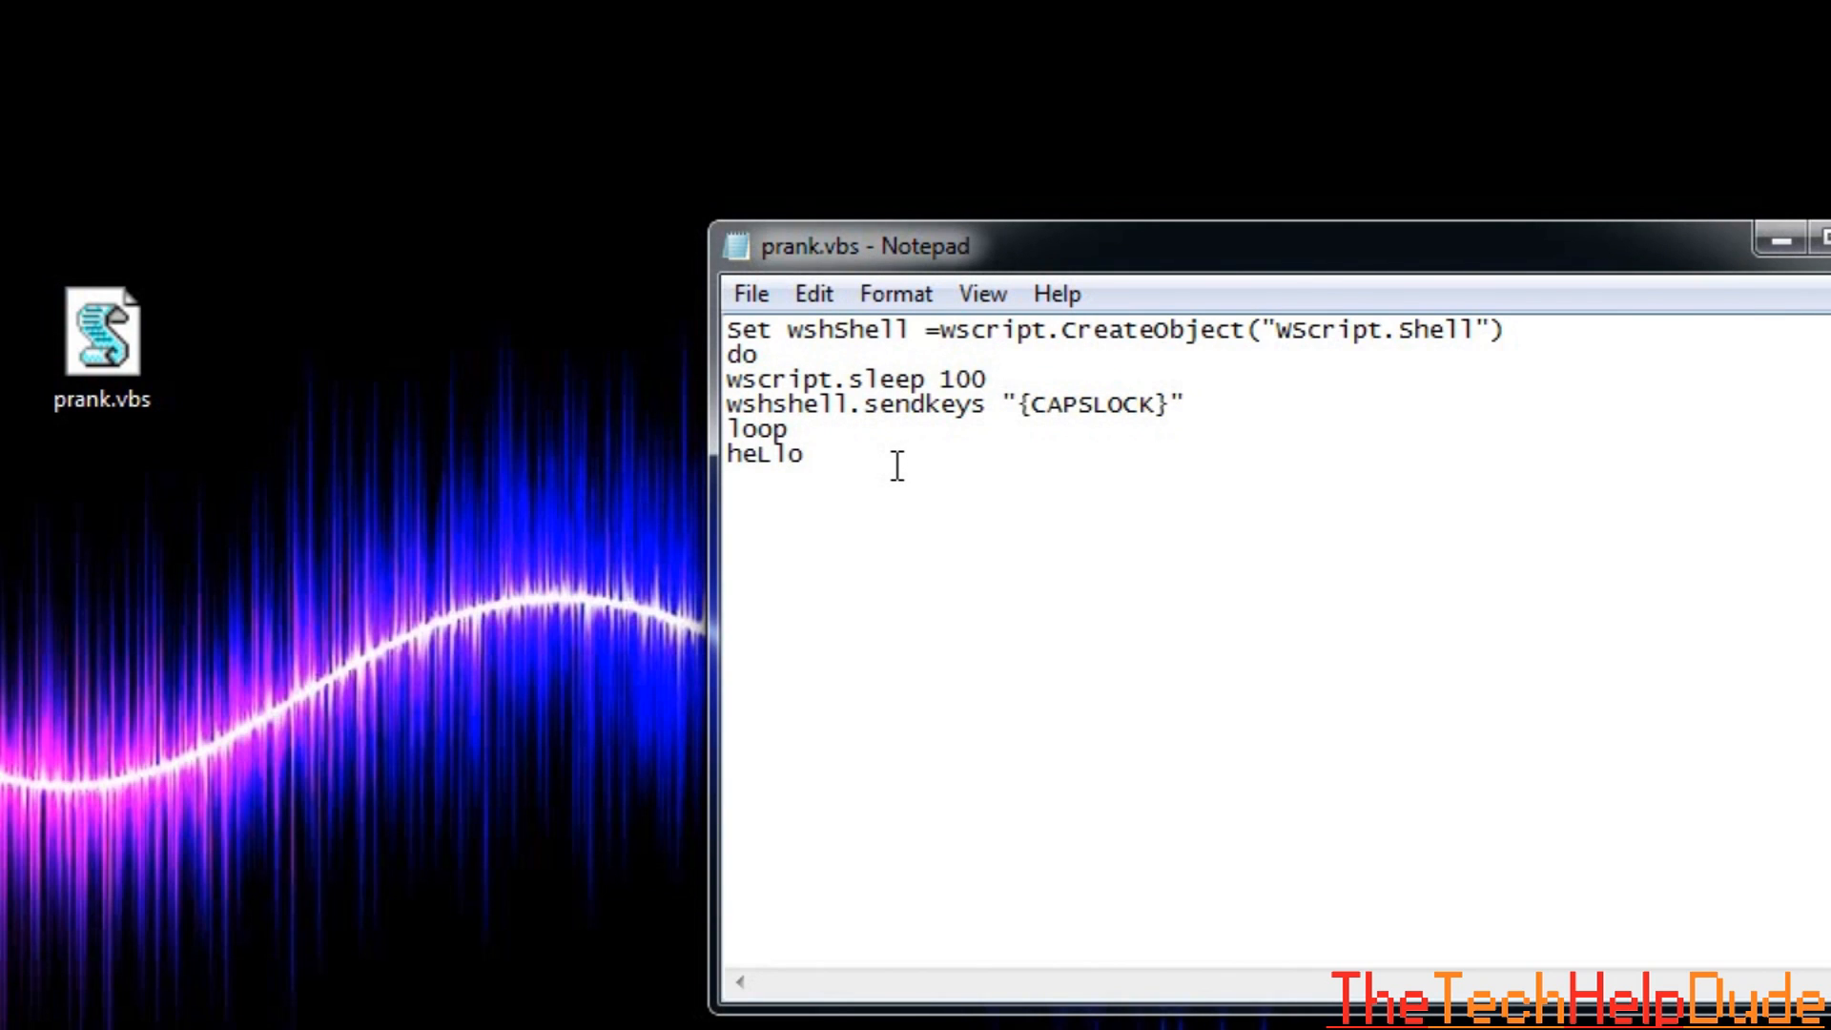
text(this Is A)
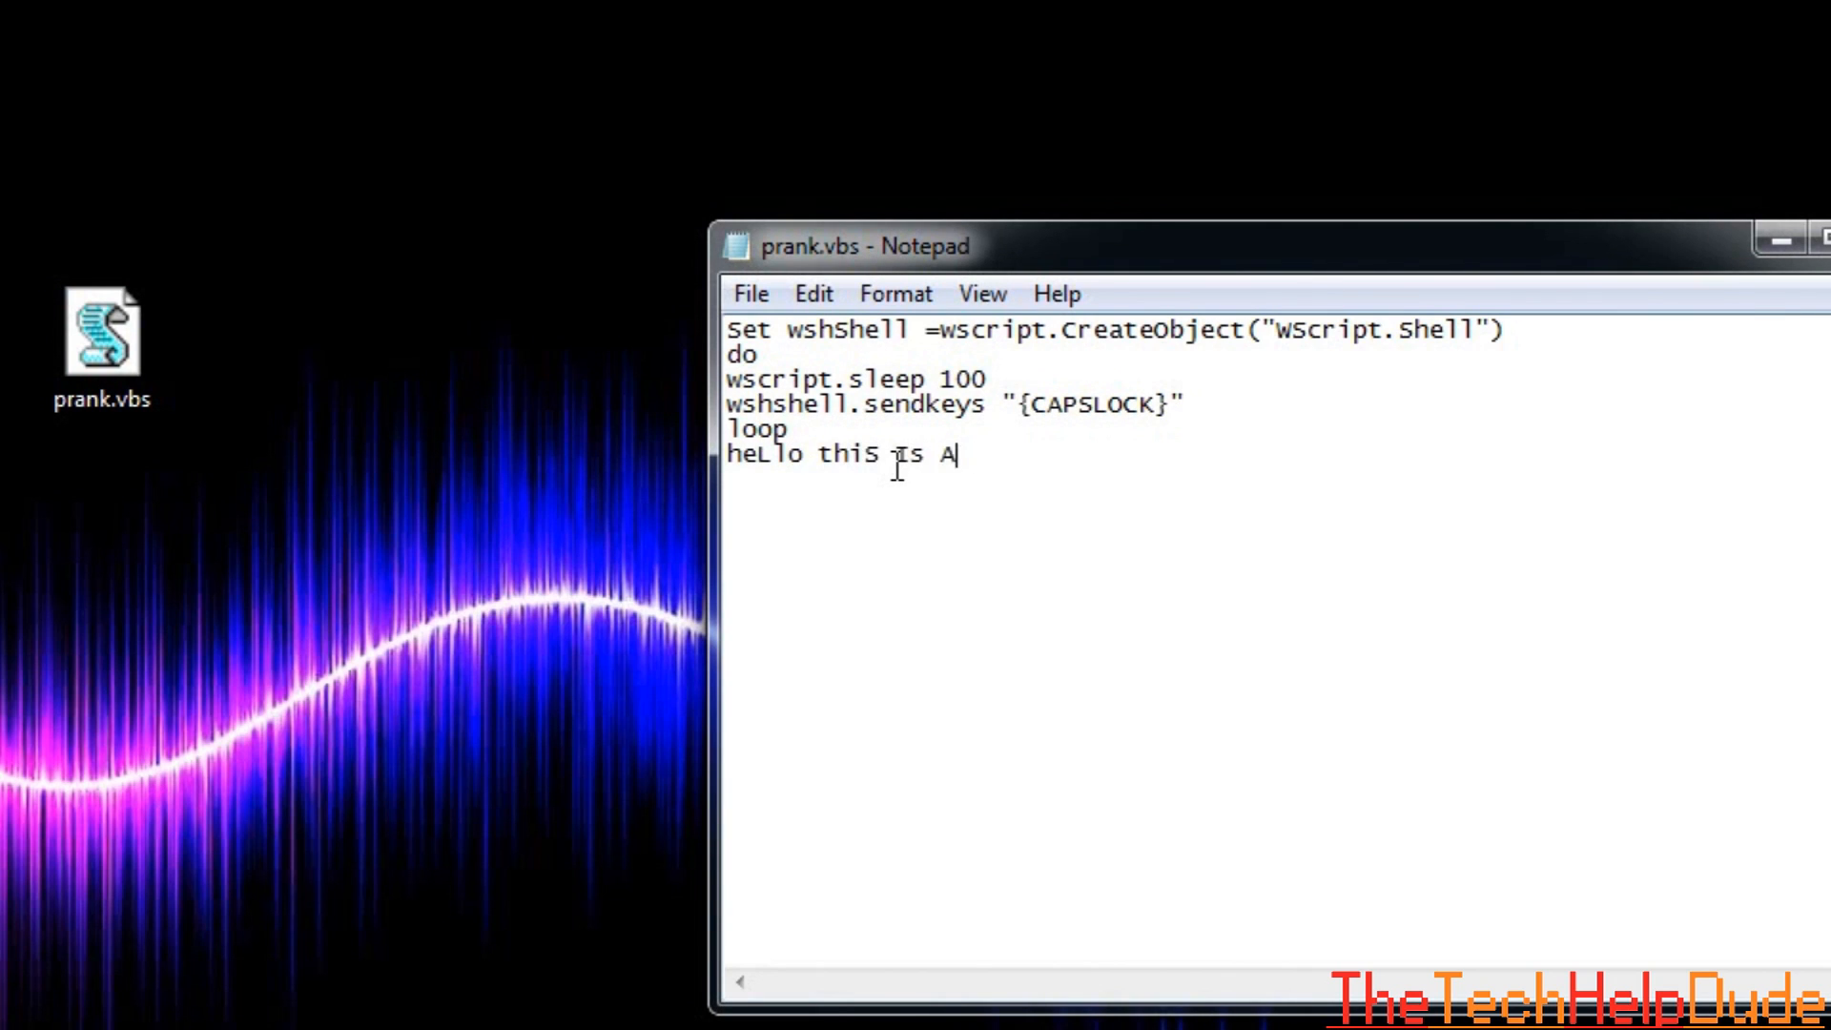
text(tesT)
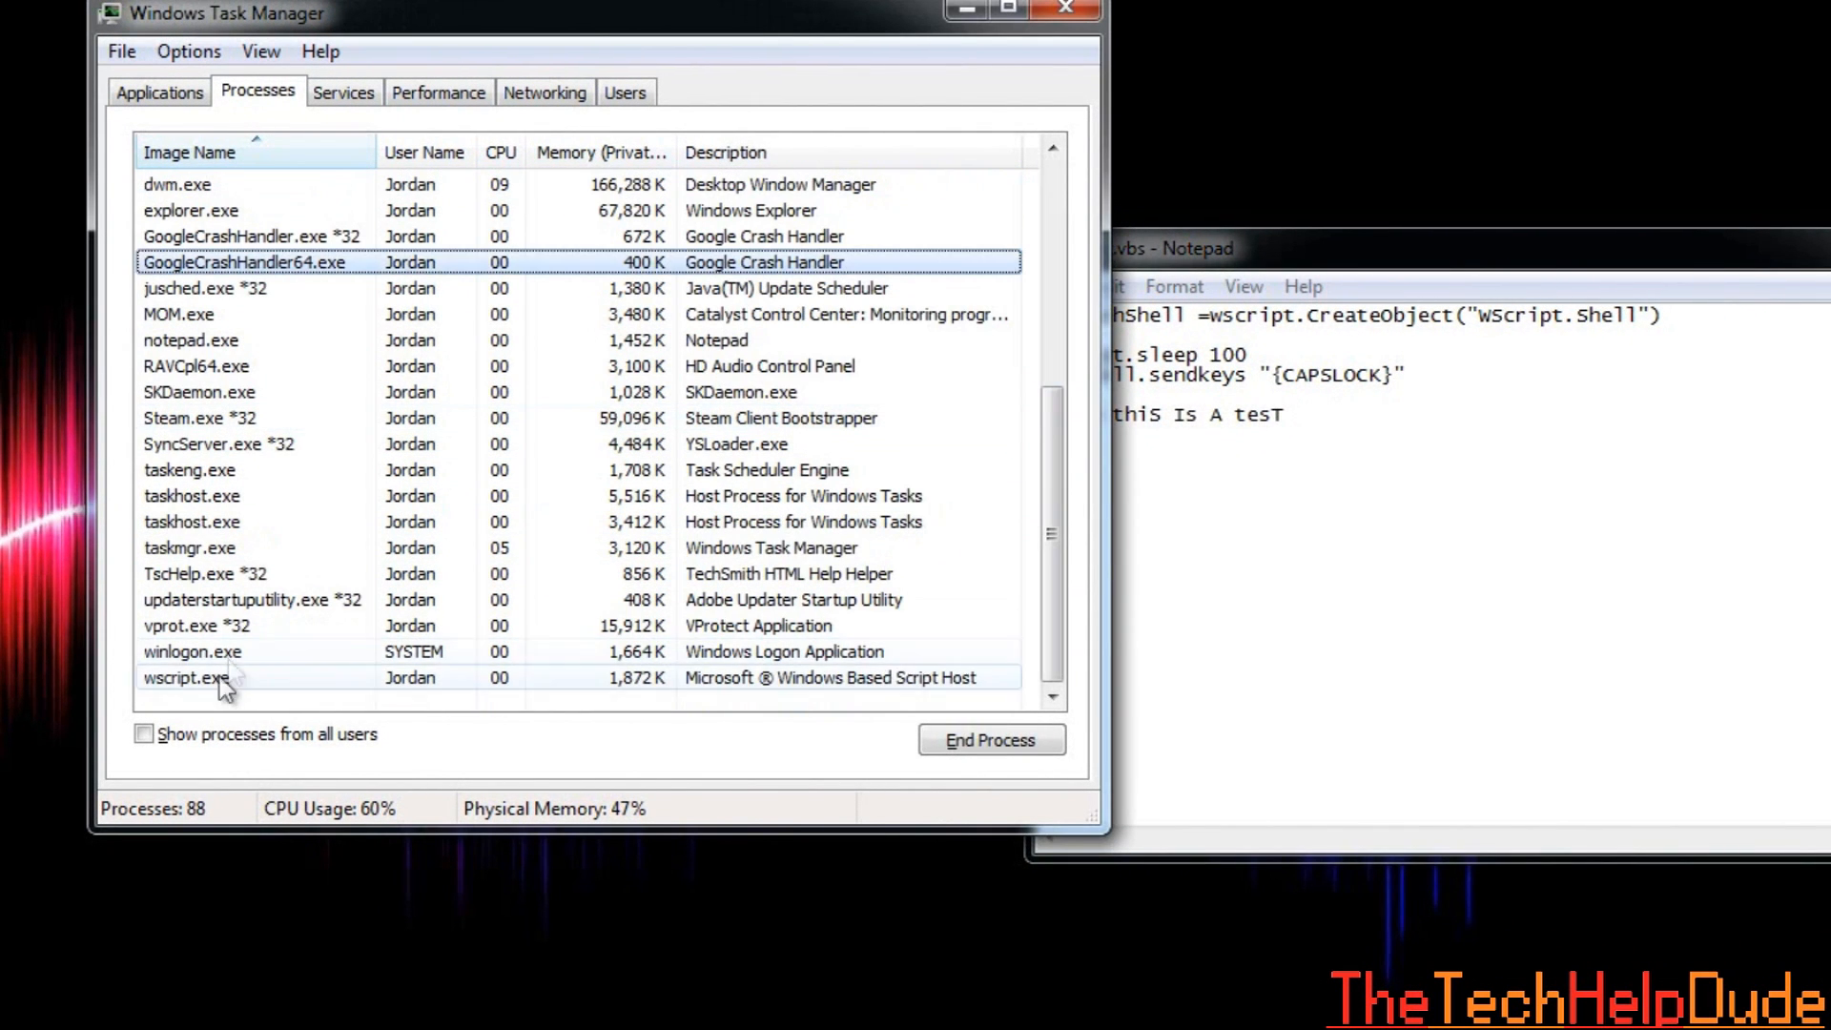
End the wscript.exe process in Task Manager and select all text in the Notepad script.
click(990, 740)
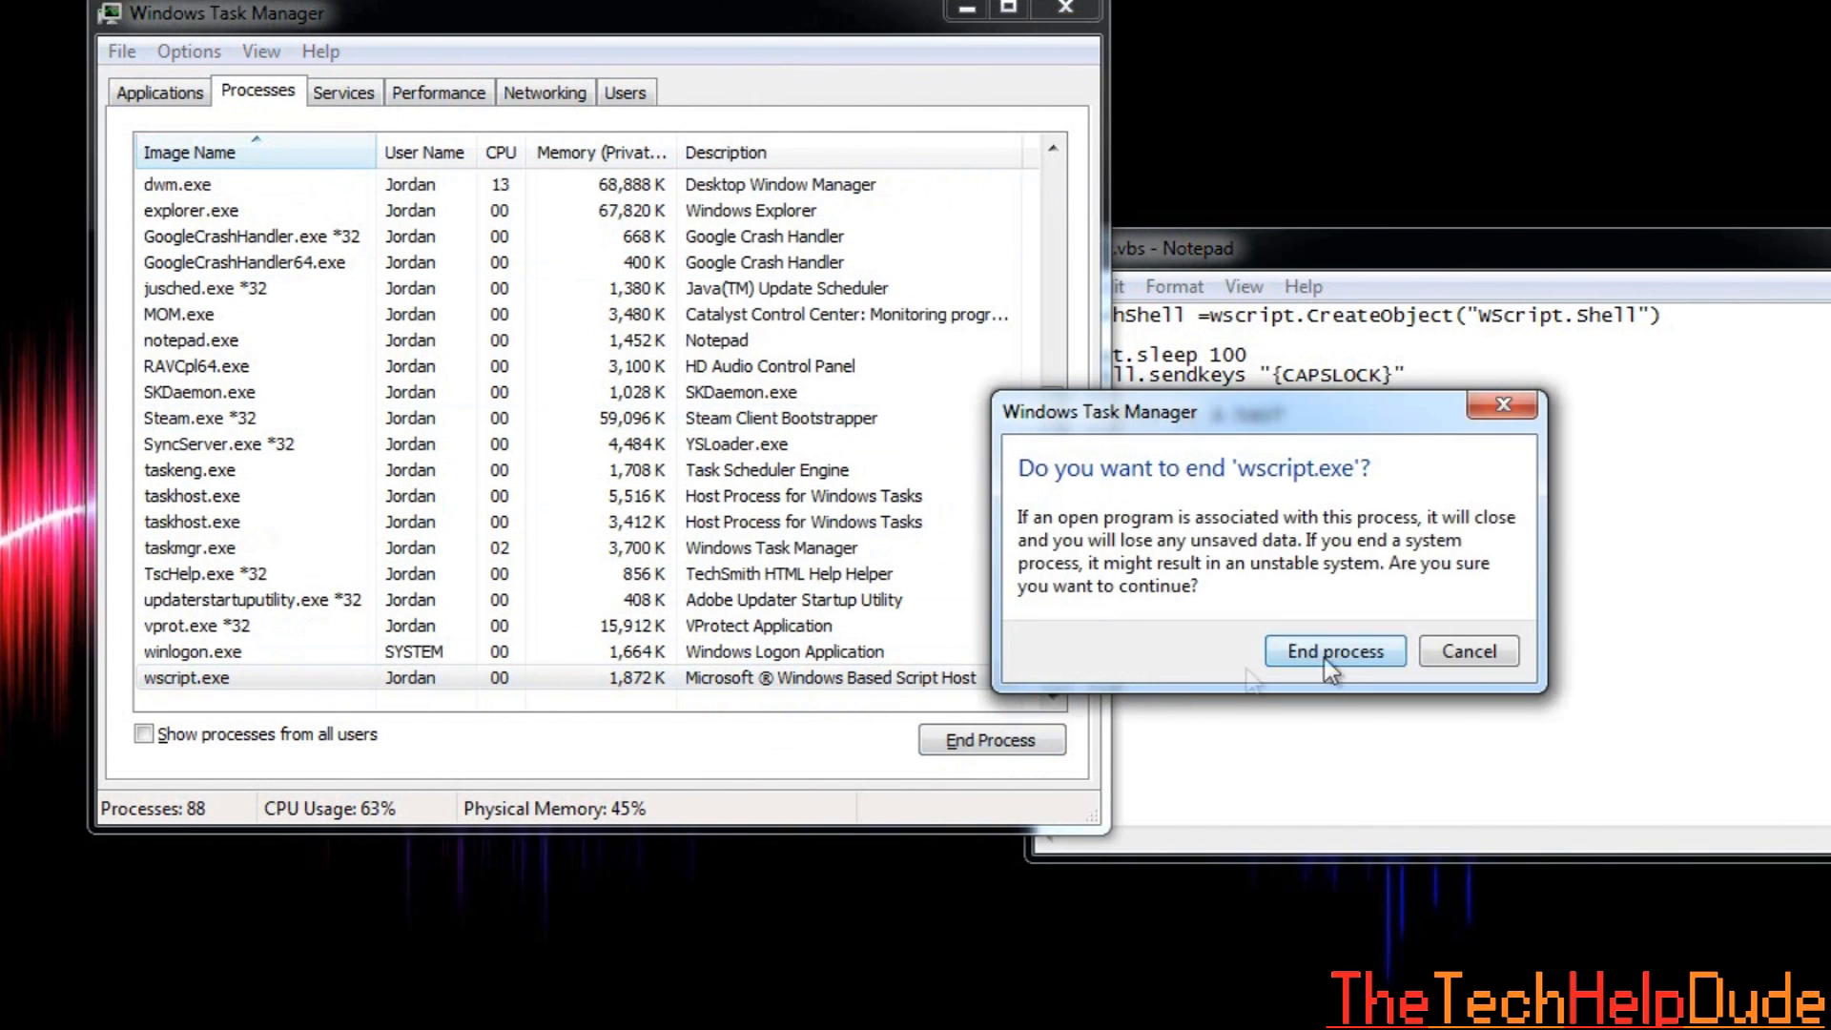
click(1334, 650)
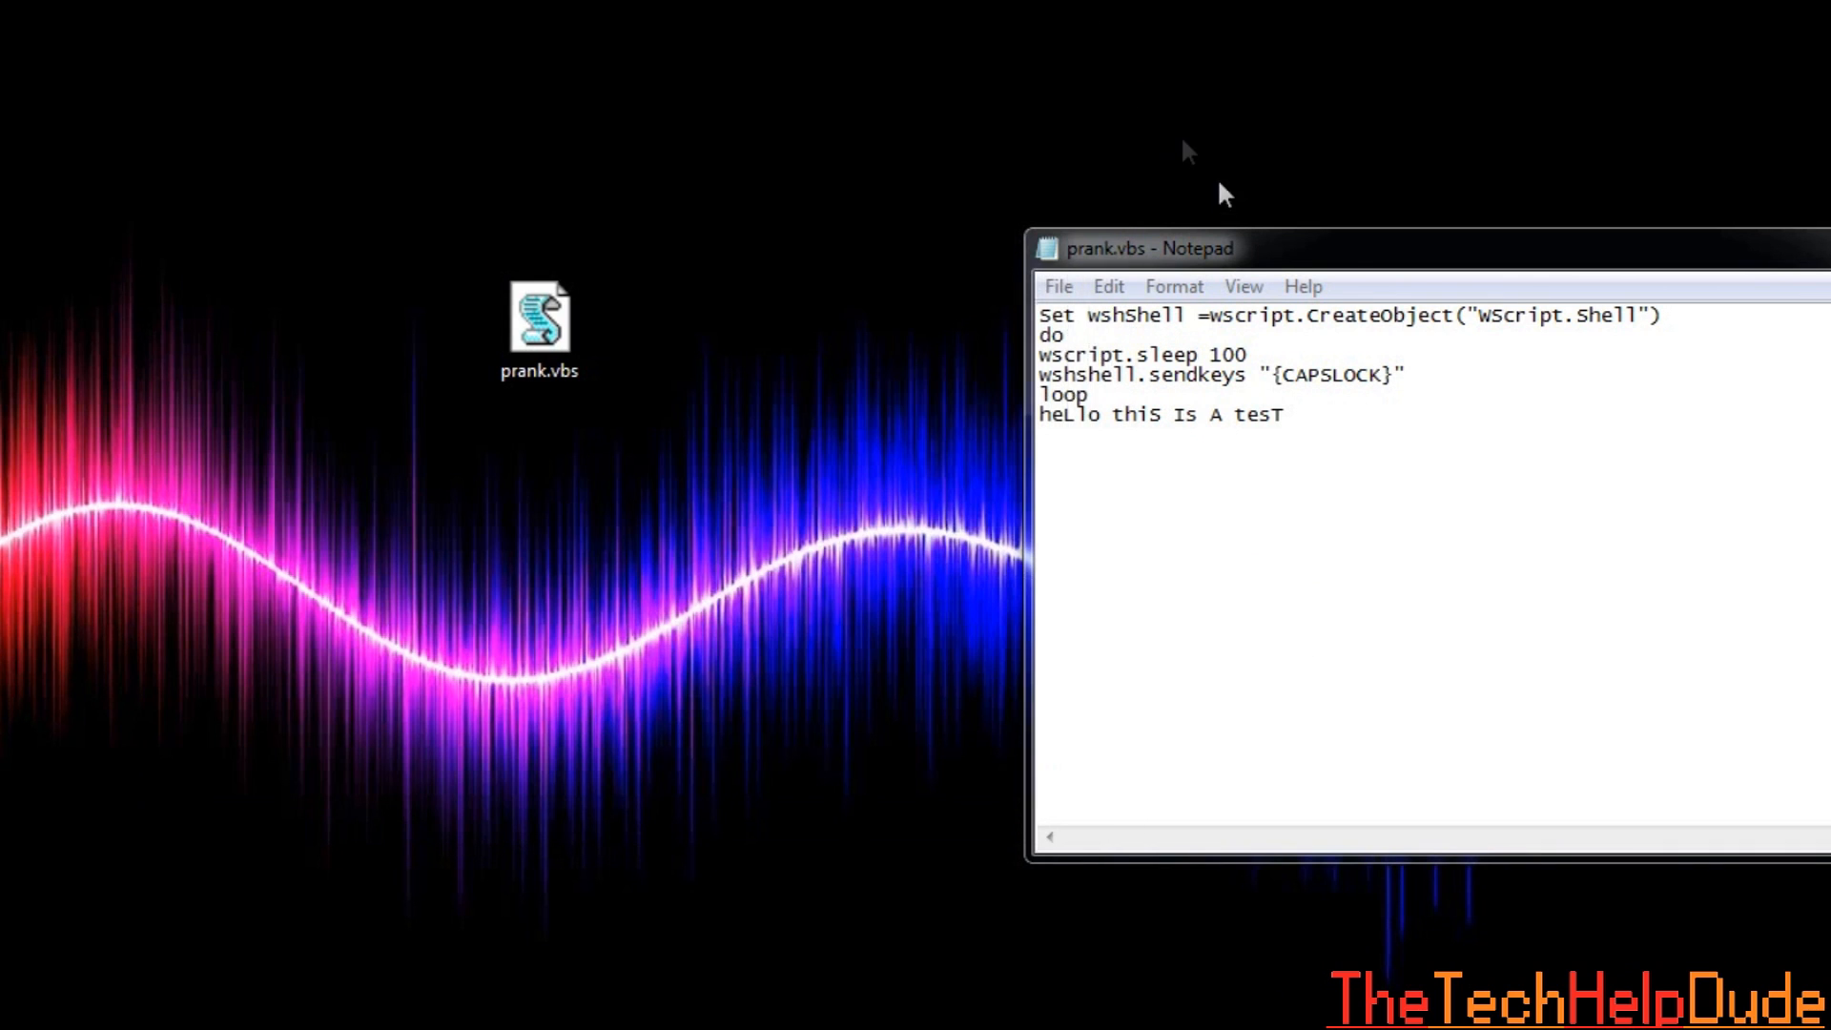
key(ctrl+a)
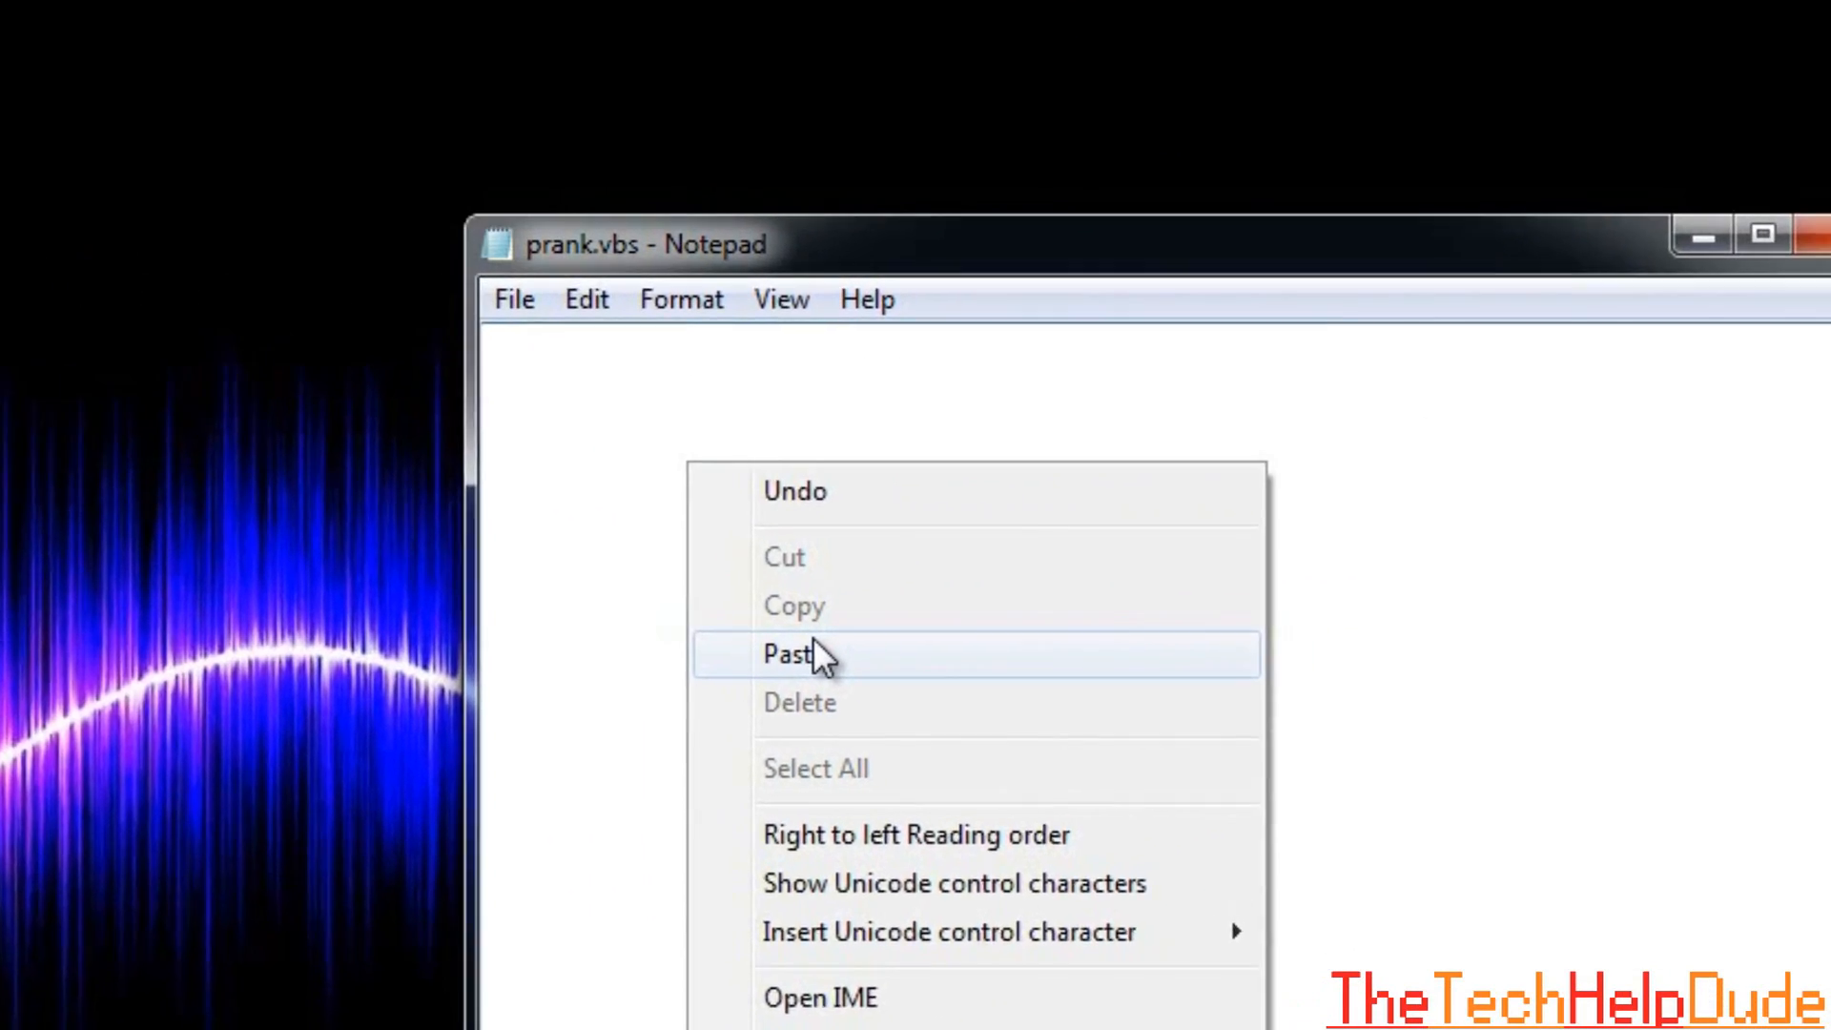
Paste the SAPI.SpVoice speech script, change its spoken text from Goodbye to Hi, and move Notepad aside.
click(793, 655)
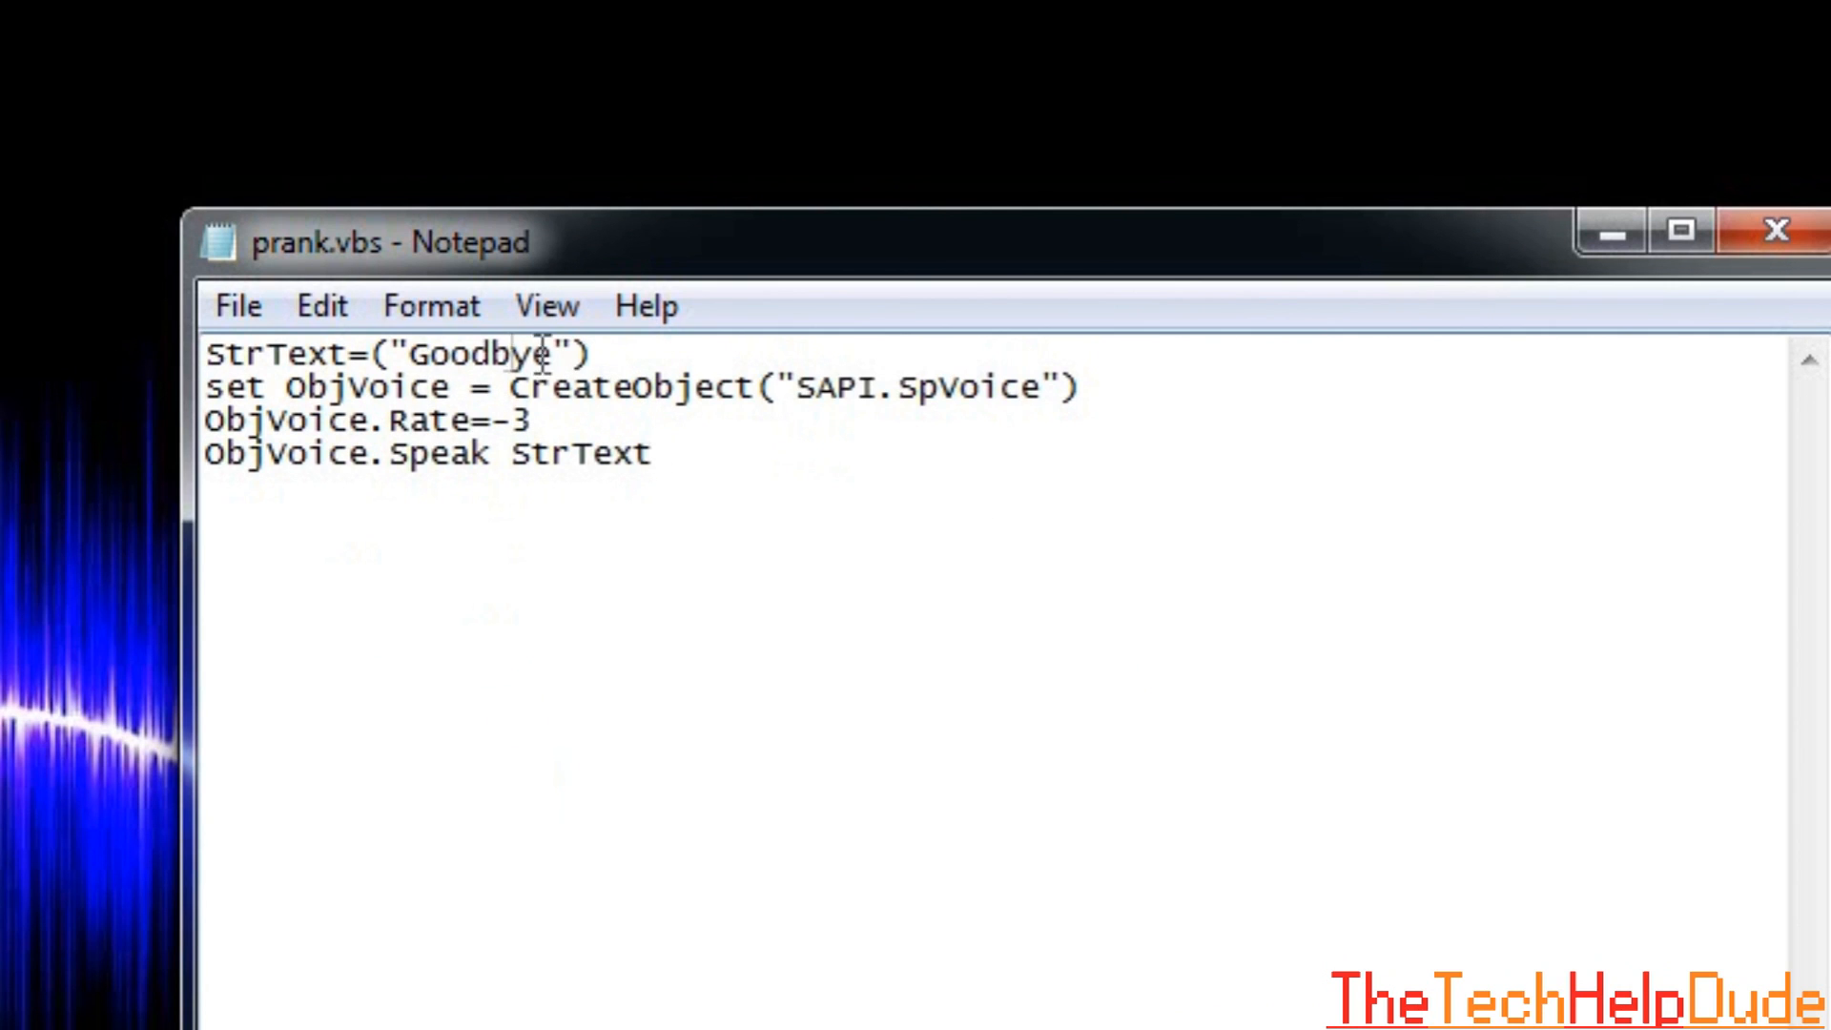
double_click(473, 355)
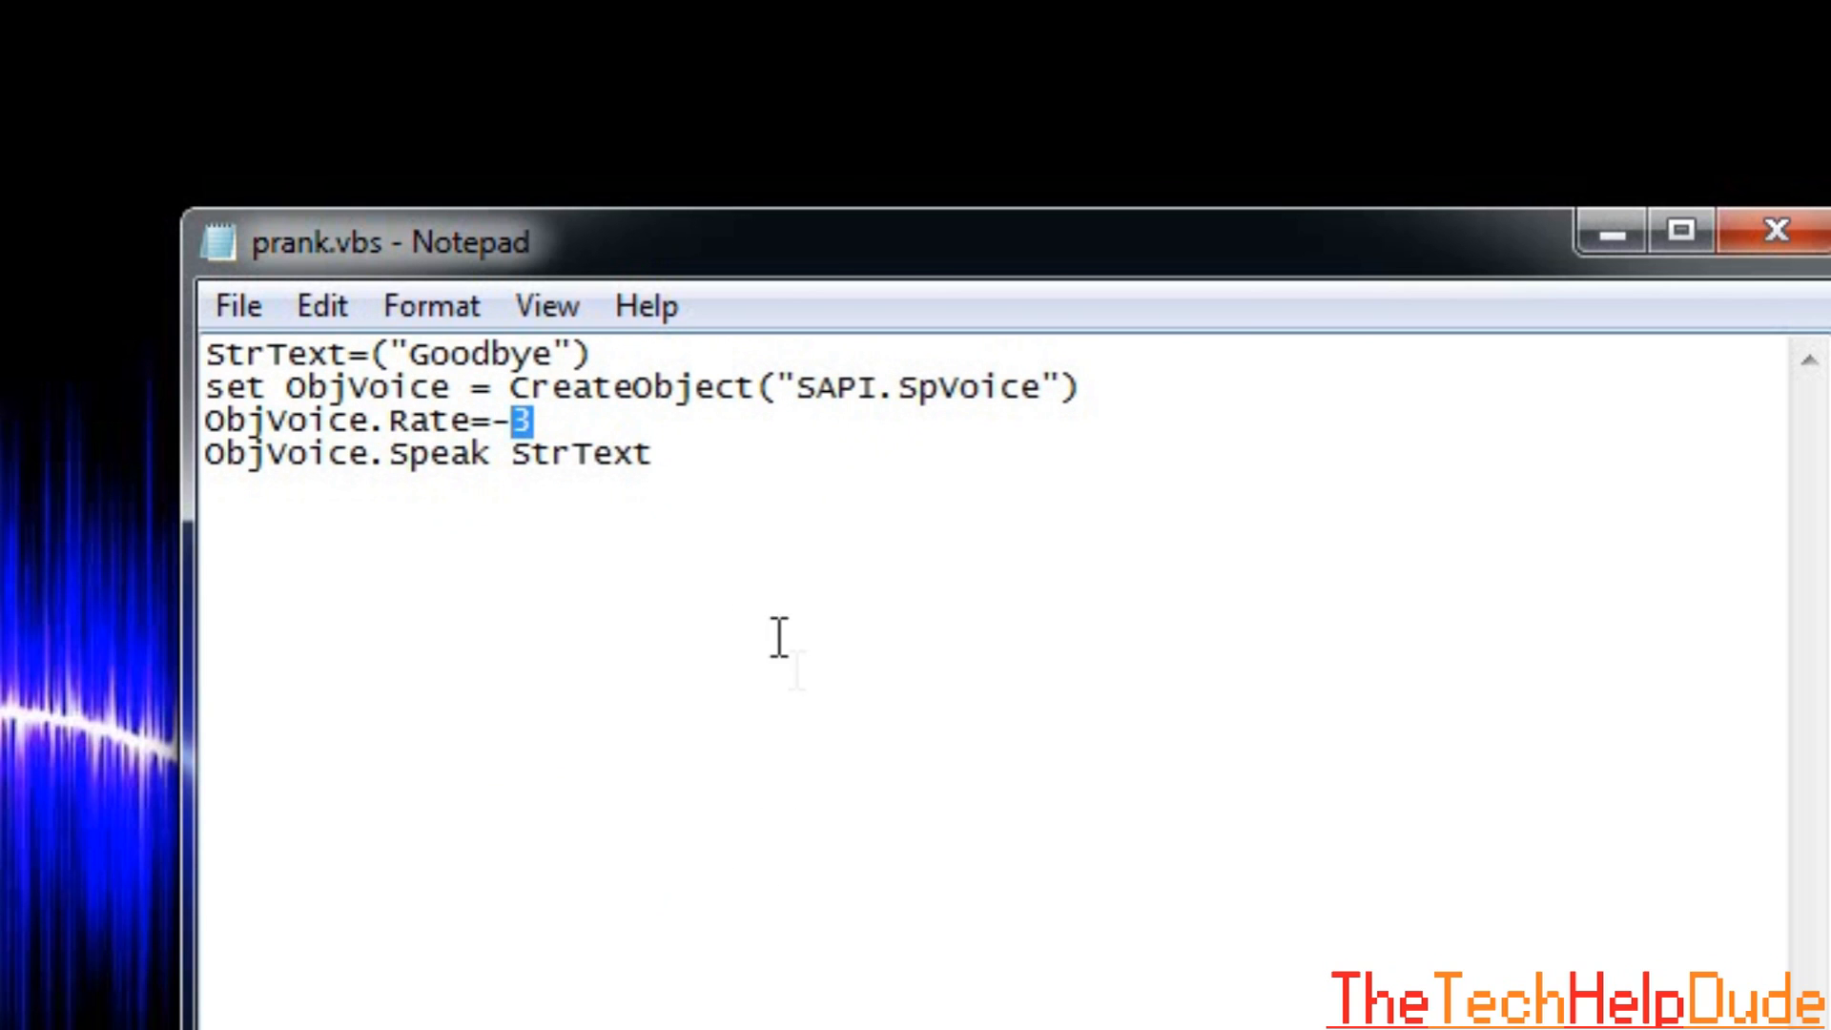
double_click(589, 454)
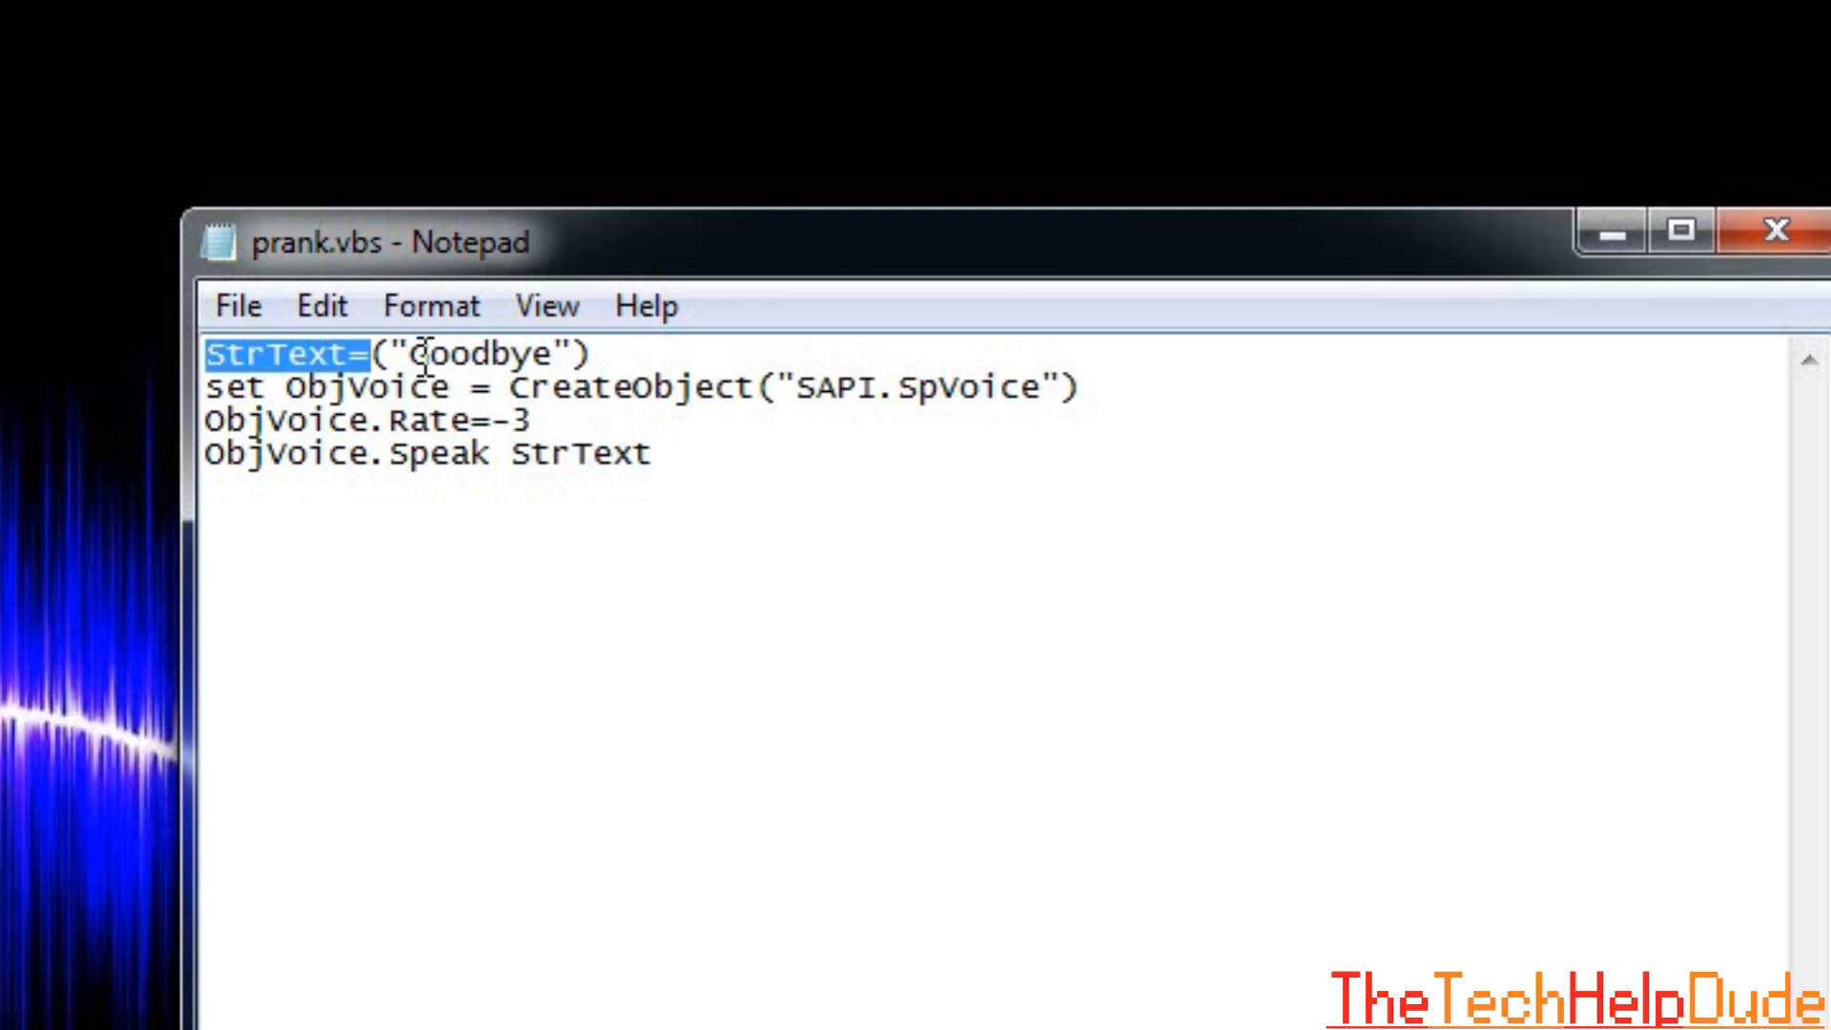
double_click(477, 354)
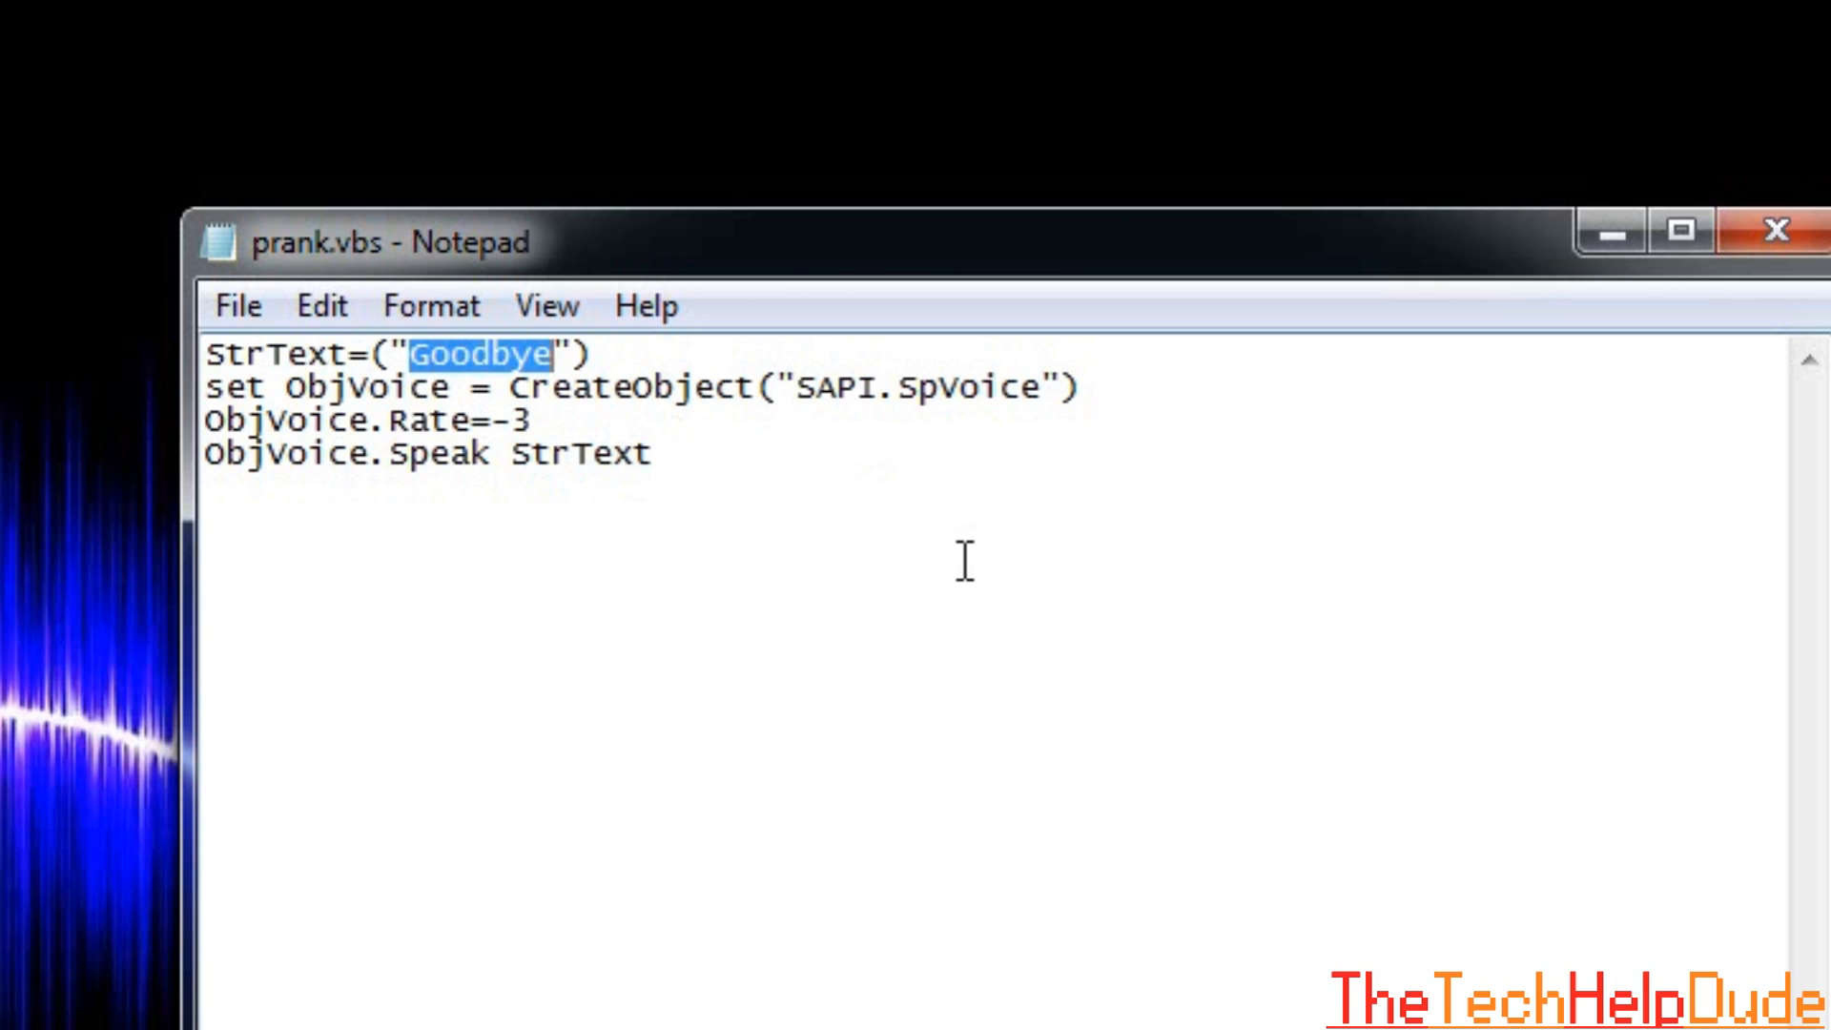
text(H)
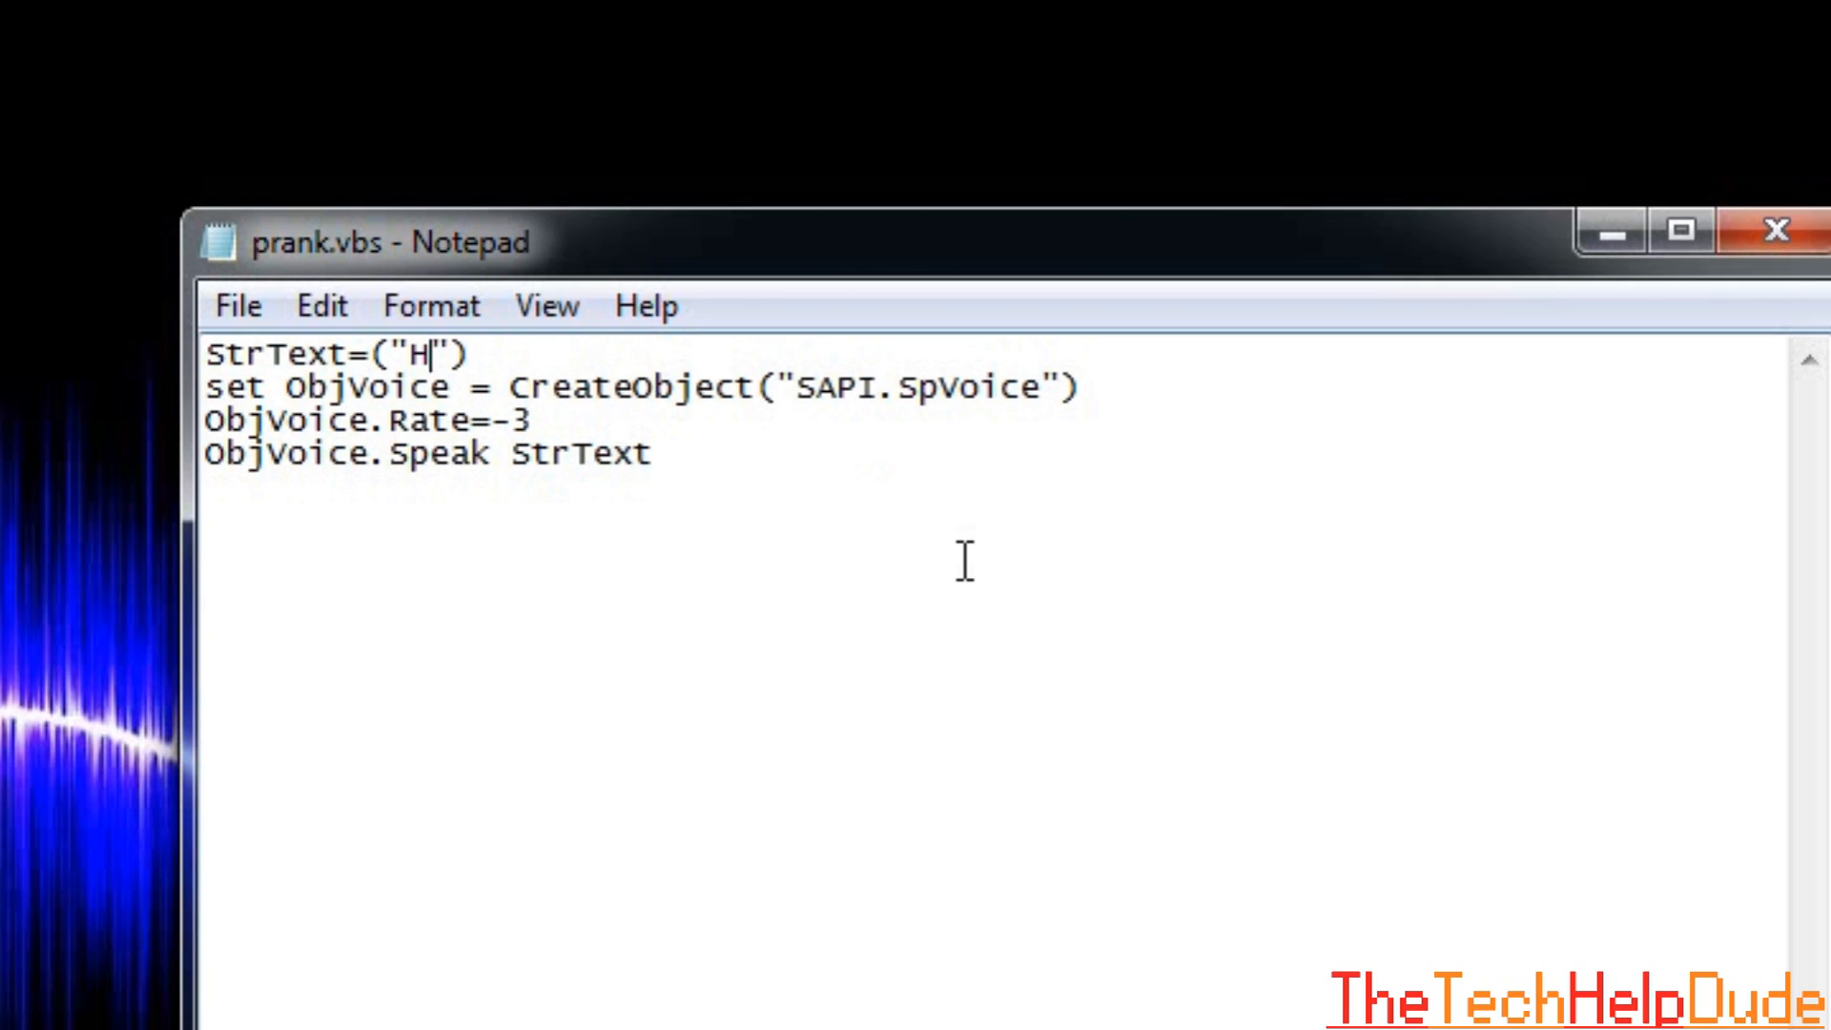
text(i)
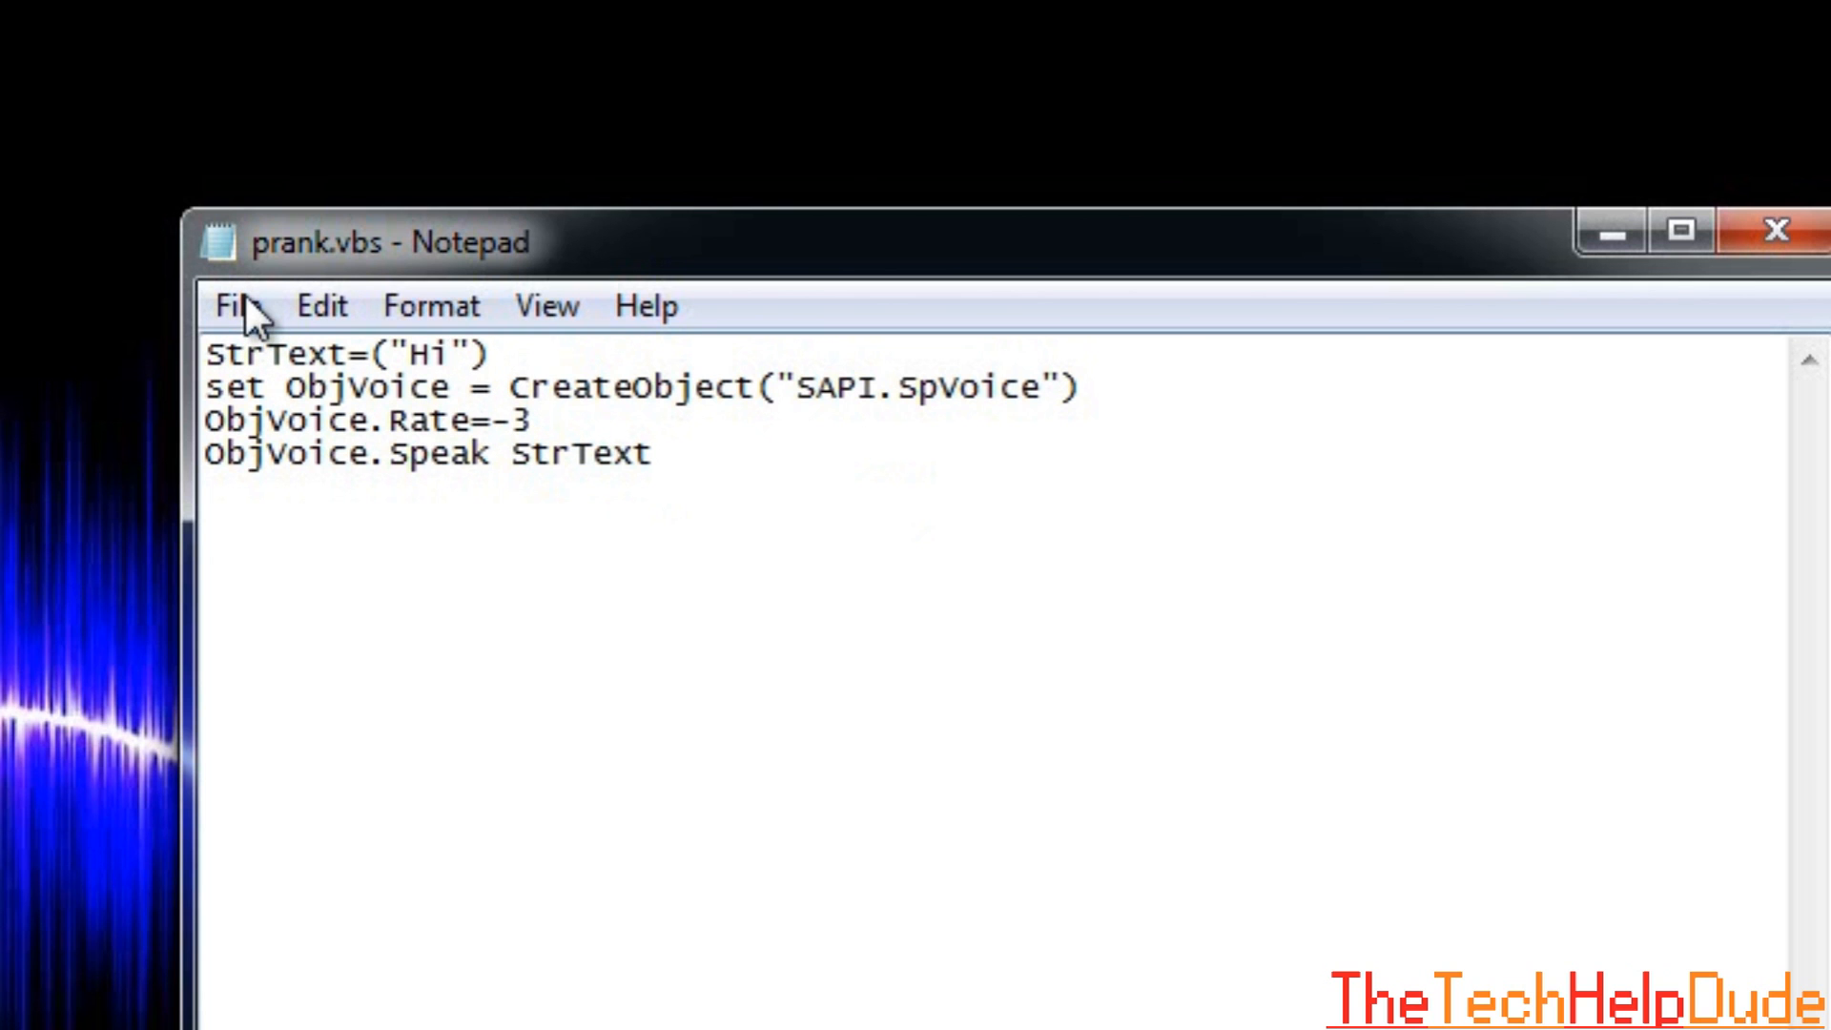
drag(391, 243, 667, 195)
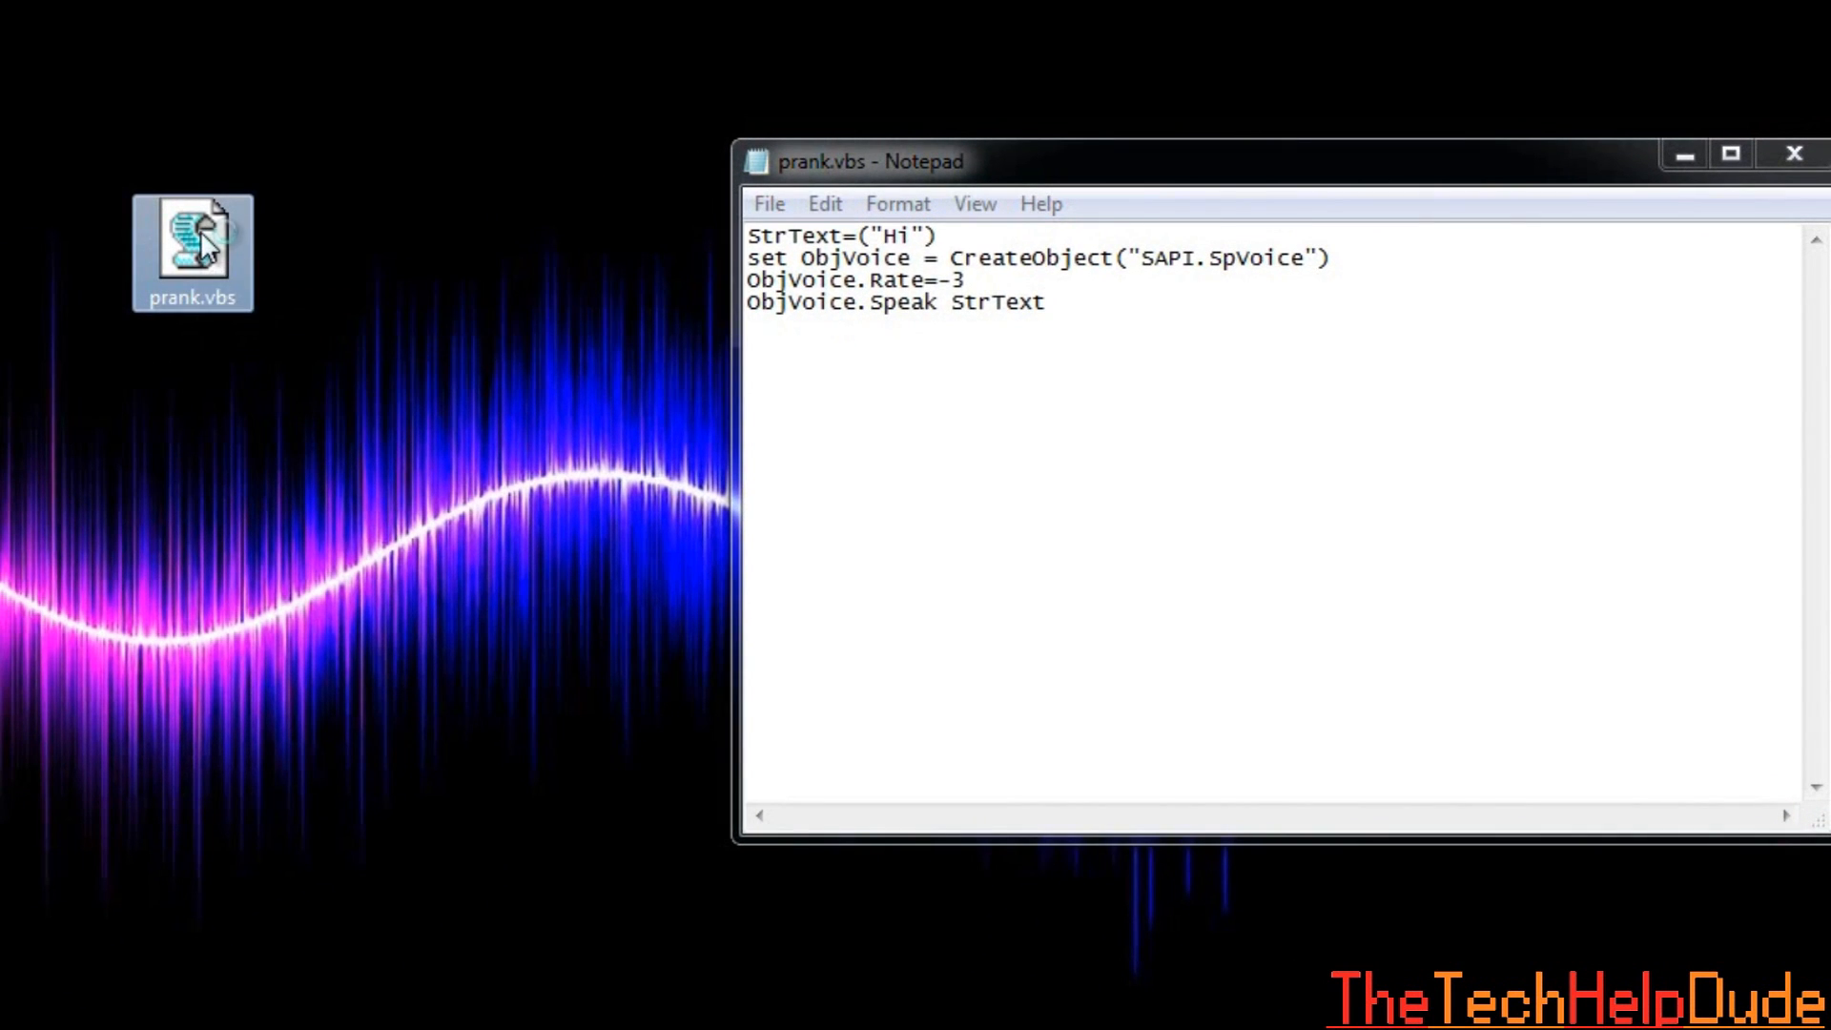
mouse_move(246, 271)
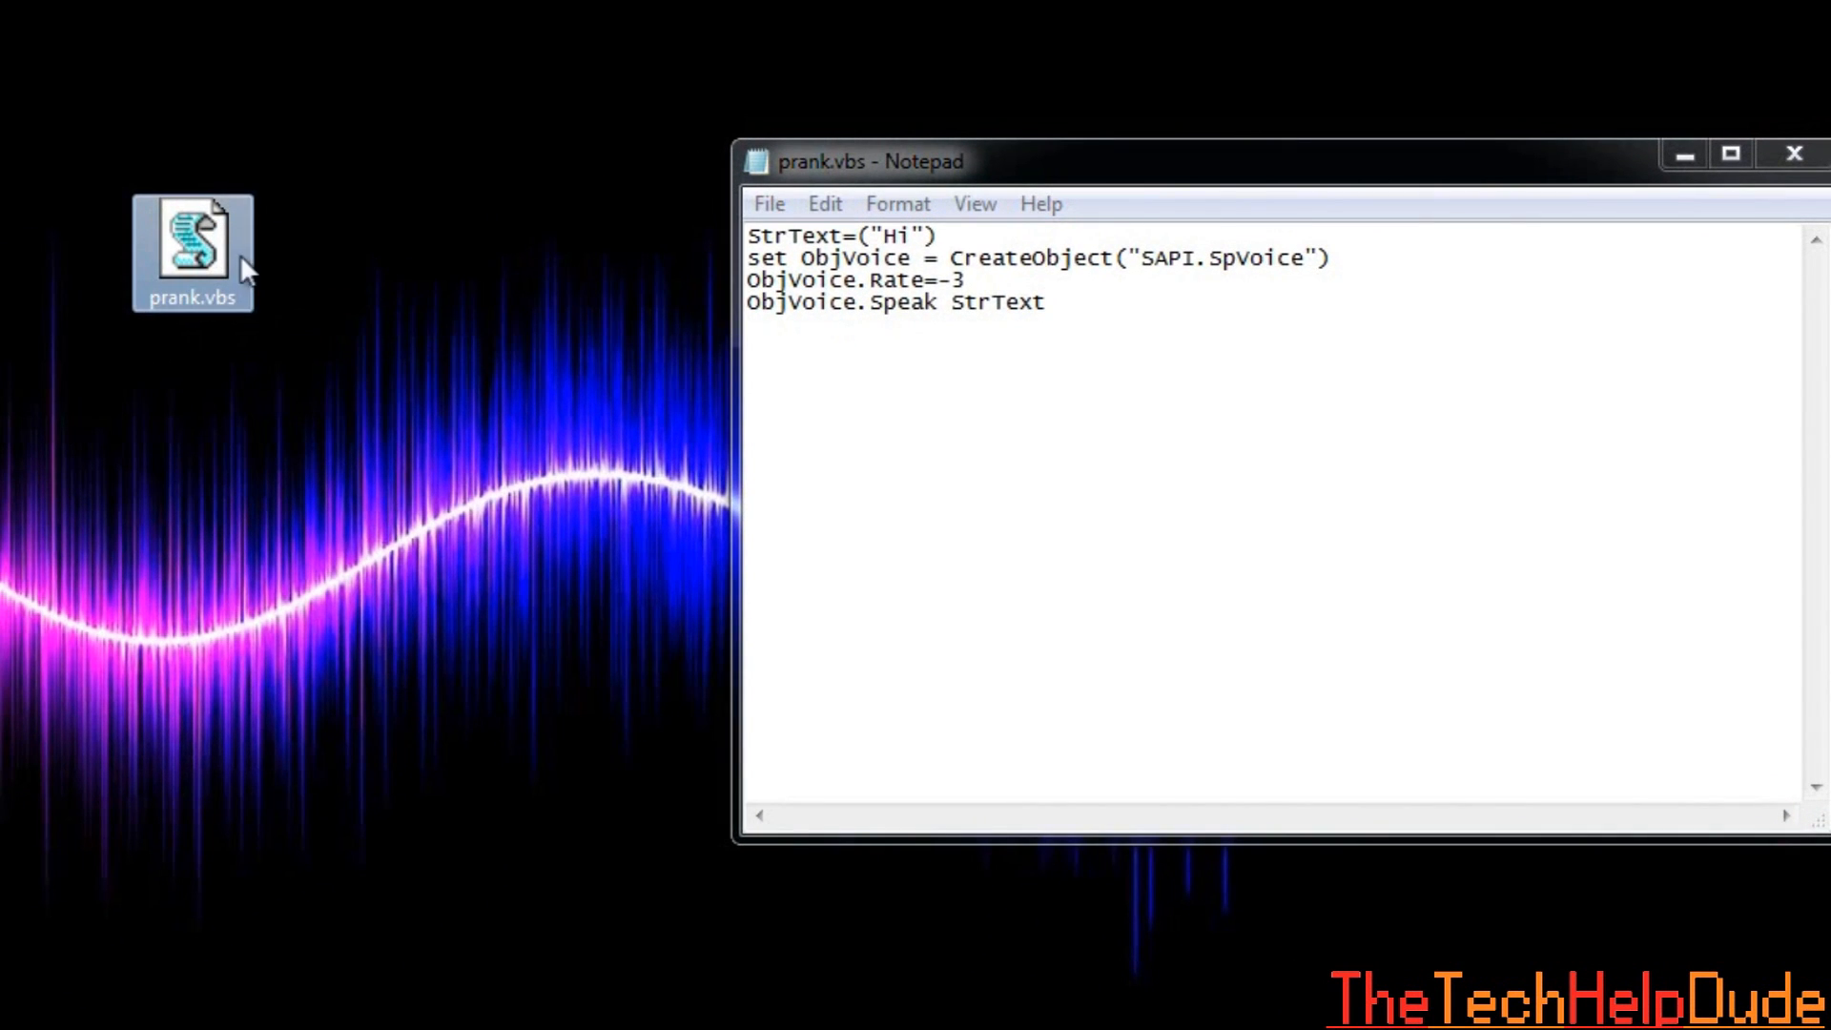
mouse_move(175, 269)
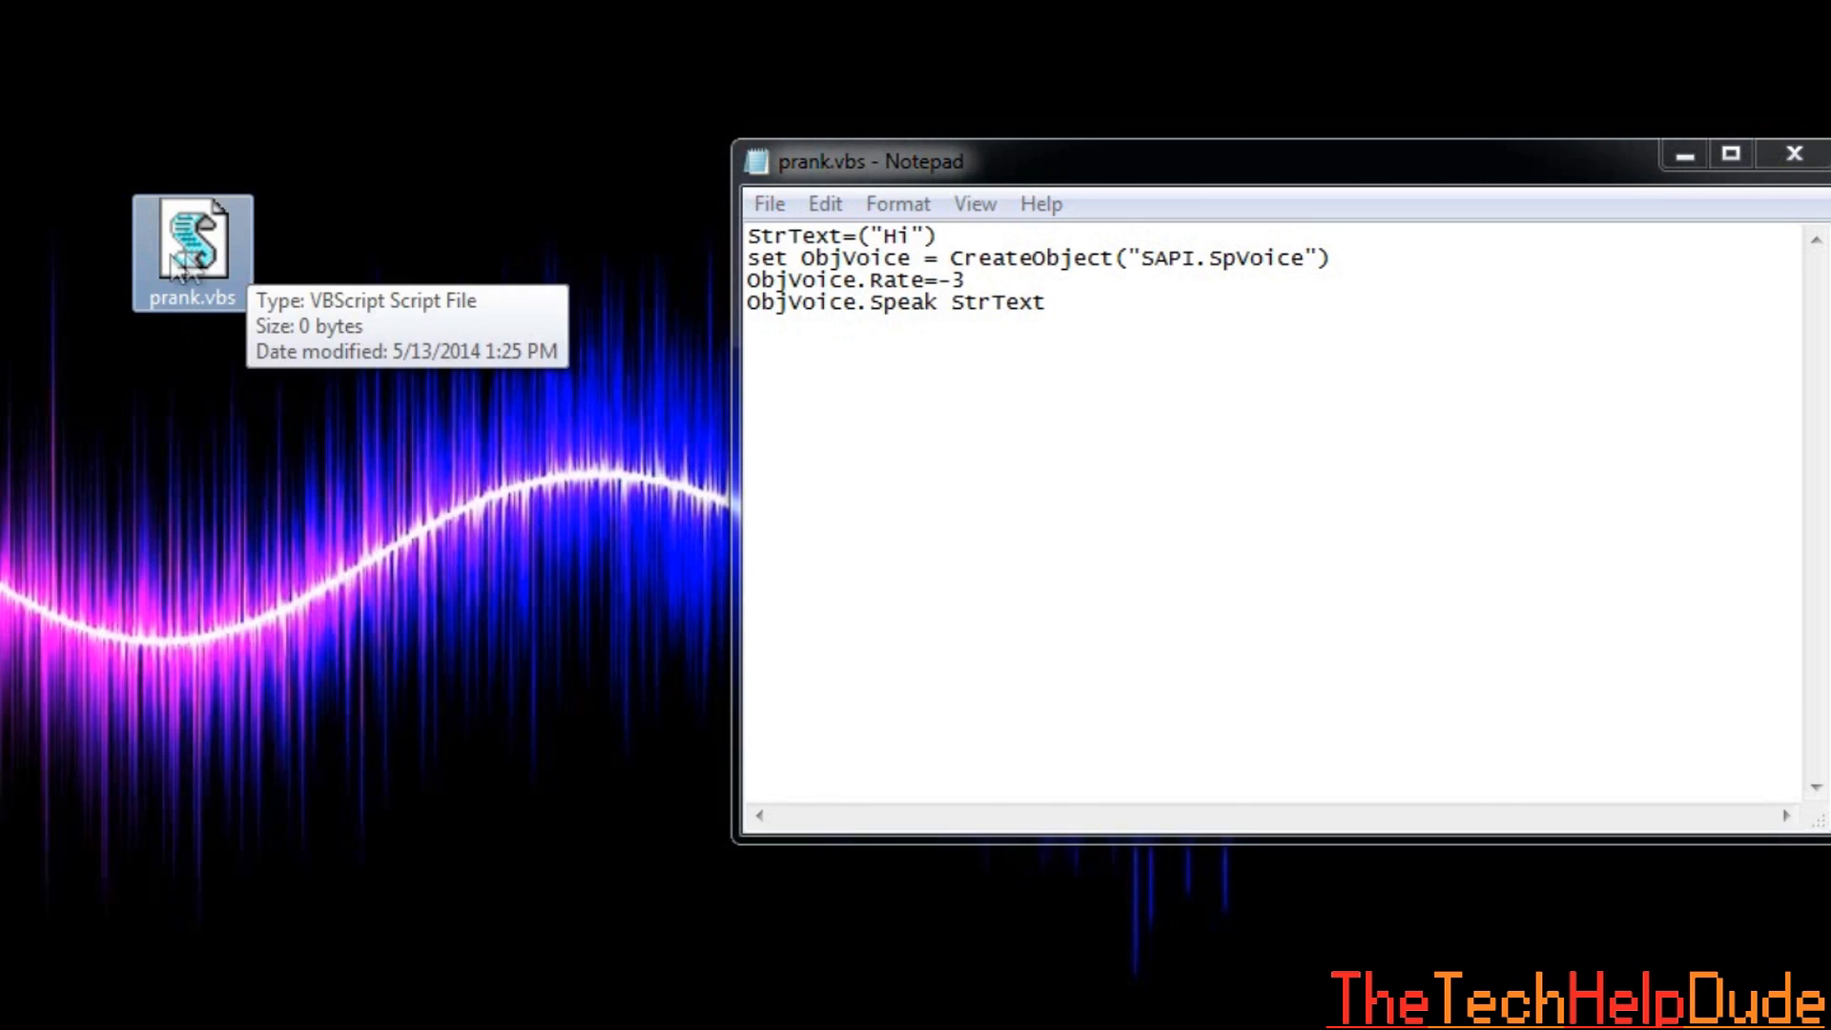
mouse_move(521, 275)
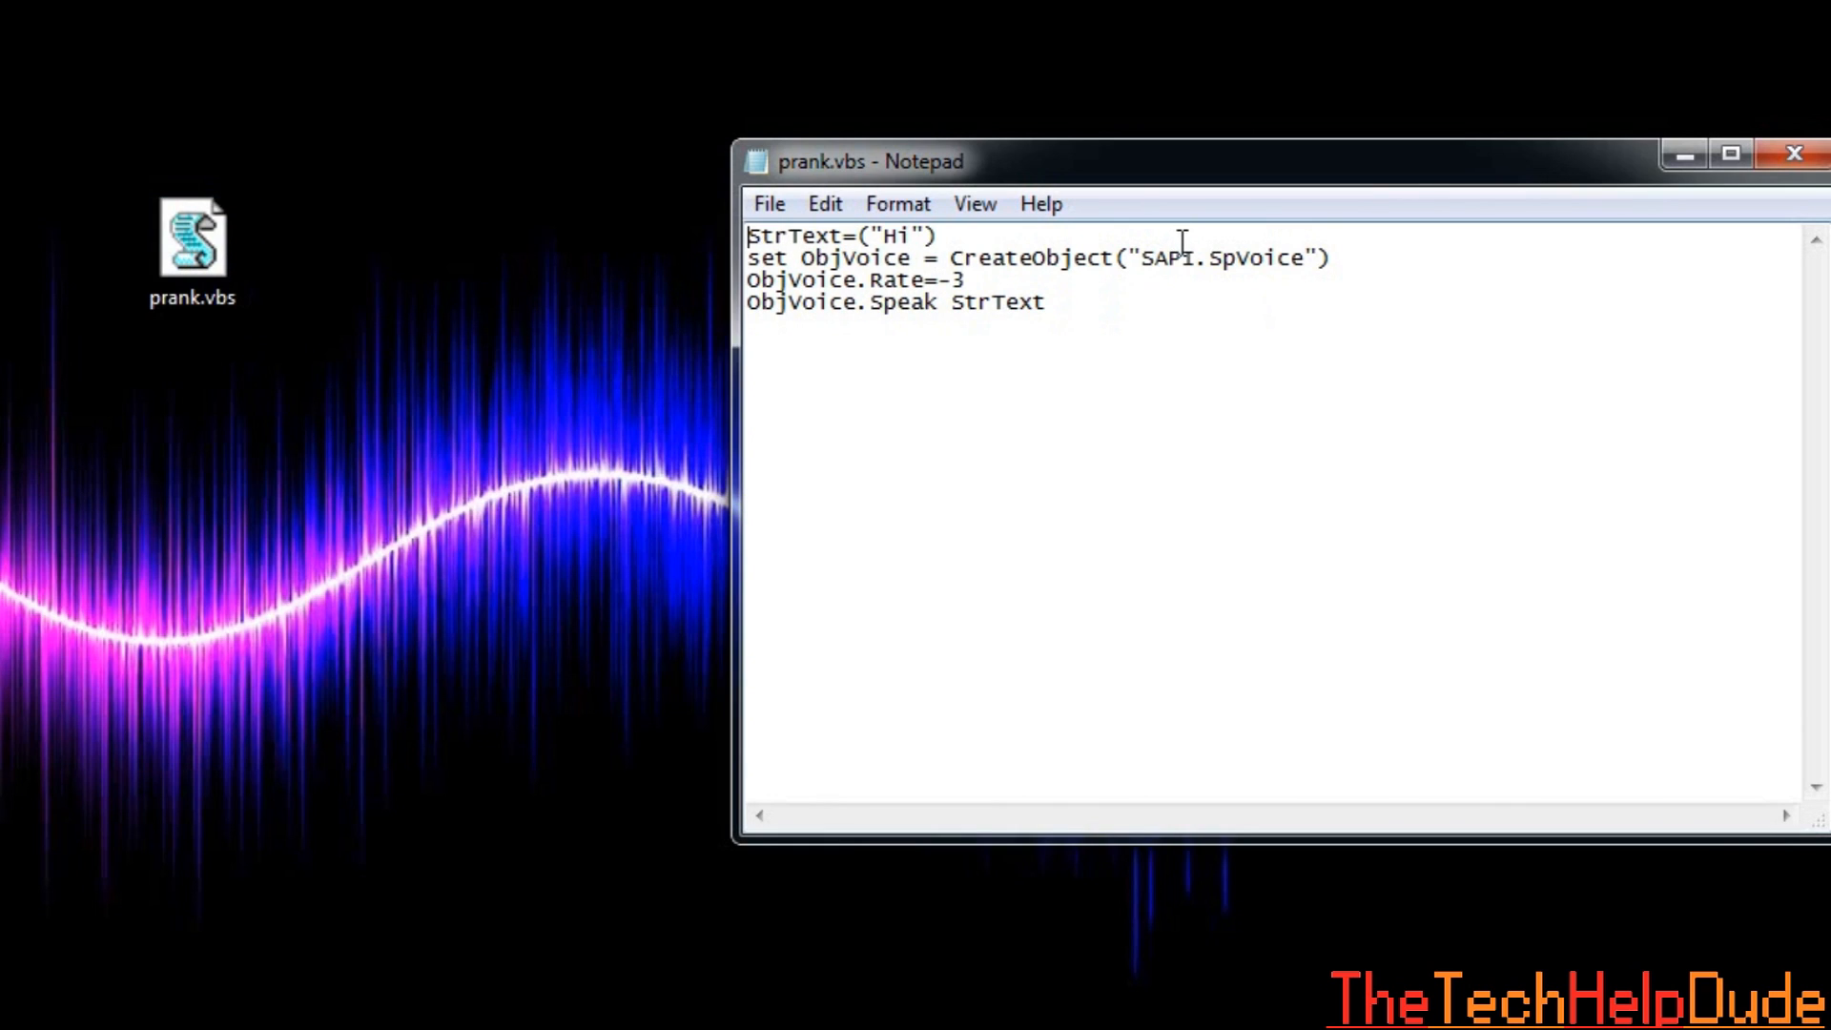
Add 'do' before and 'loop' after the speech lines of prank.vbs and save it.
text(do)
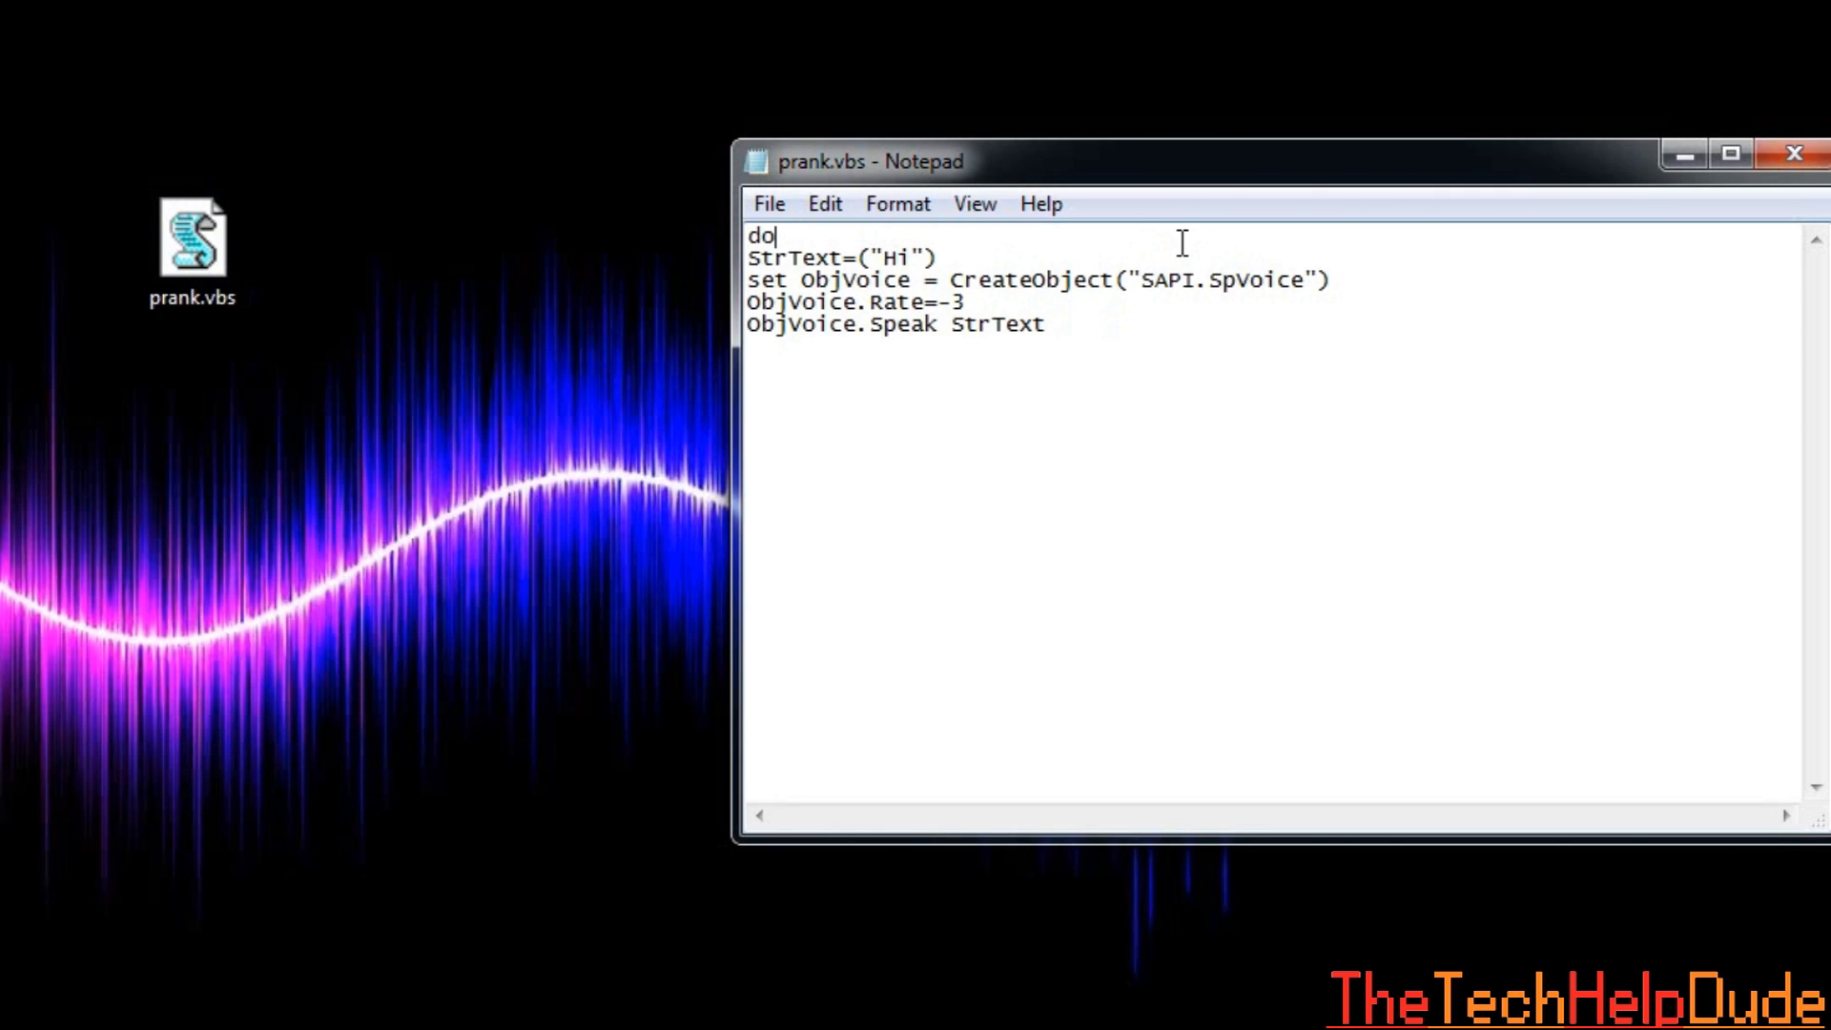
key(enter)
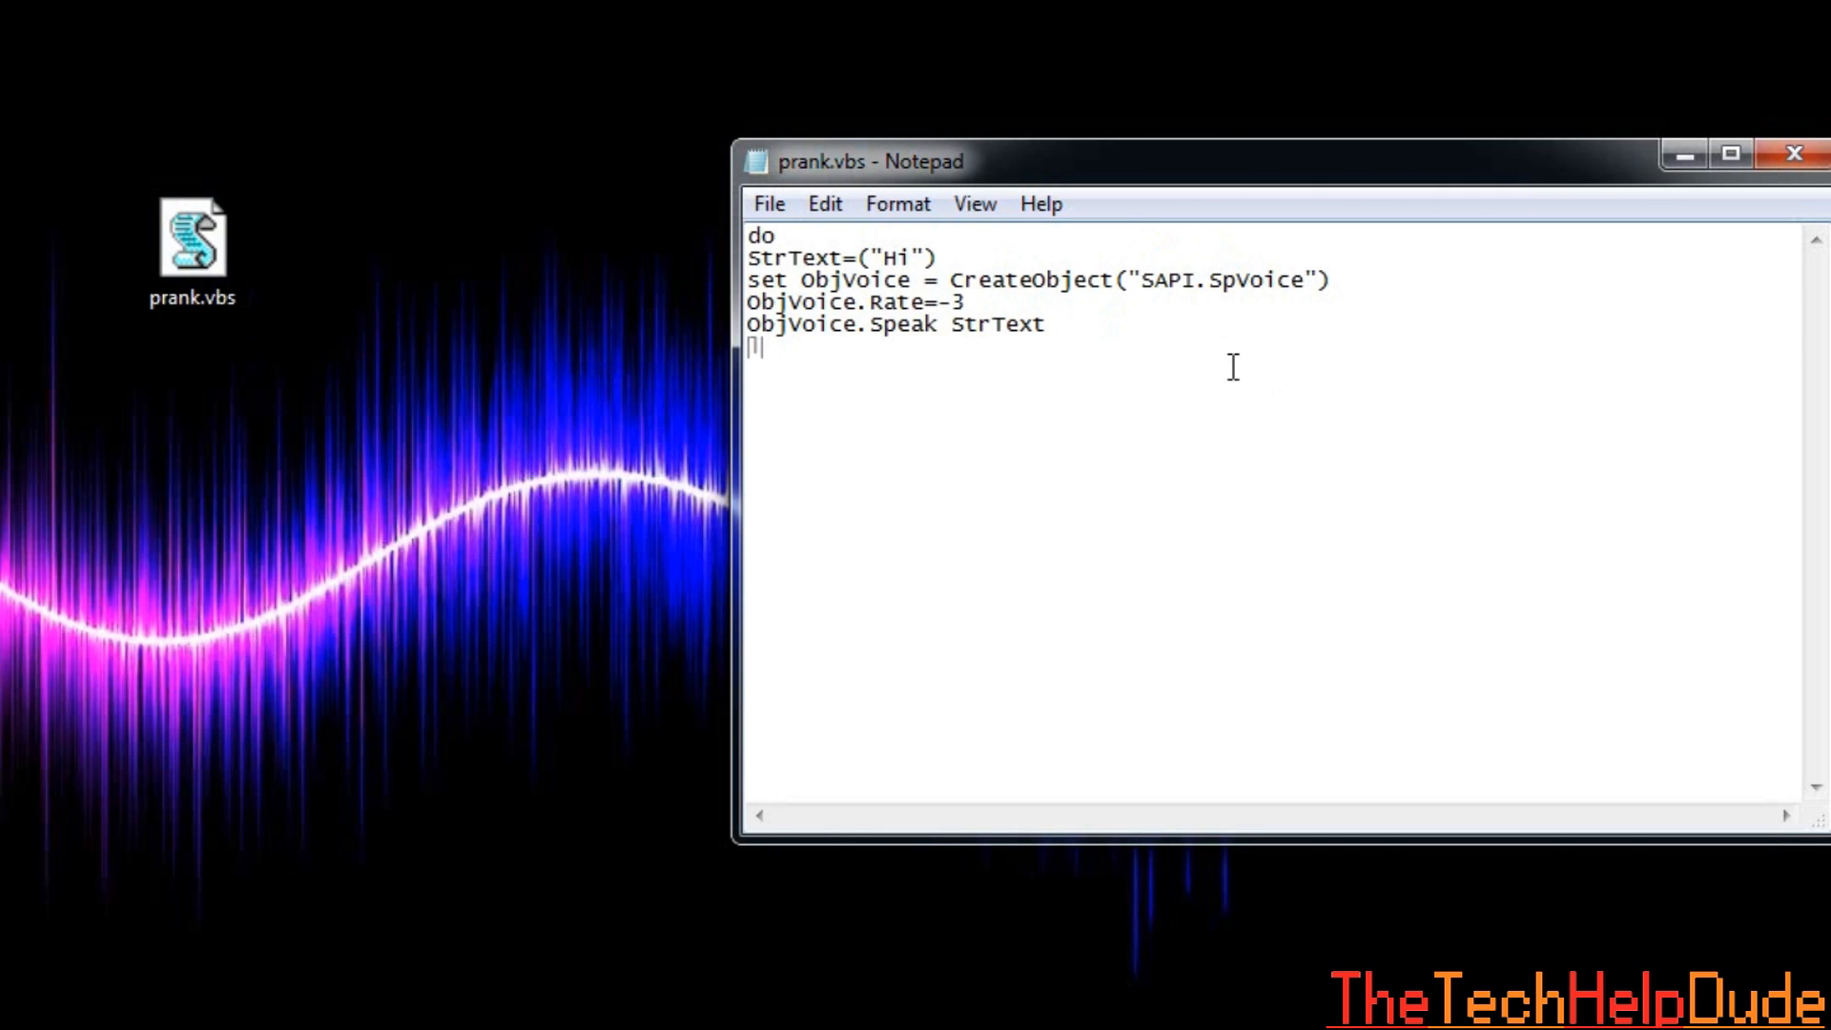
text(loop)
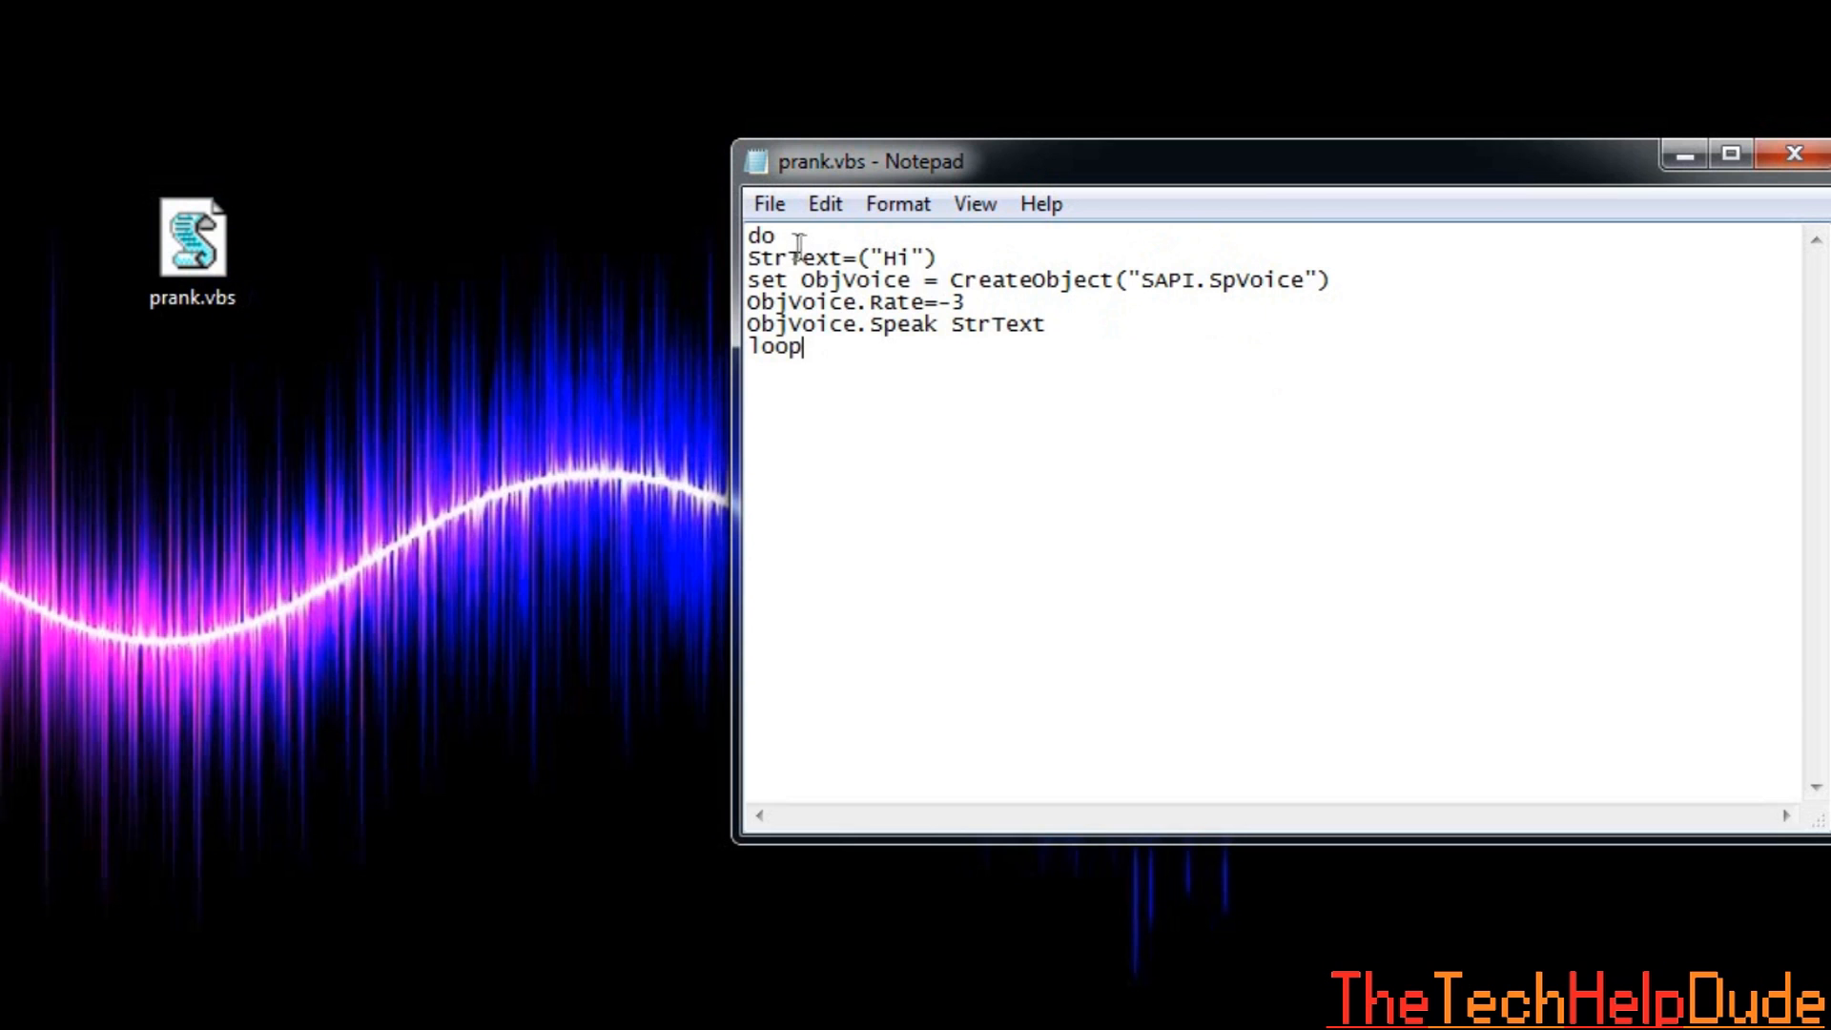
click(769, 204)
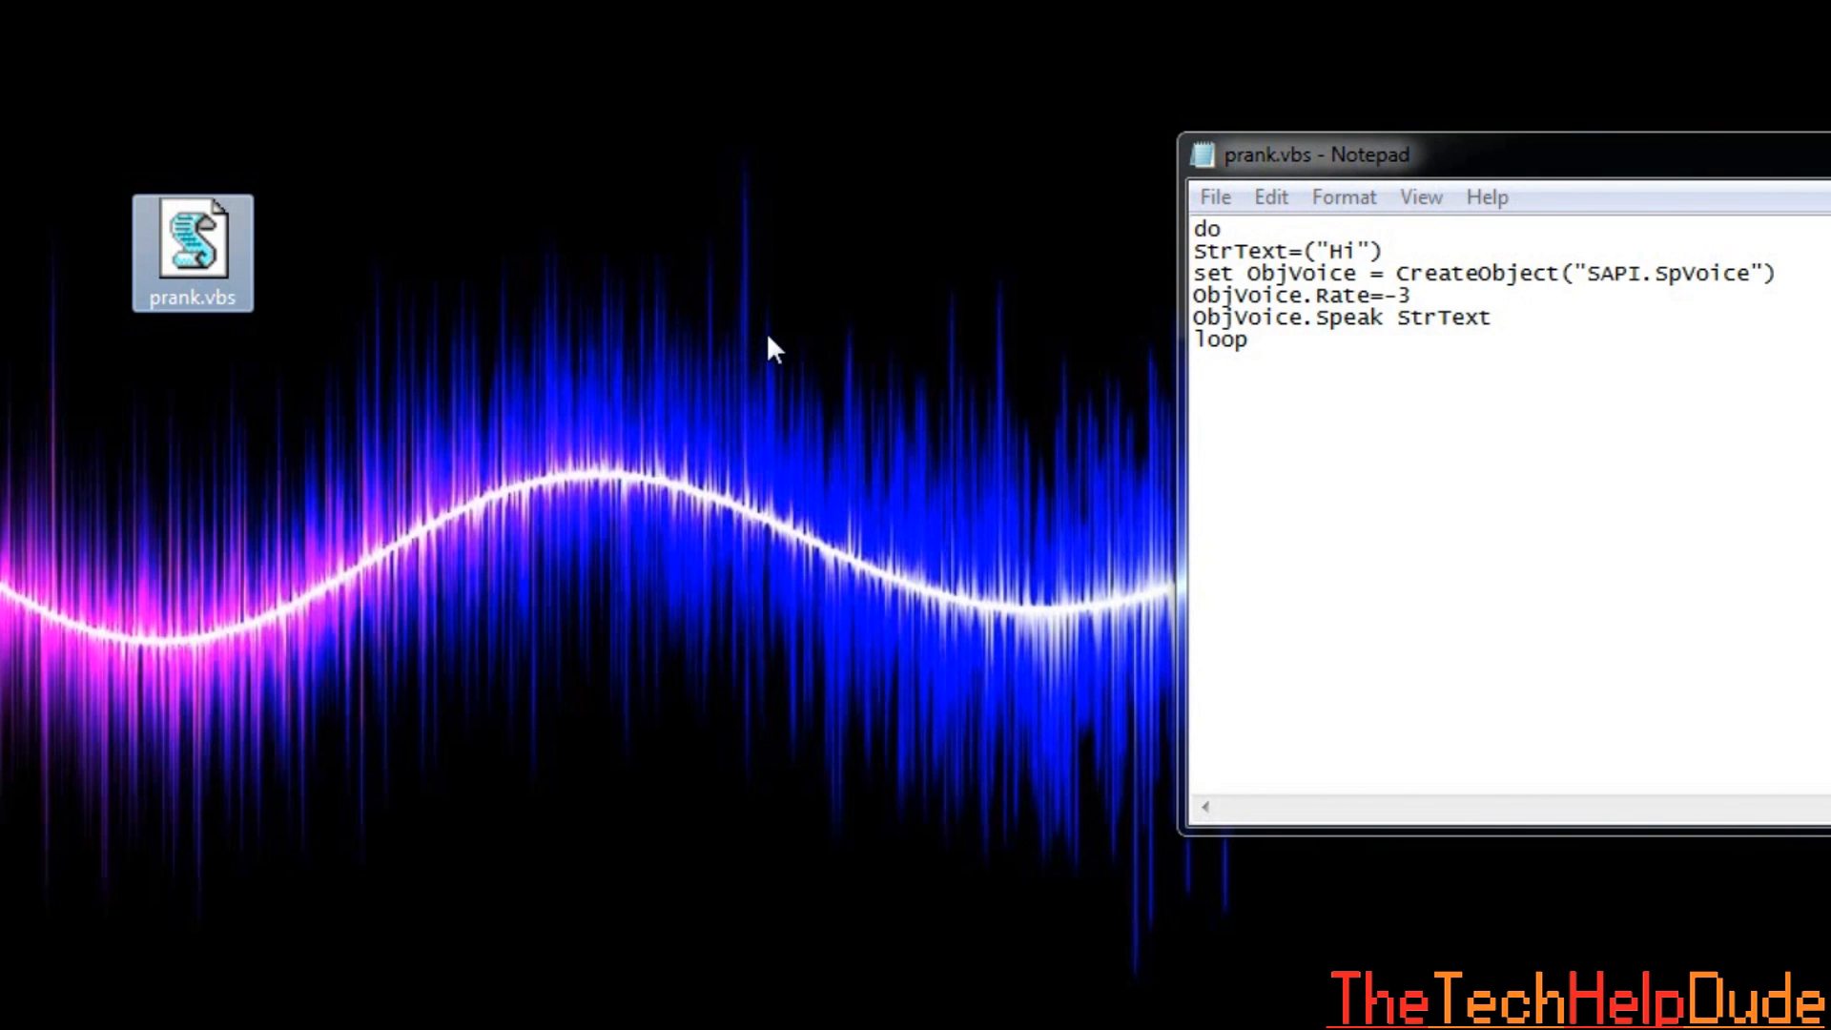
mouse_move(1204, 278)
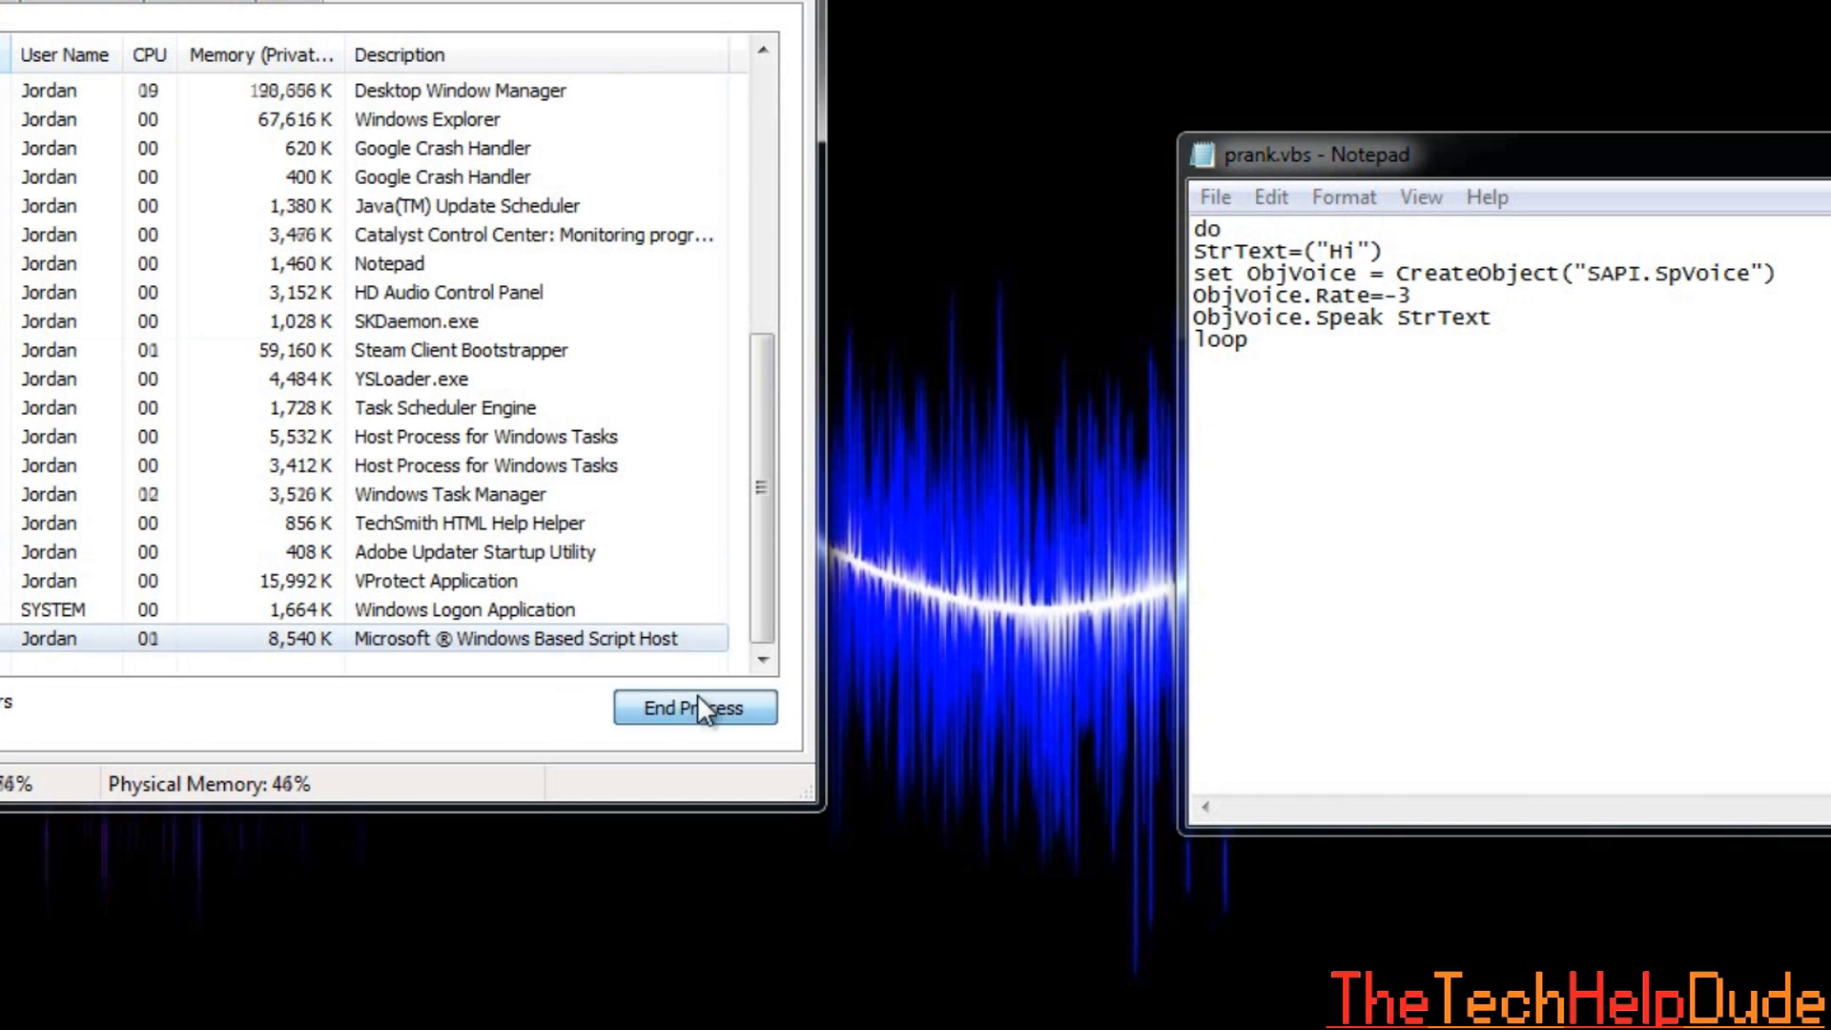
End the Microsoft Windows Based Script Host process running the speech loop.
click(694, 706)
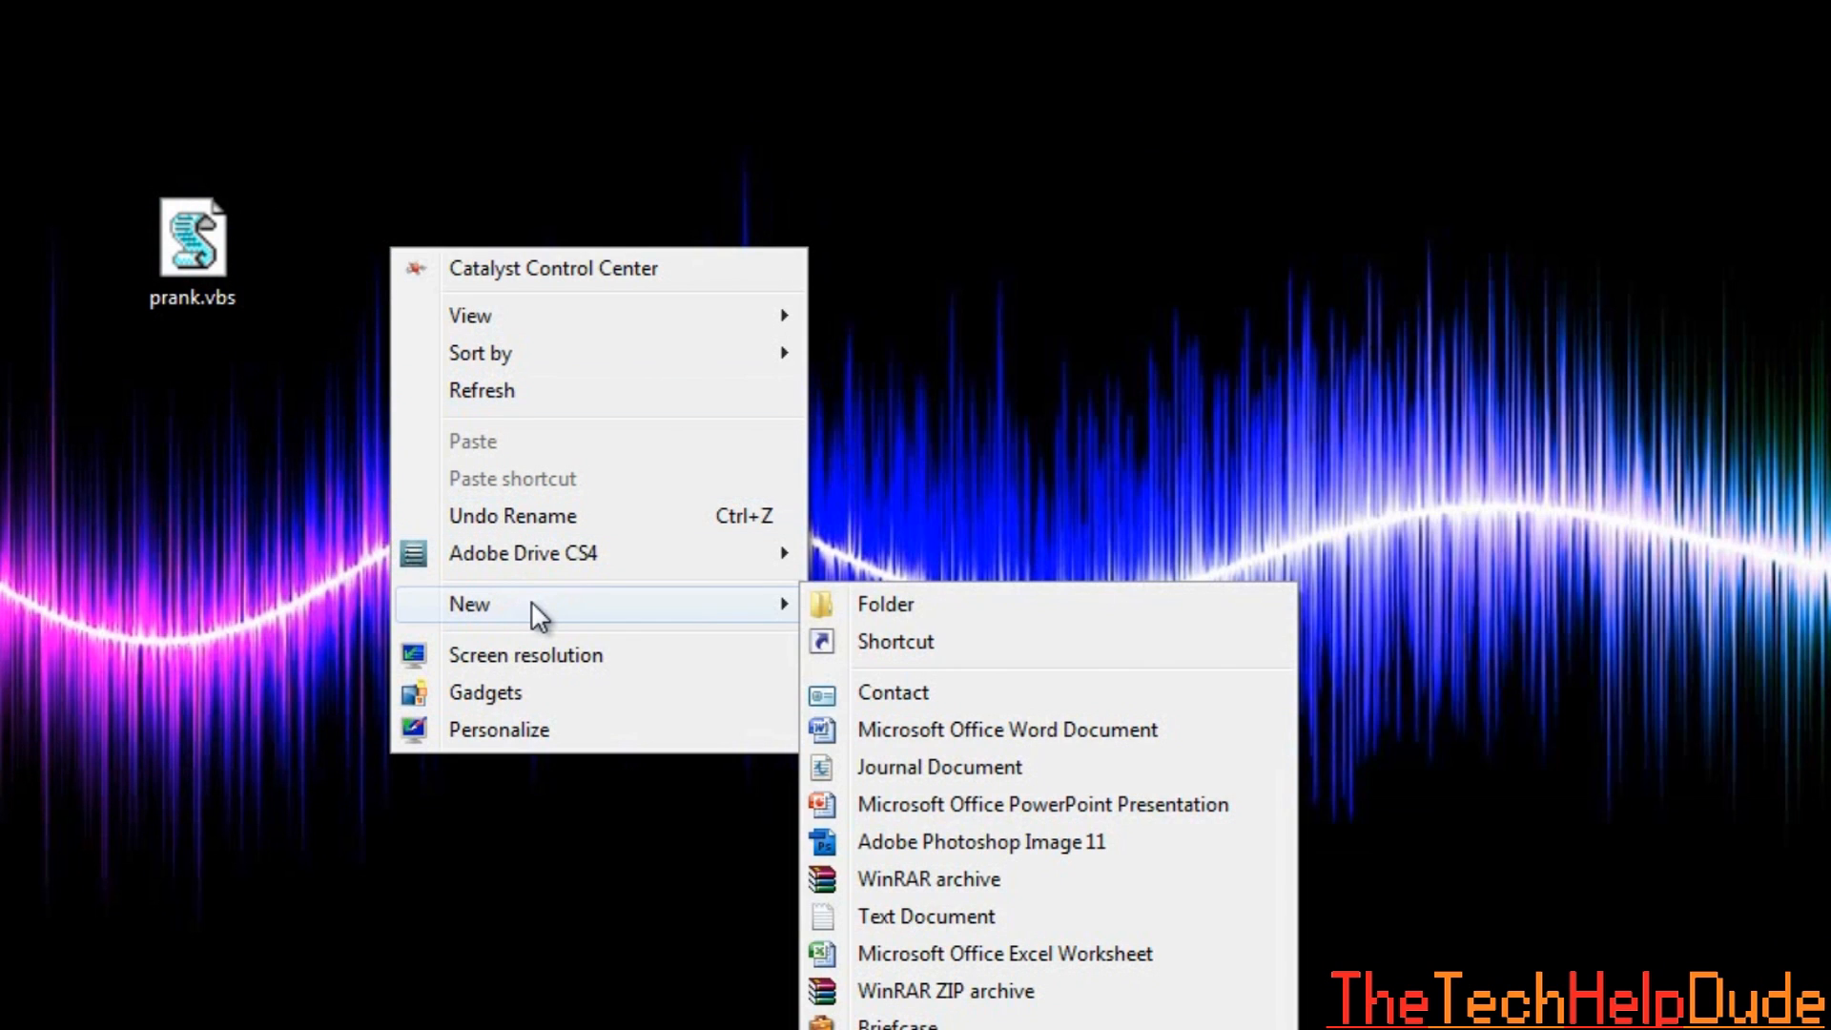
mouse_move(927, 915)
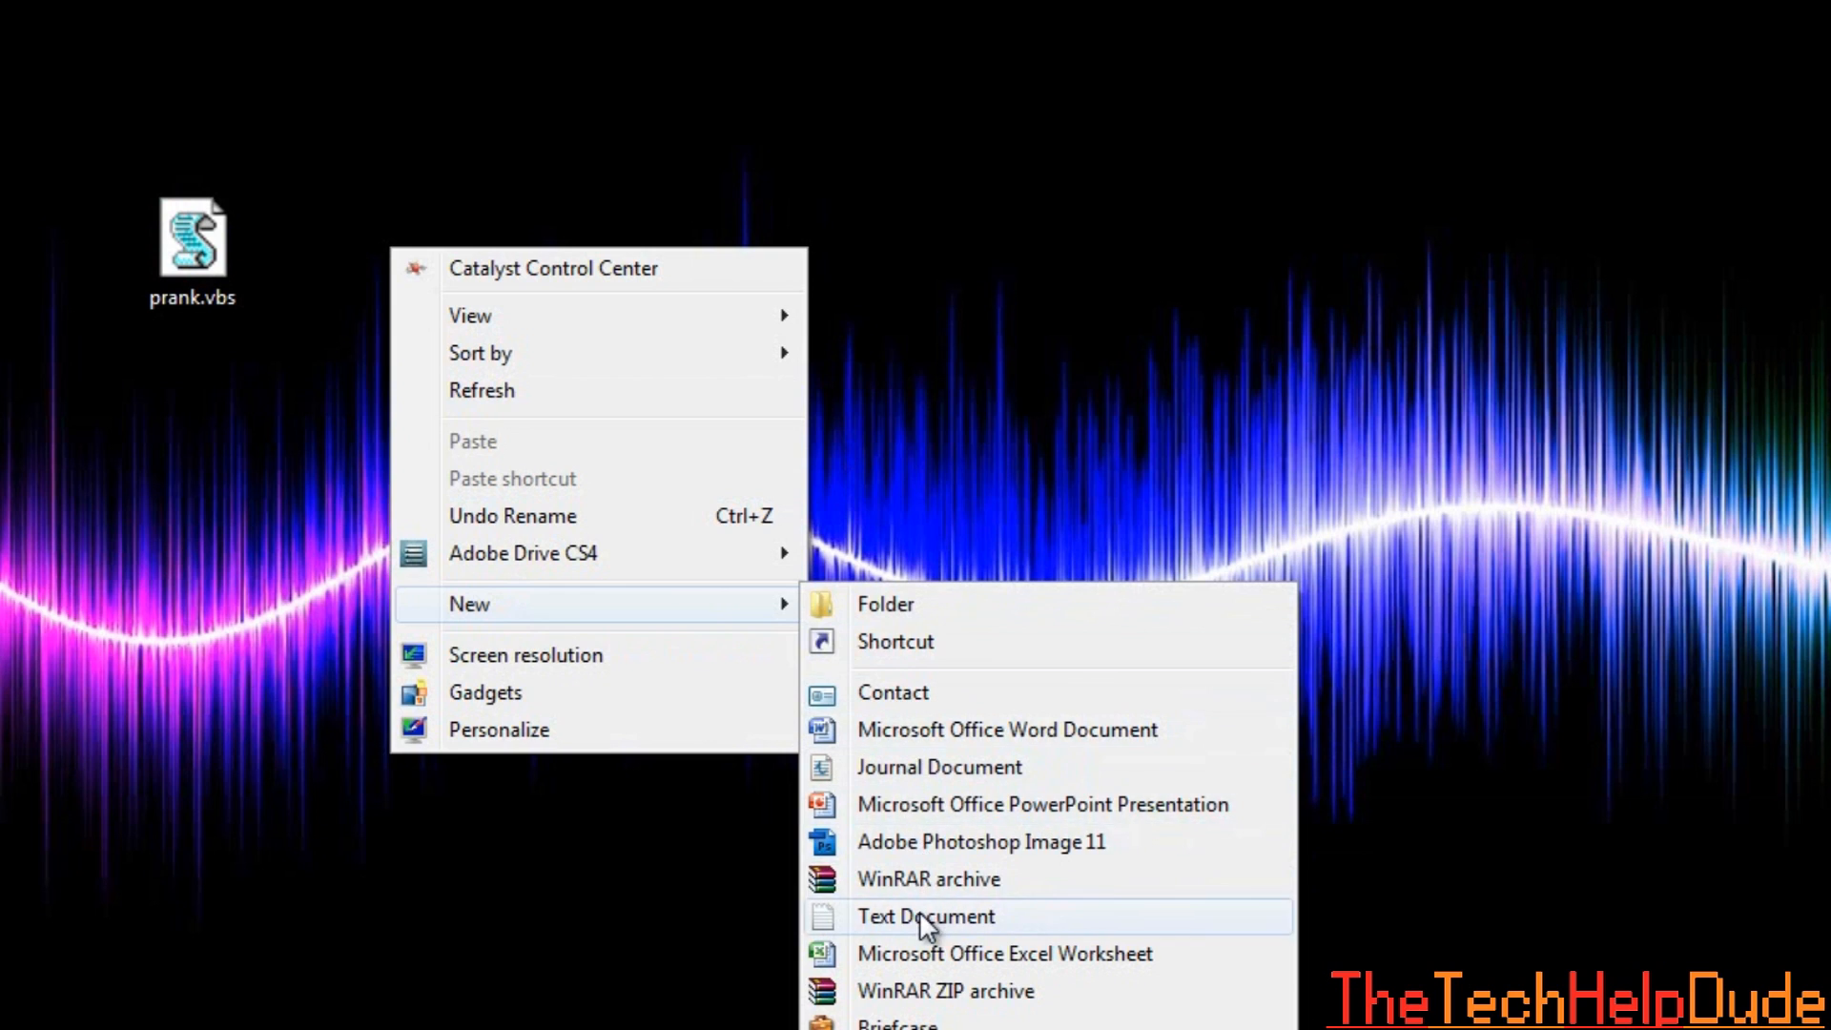
Create a new desktop text document named joke.bat and open it for editing.
click(925, 916)
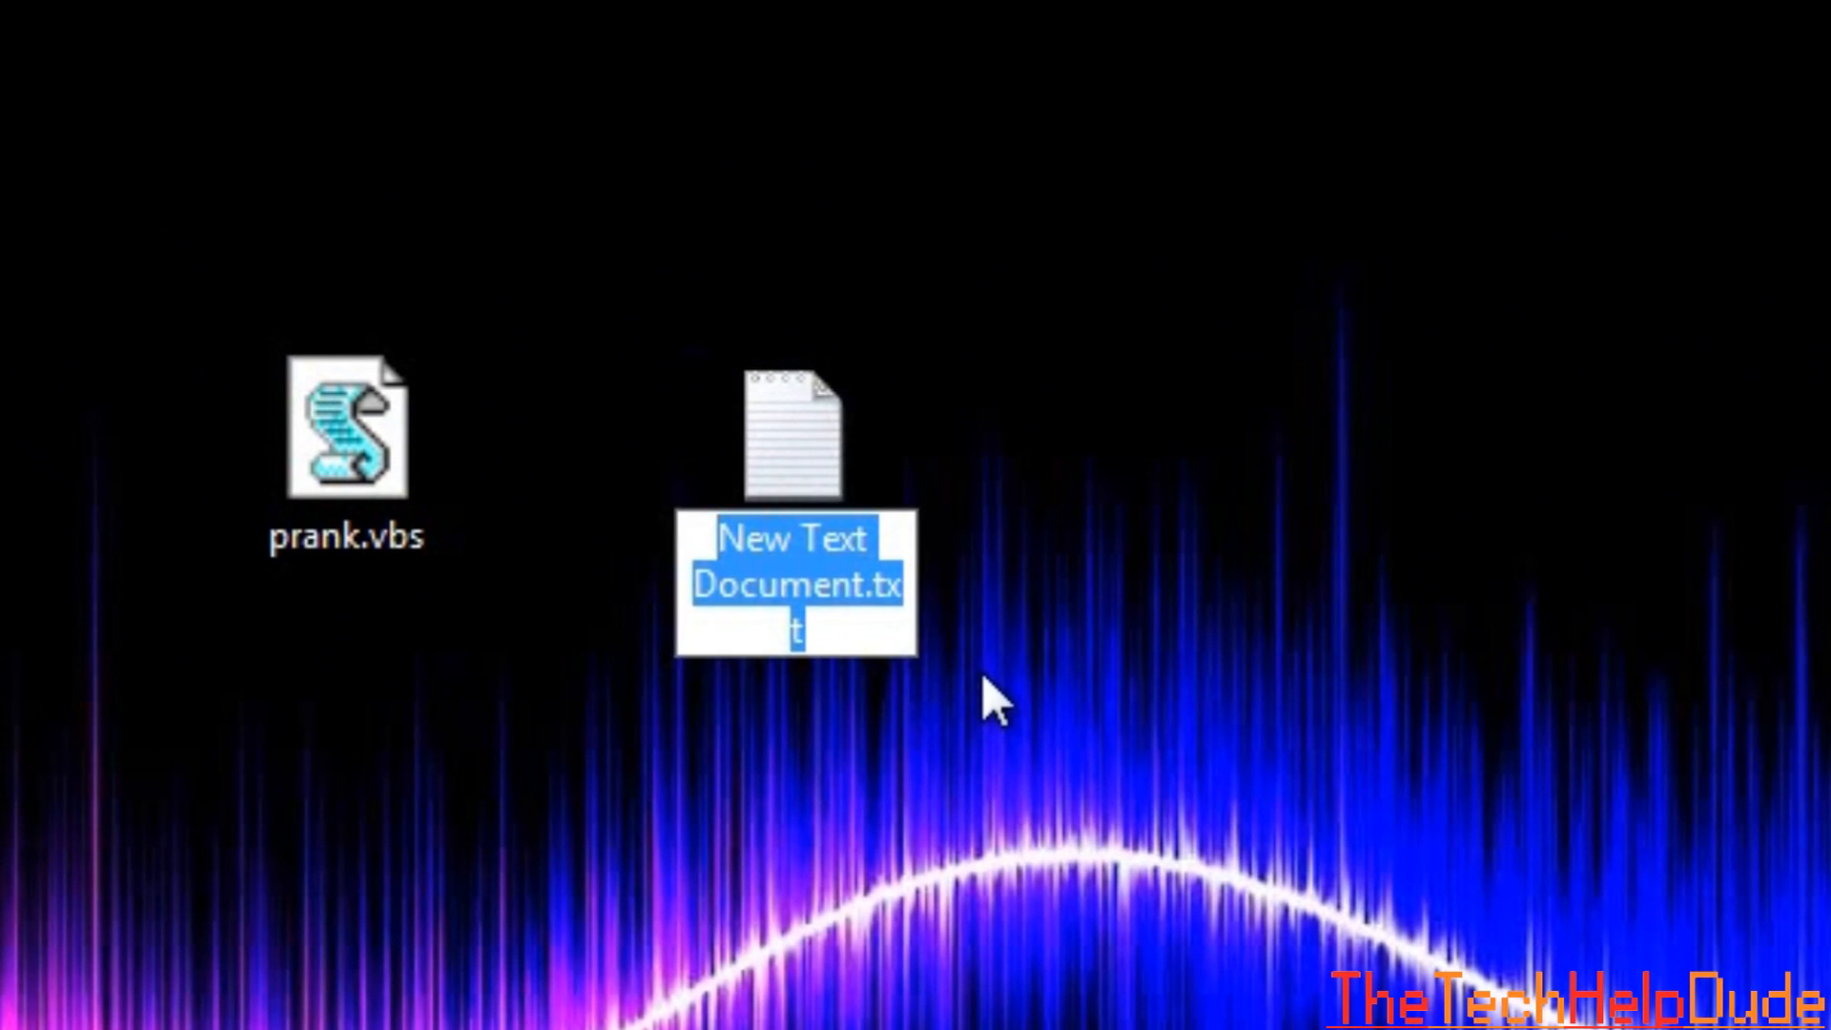
text(joke.ba)
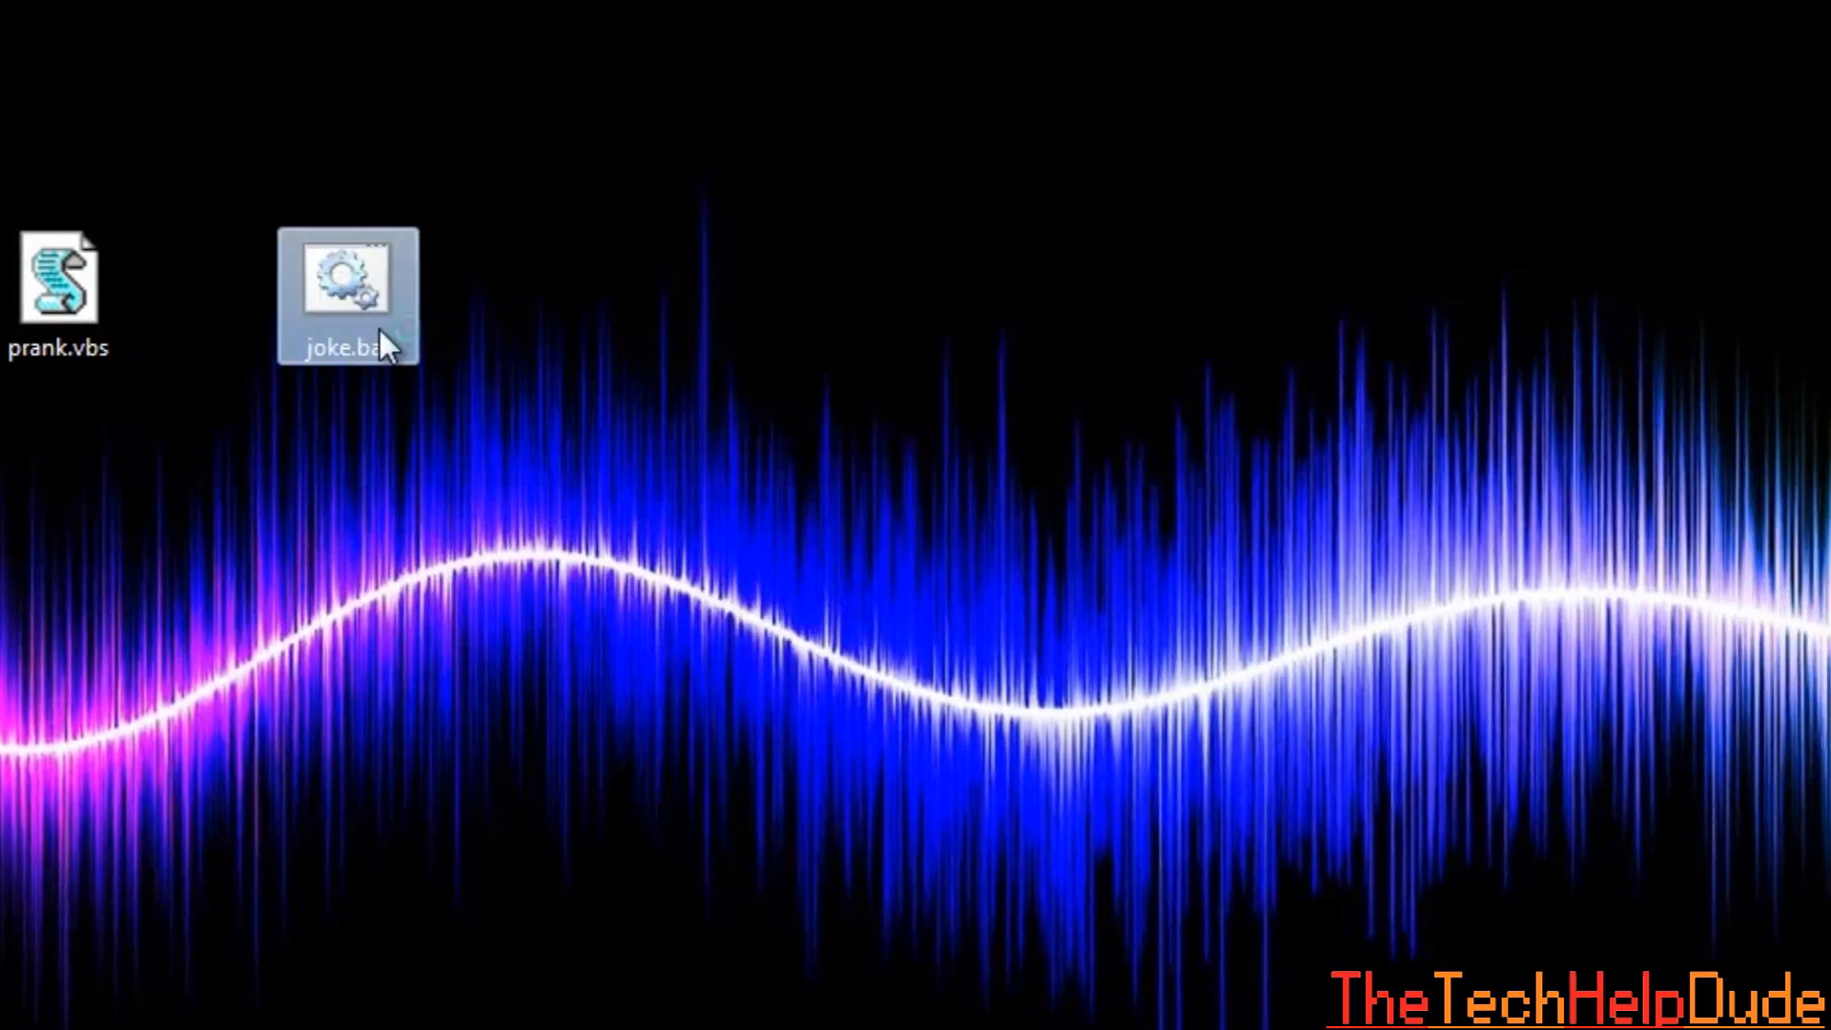
double_click(347, 277)
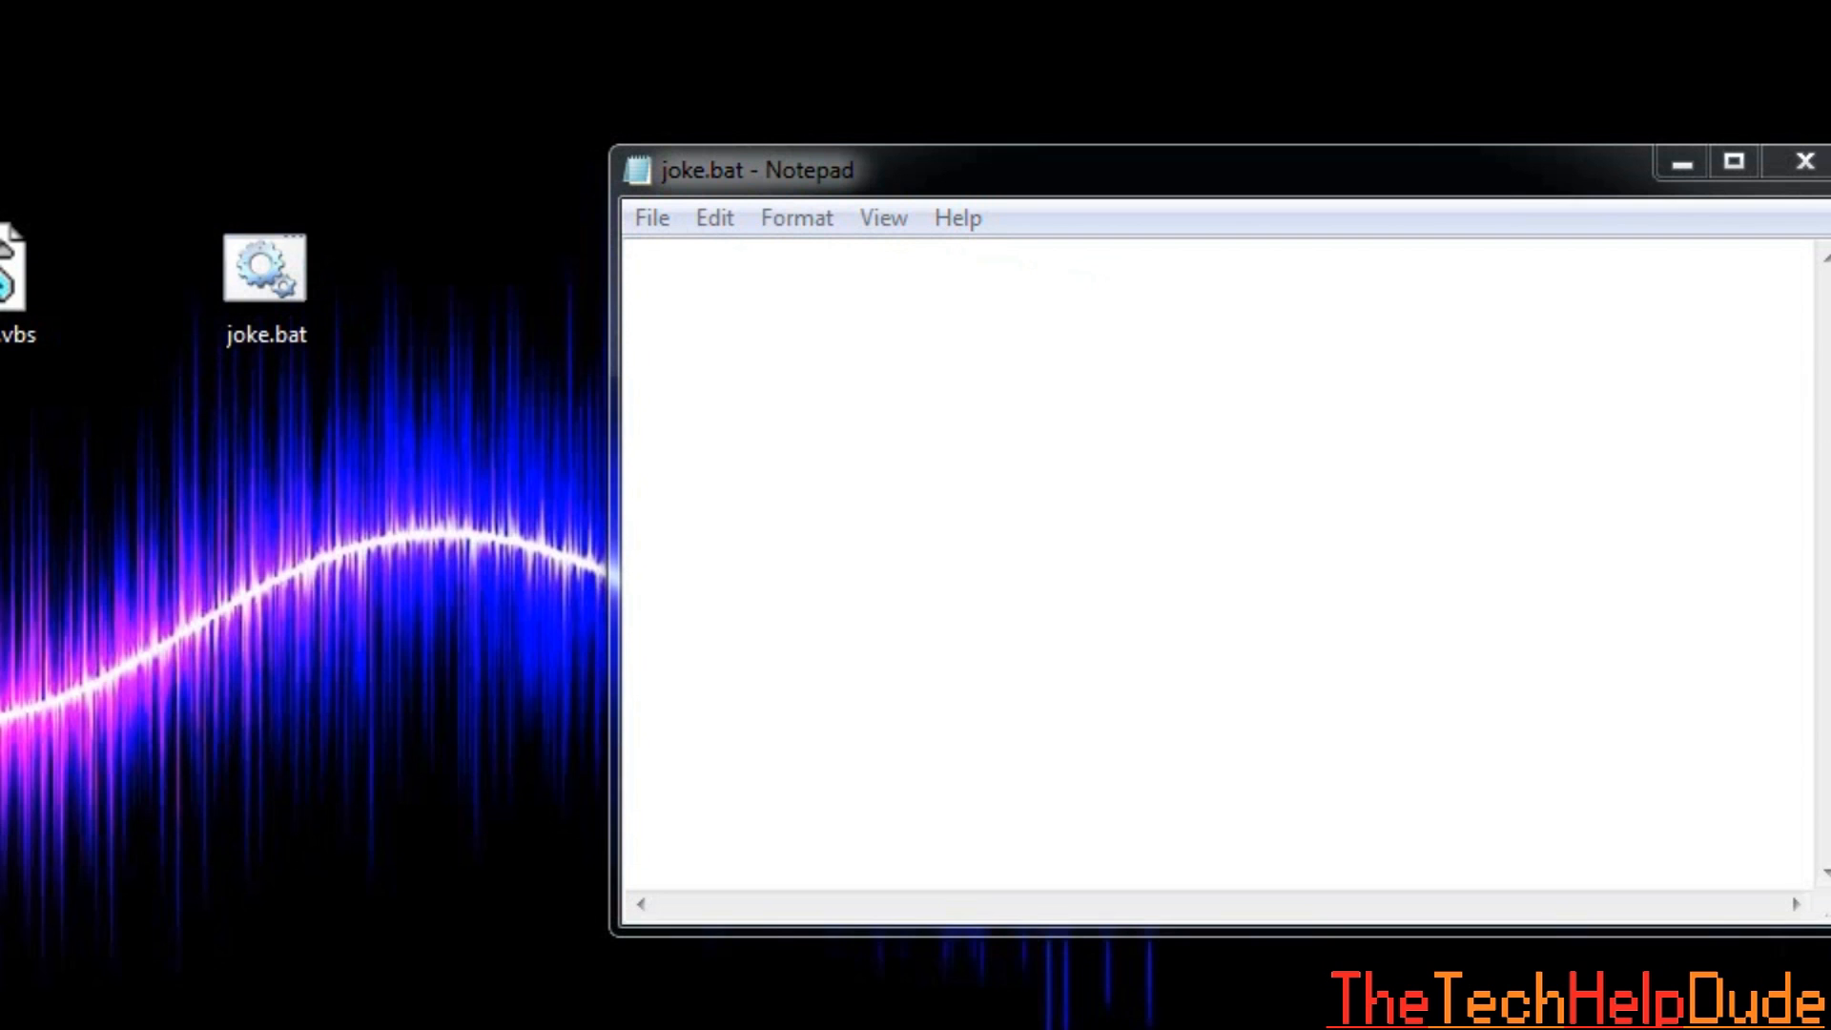
right_click(899, 444)
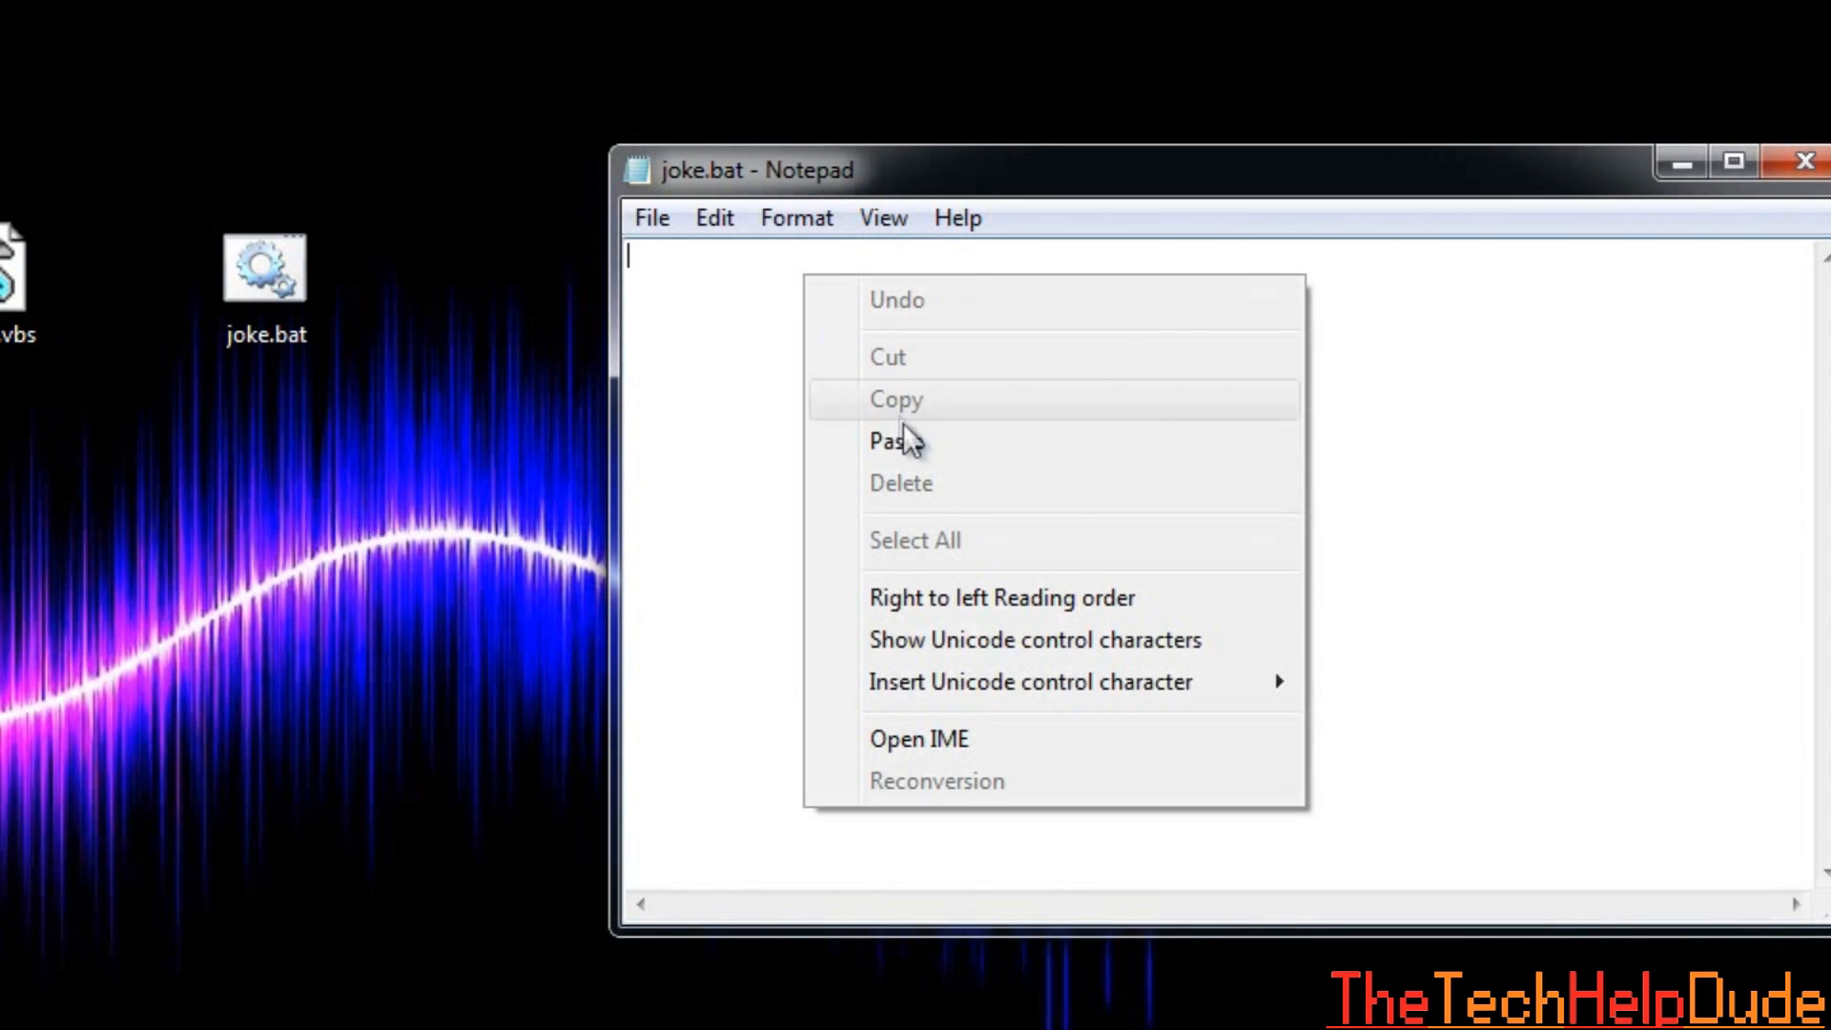
click(897, 441)
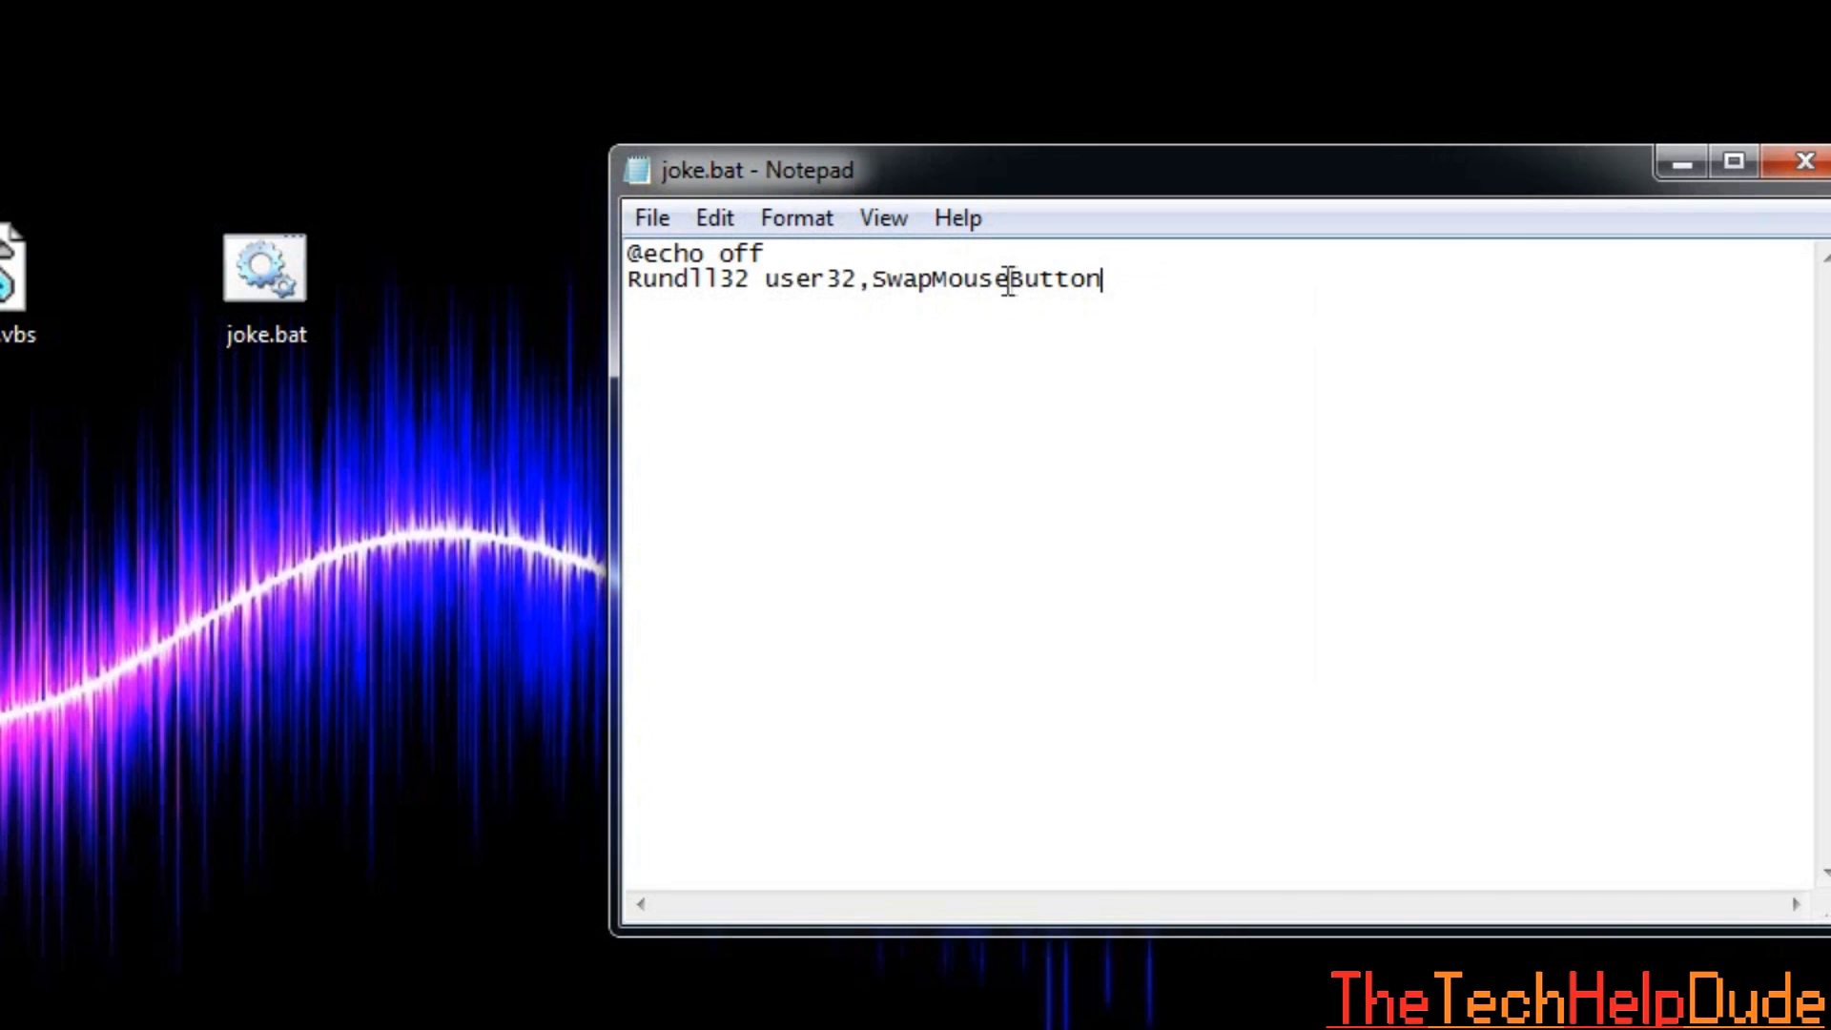
mouse_move(761, 326)
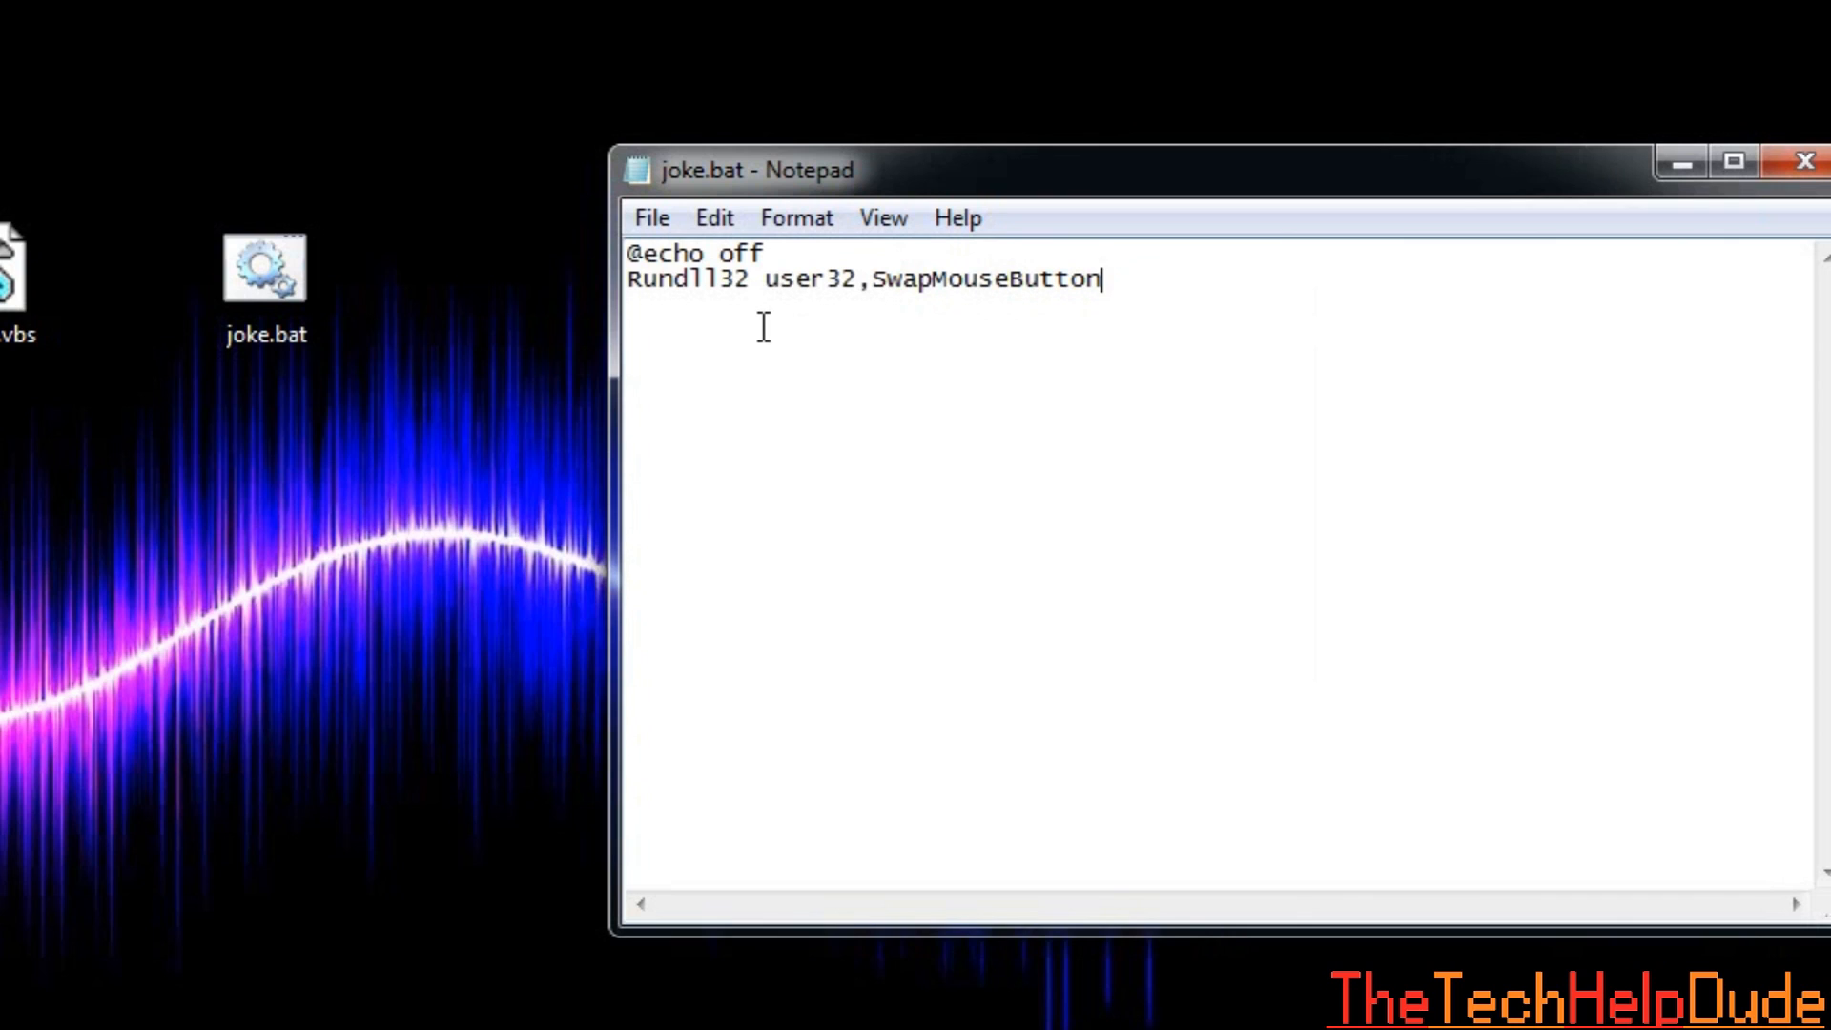
mouse_move(1074, 298)
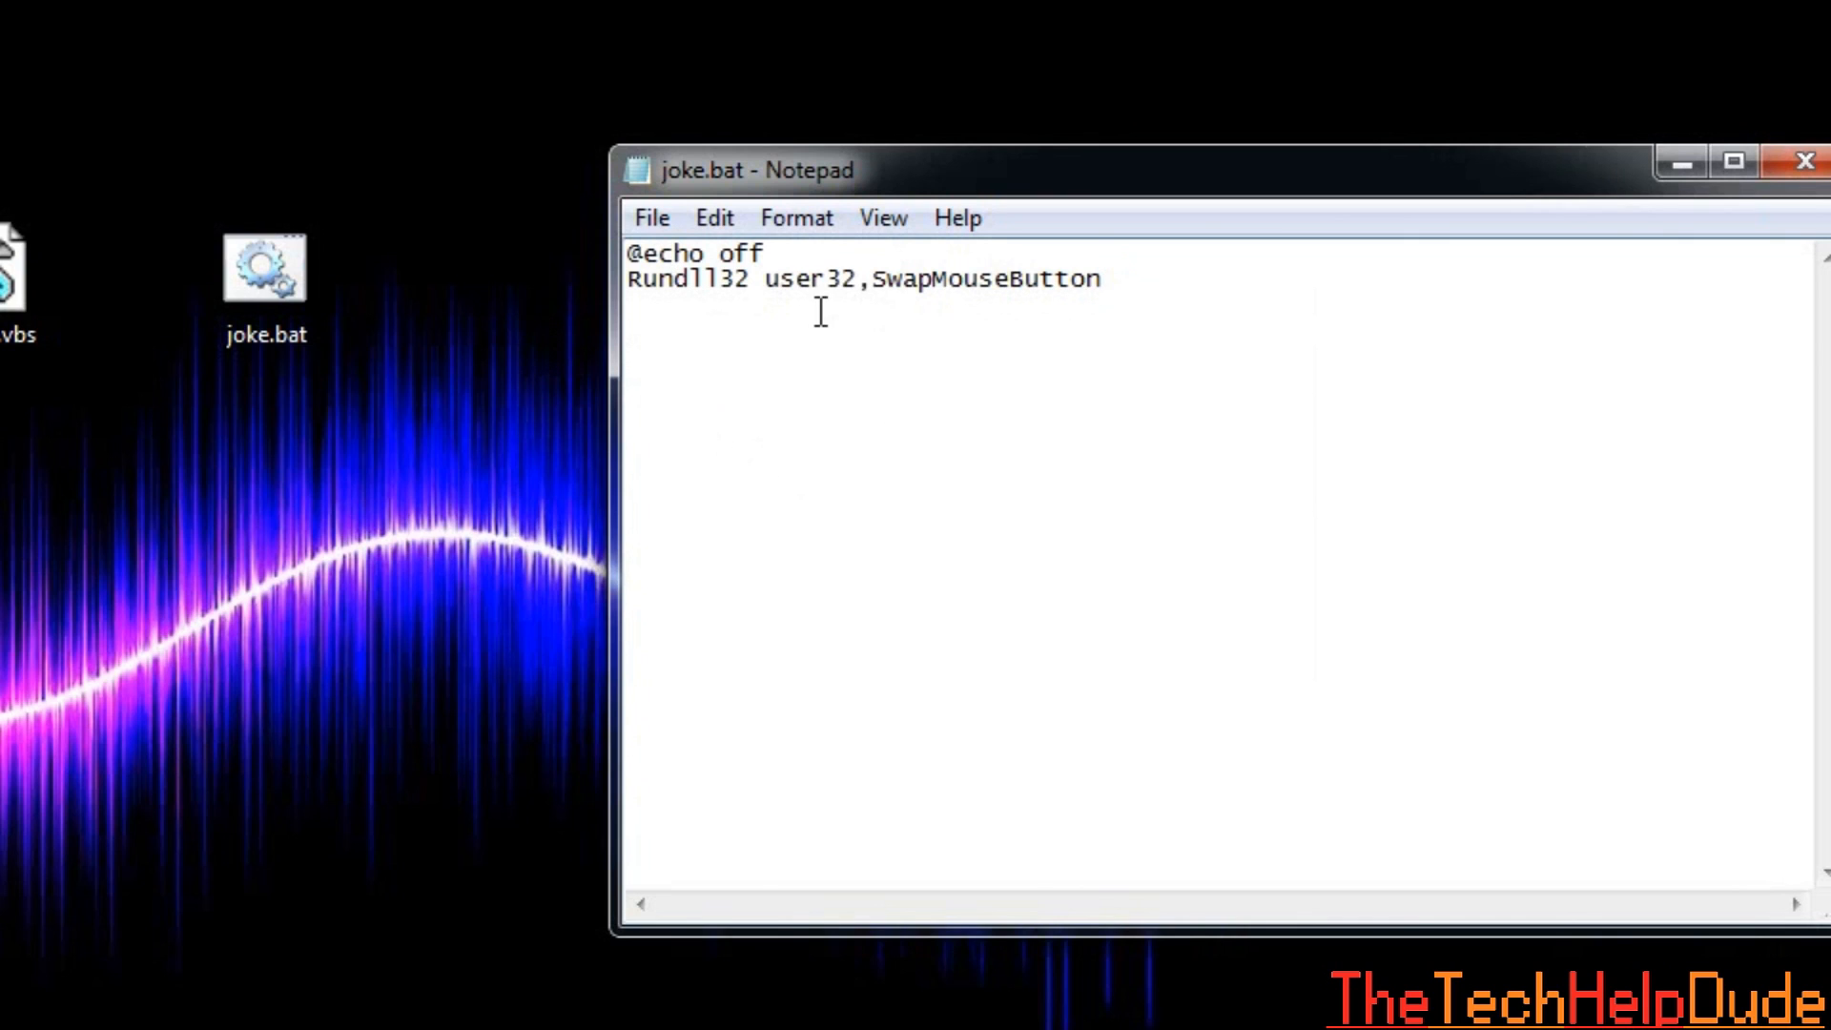
right_click(1128, 397)
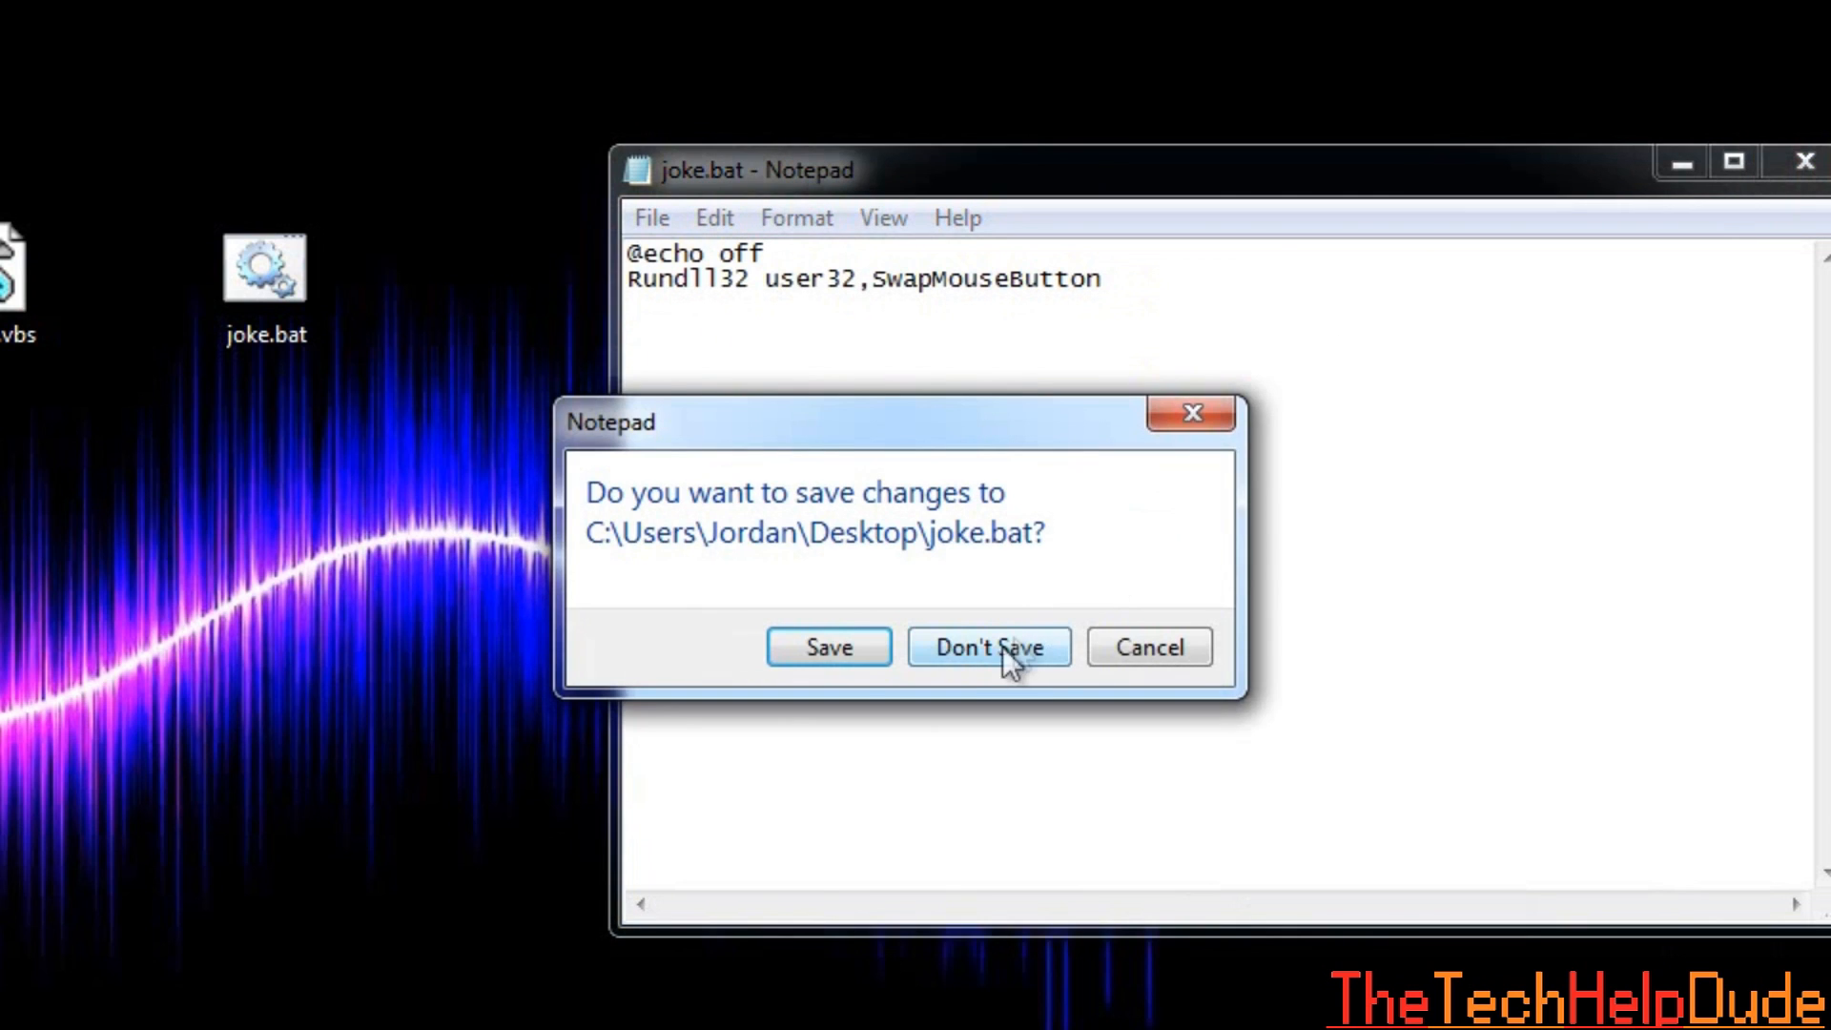
click(986, 646)
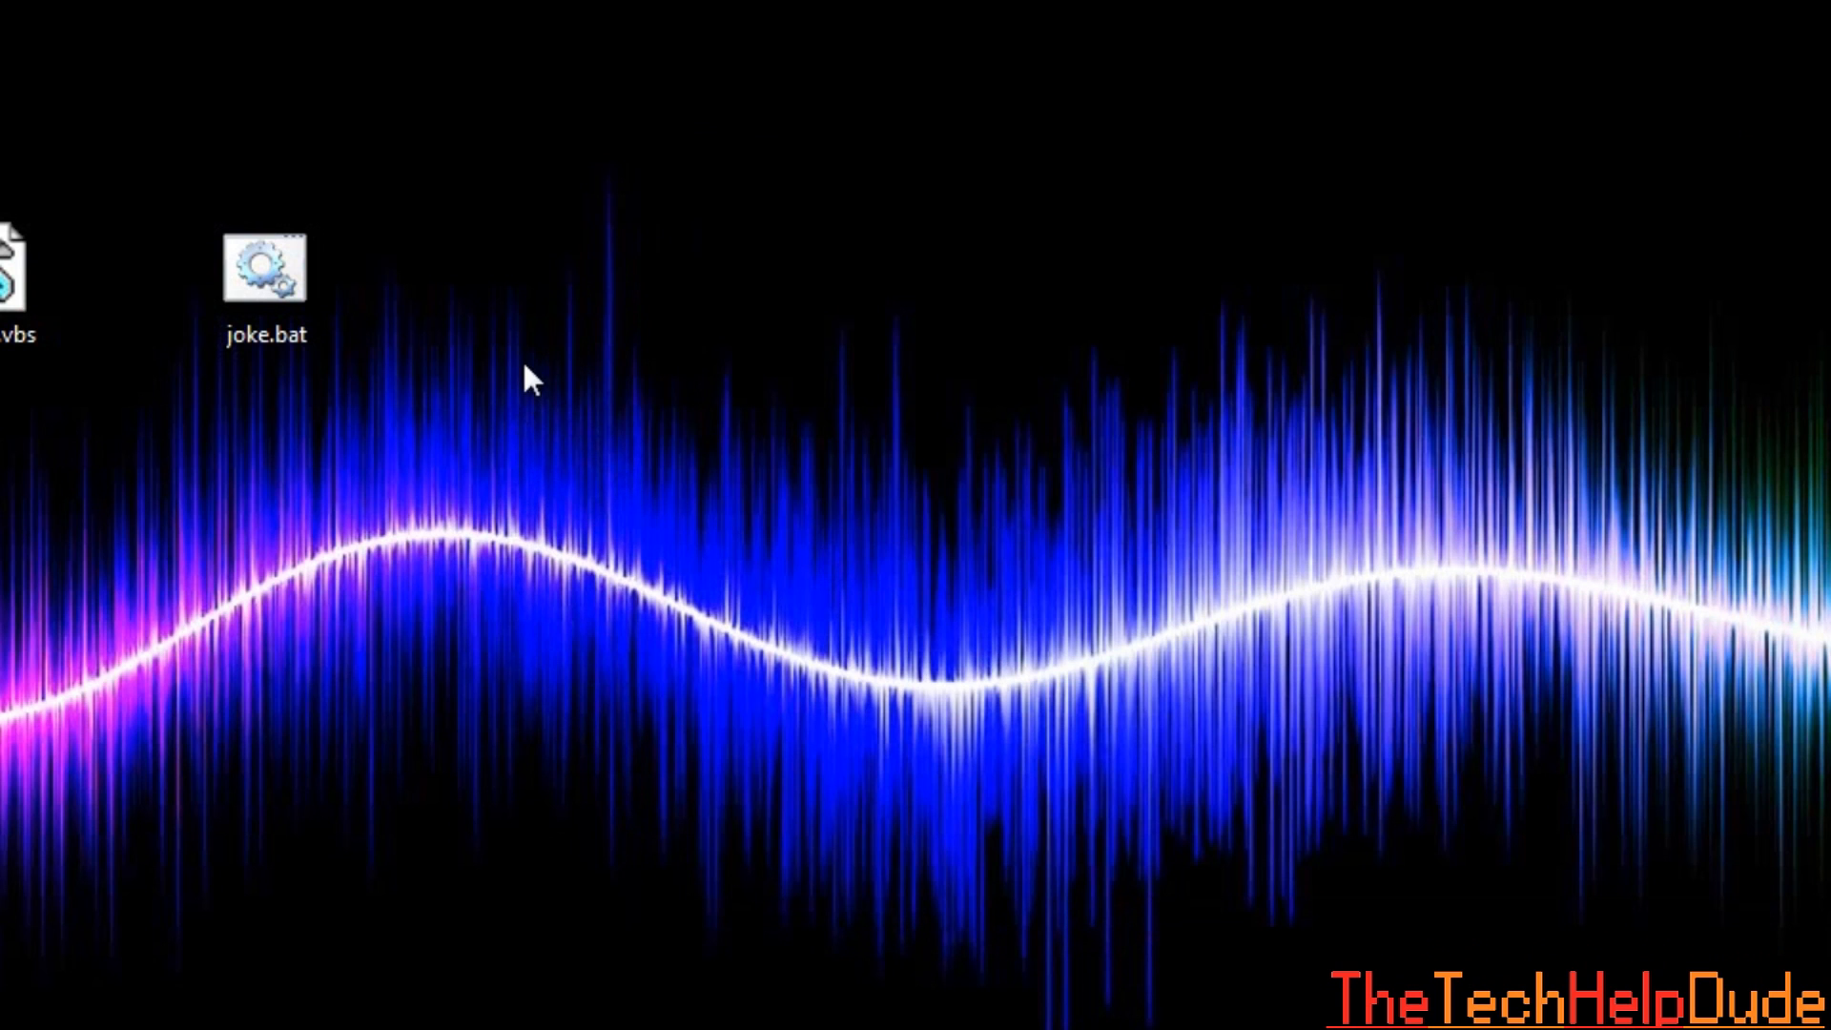
mouse_move(408, 191)
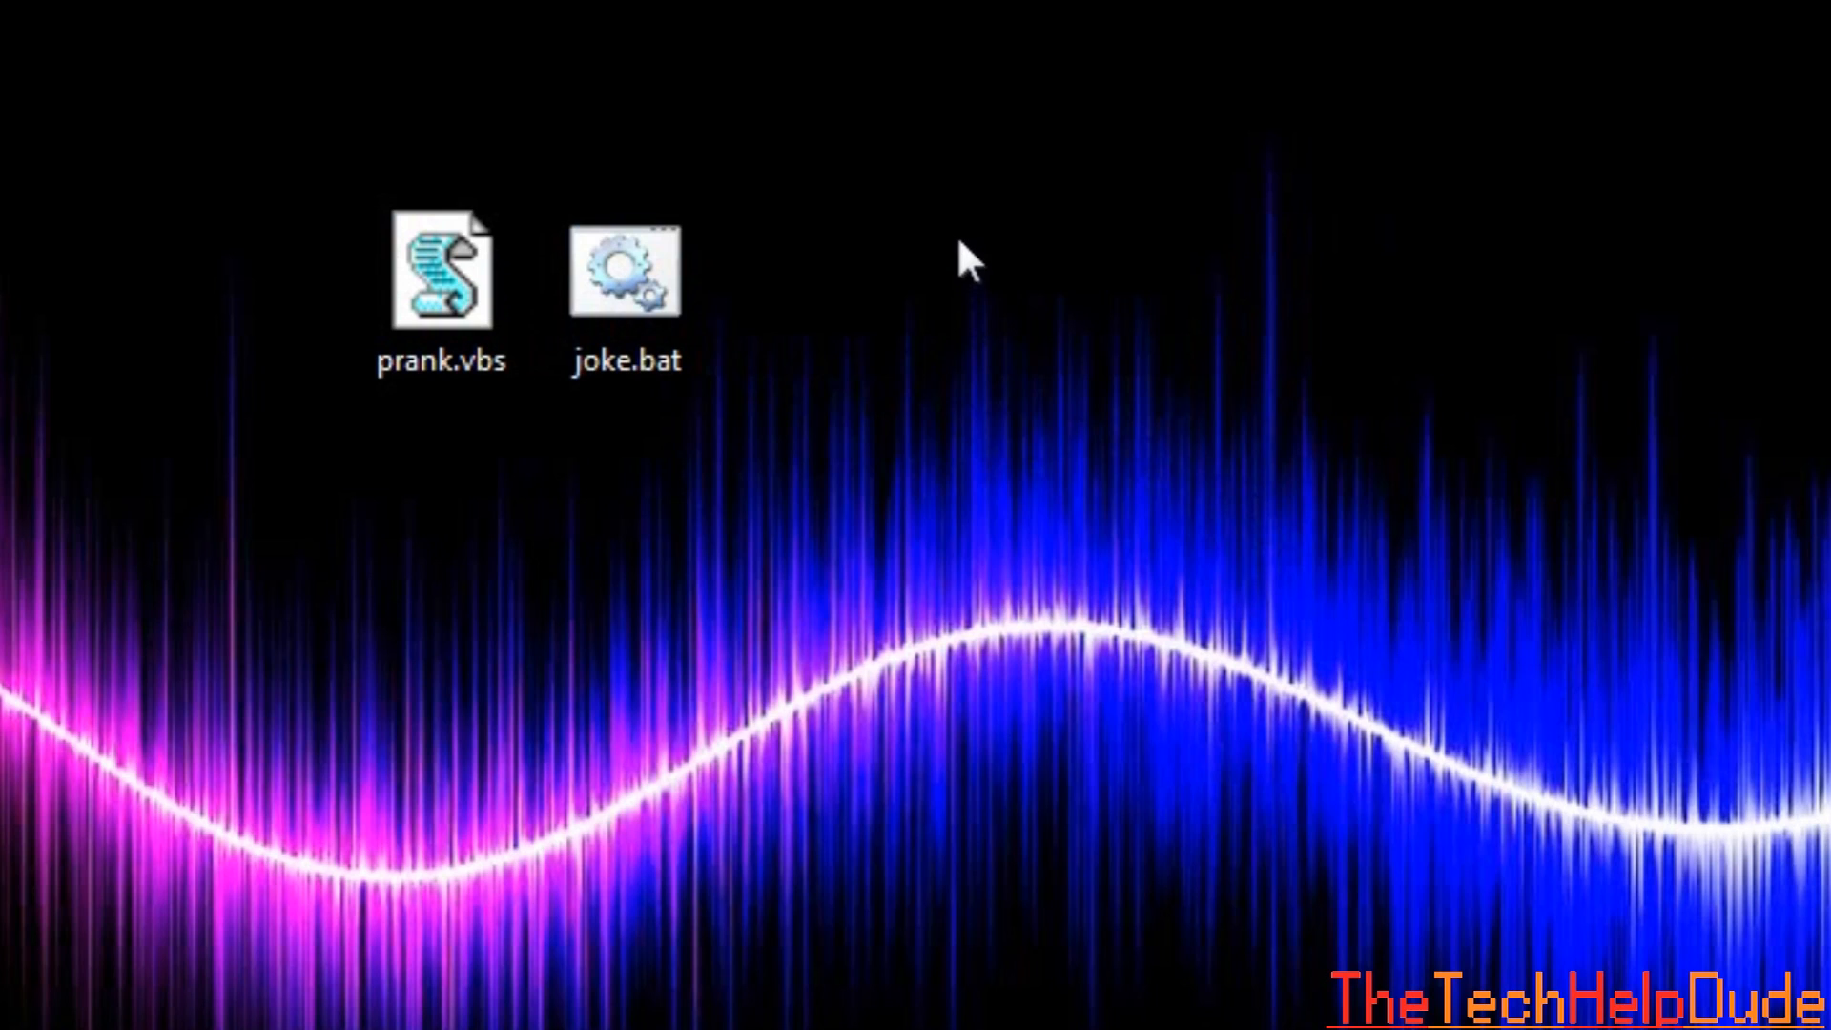
mouse_move(904, 59)
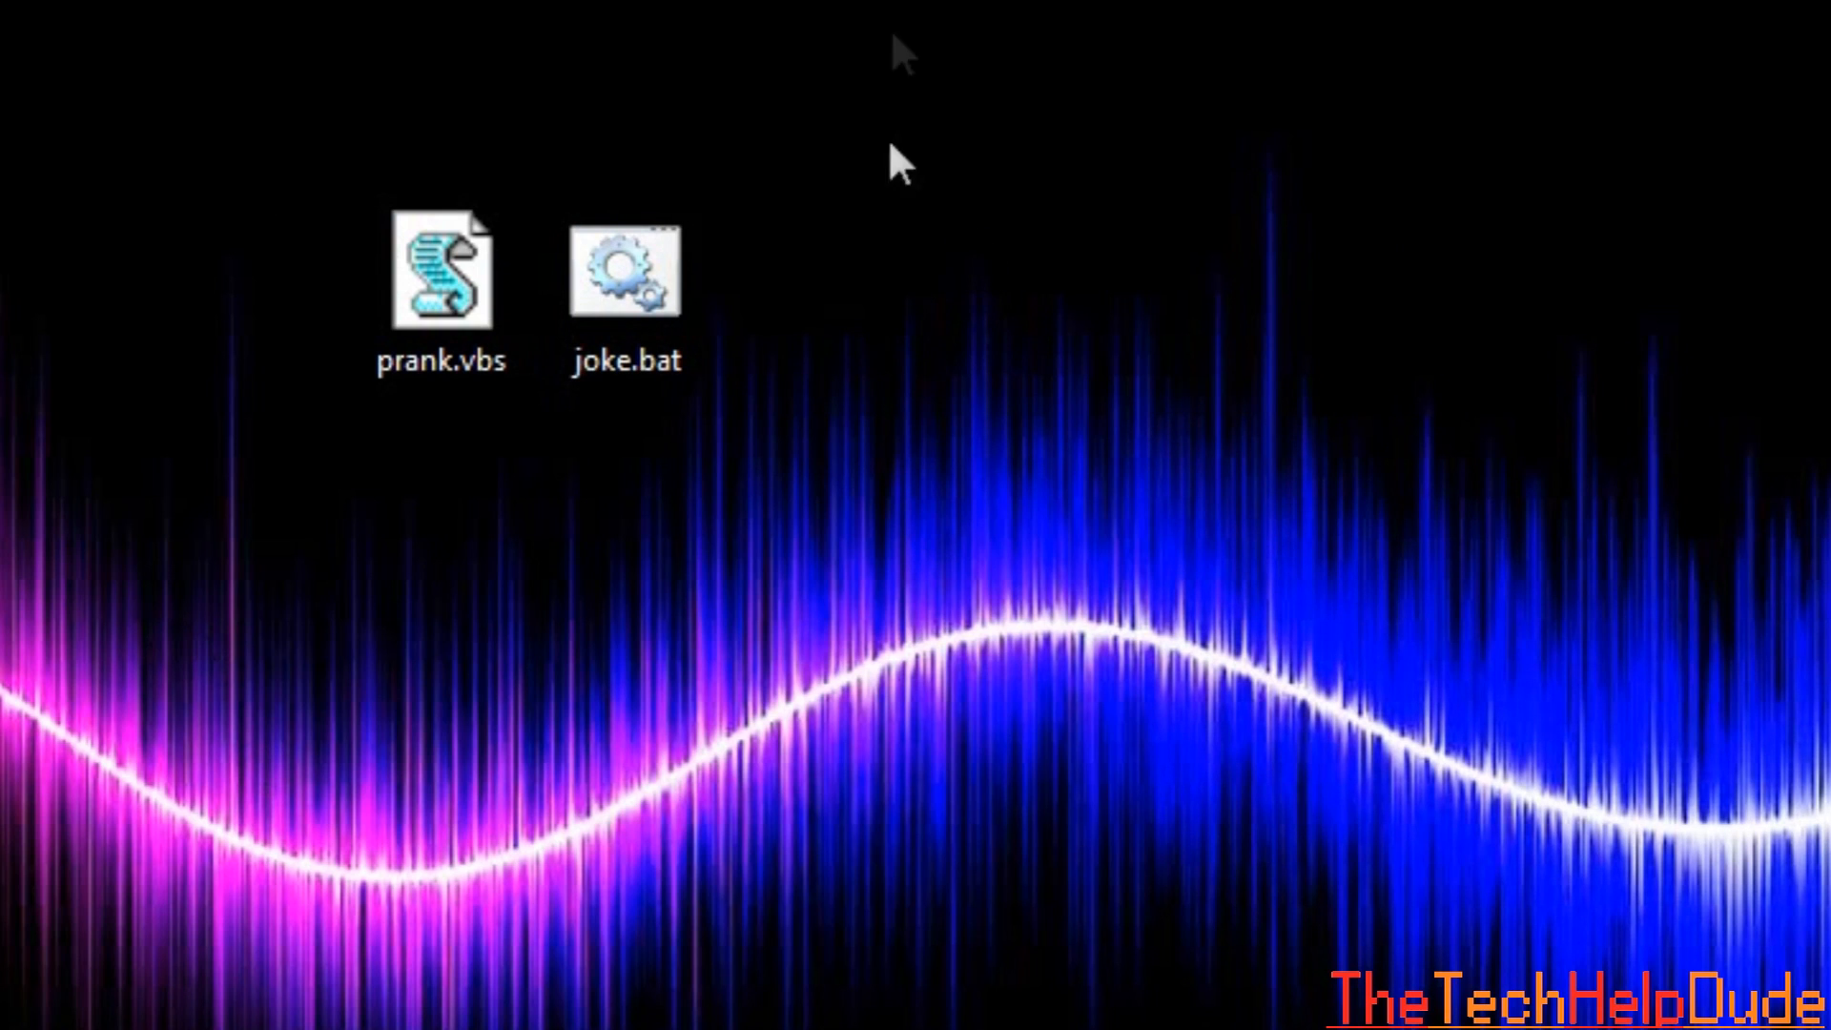
mouse_move(813, 444)
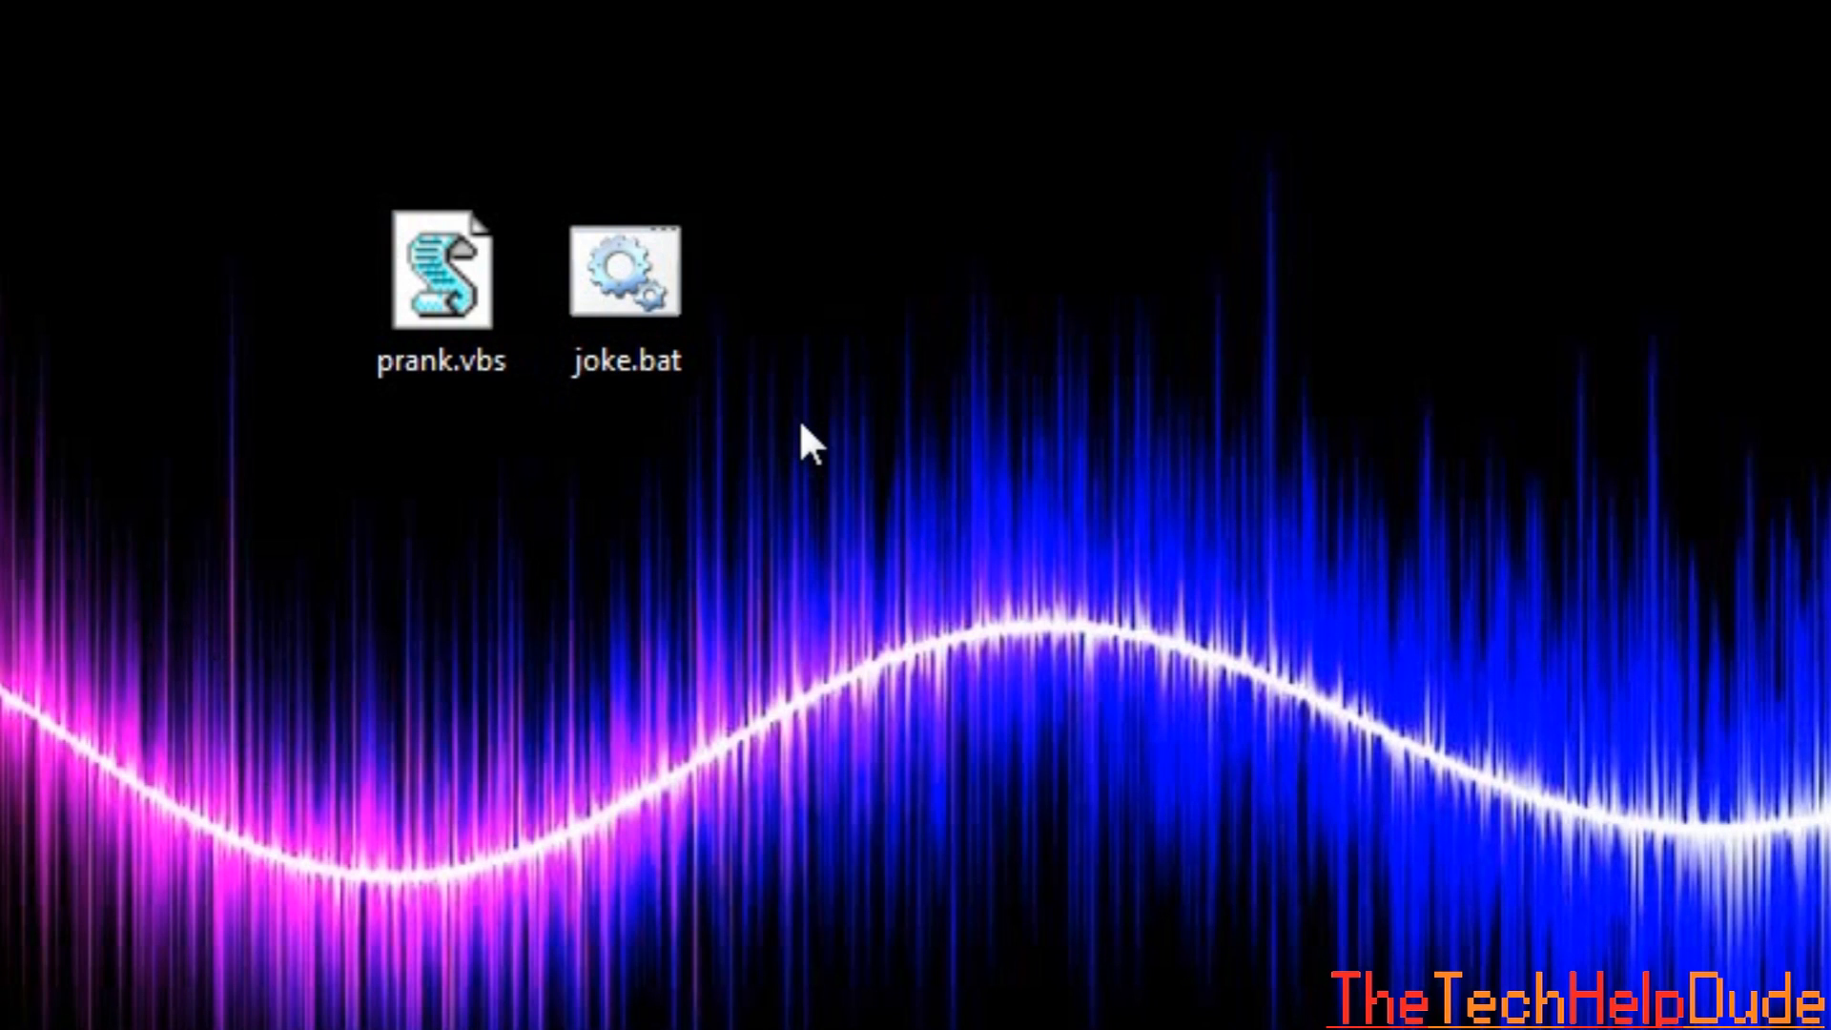